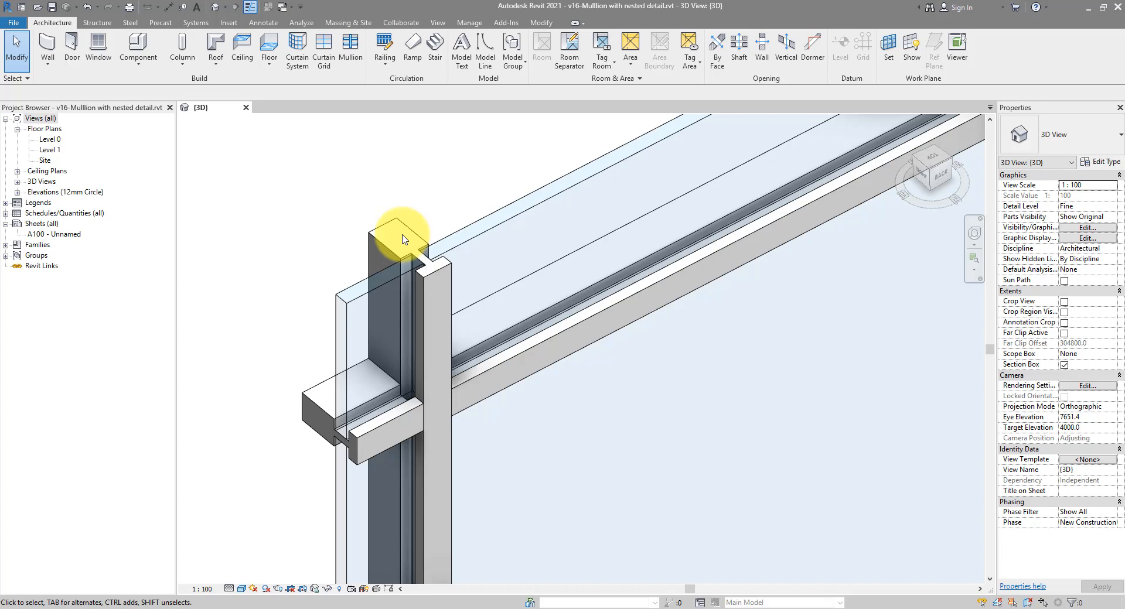
pyautogui.moveTo(319, 299)
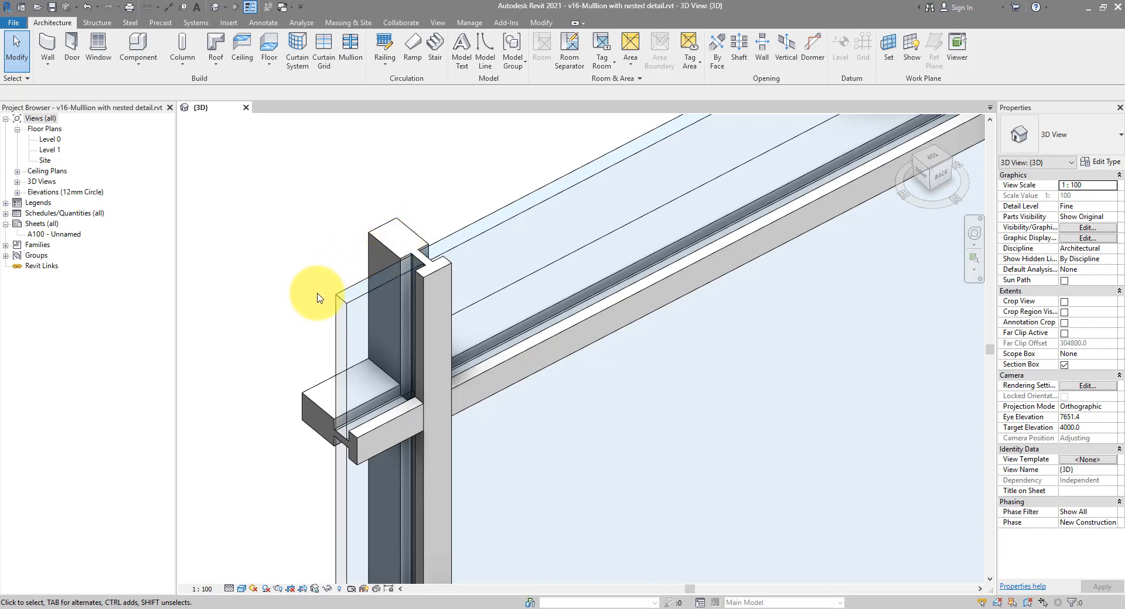
# - Inspect the rectangular mullion and glazed panel in 3D, then switch to the Level 0 floor plan
pyautogui.moveTo(319, 298); pyautogui.dragTo(459, 330)
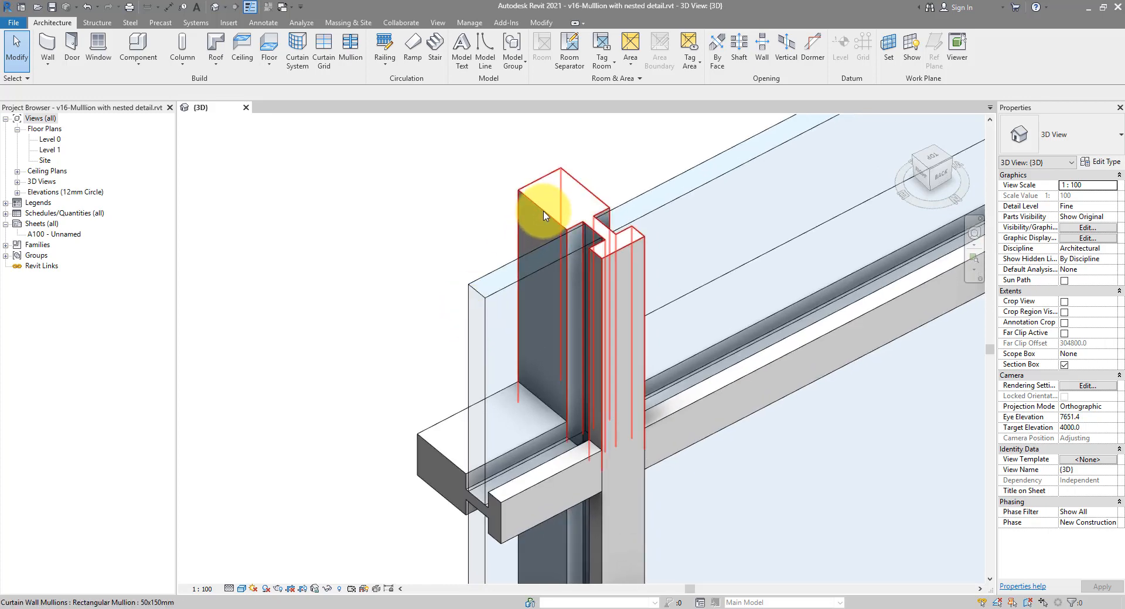
pyautogui.click(545, 215)
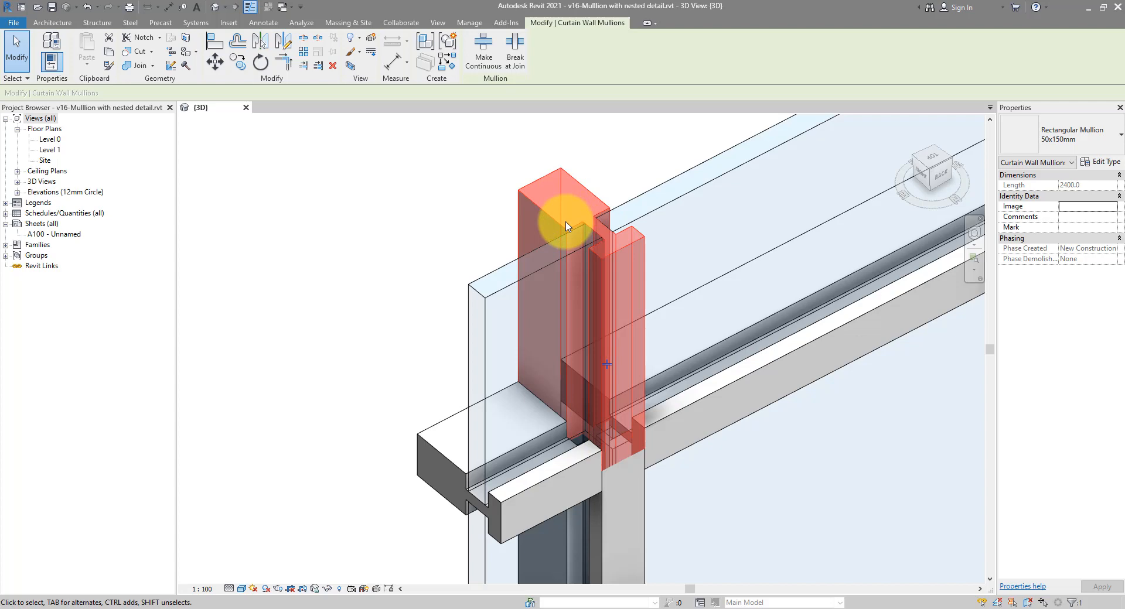
pyautogui.click(482, 293)
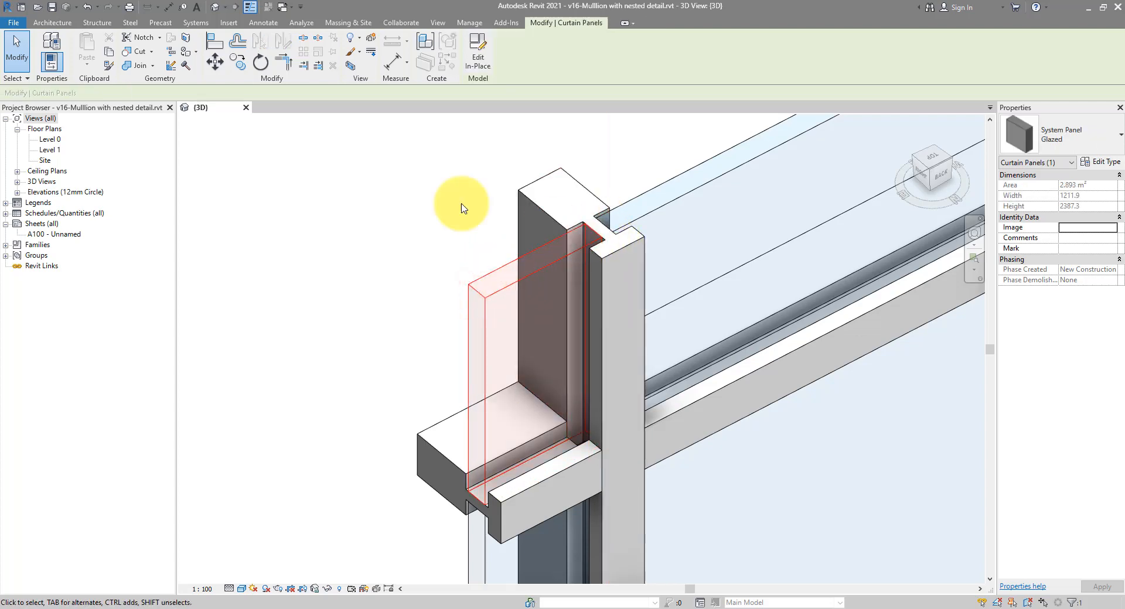
pyautogui.moveTo(545, 217)
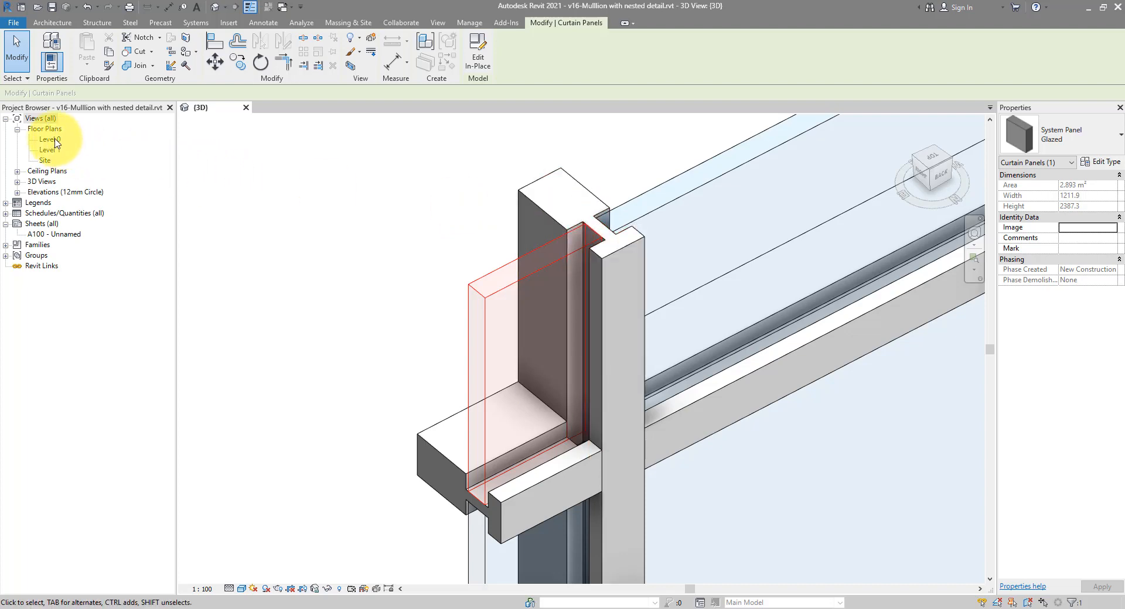
pyautogui.doubleClick(49, 140)
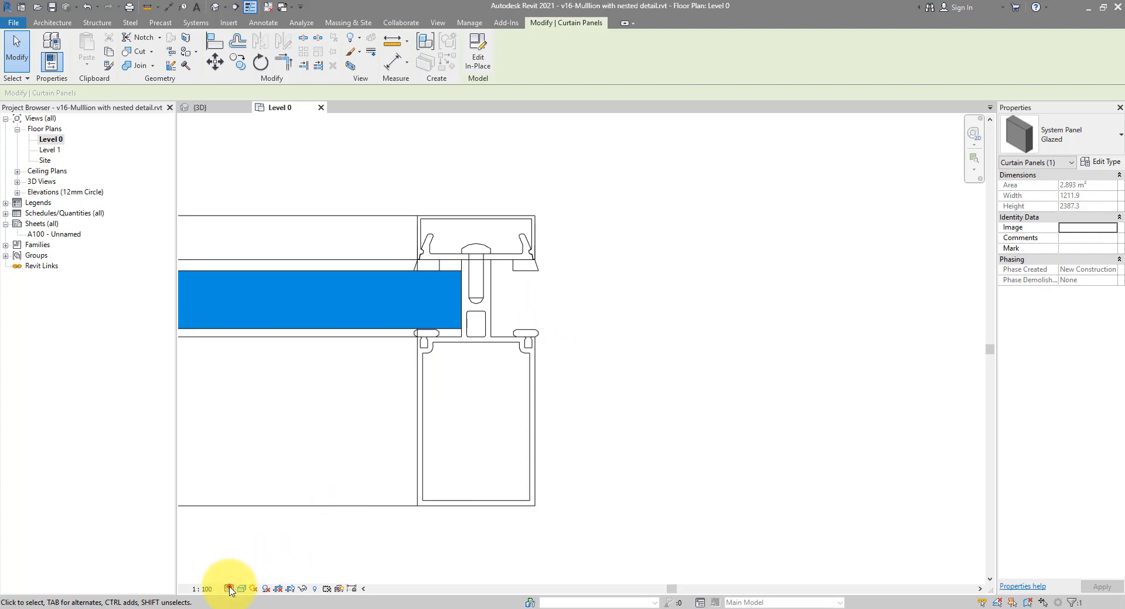
# - Raise the plan's detail level to Fine so the mullion profiles show along the glazed panel
pyautogui.click(230, 589)
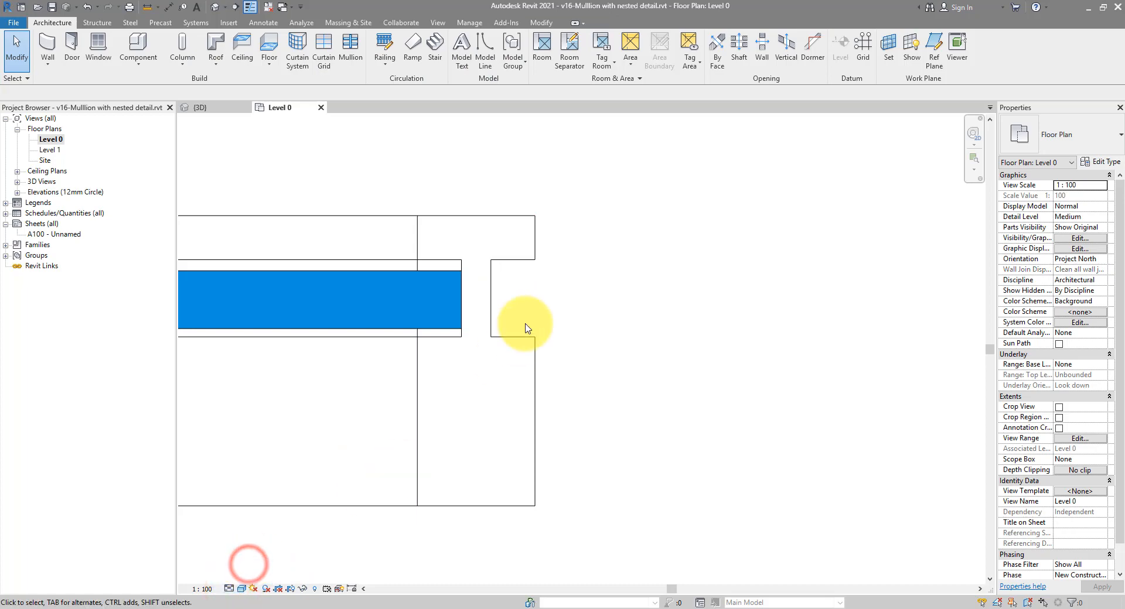
pyautogui.click(226, 589)
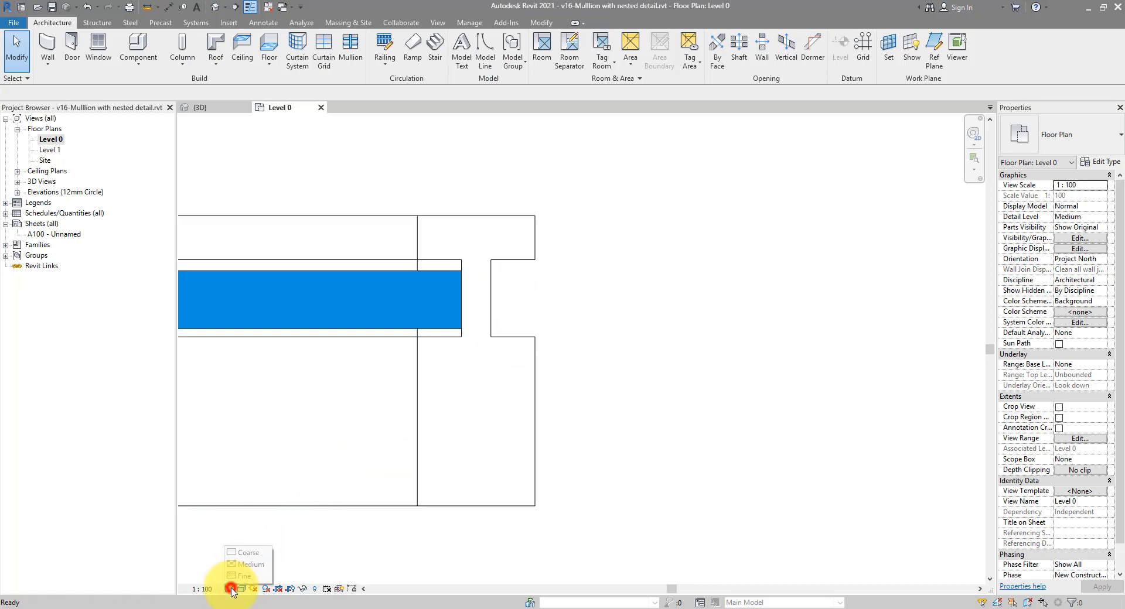
pyautogui.click(244, 576)
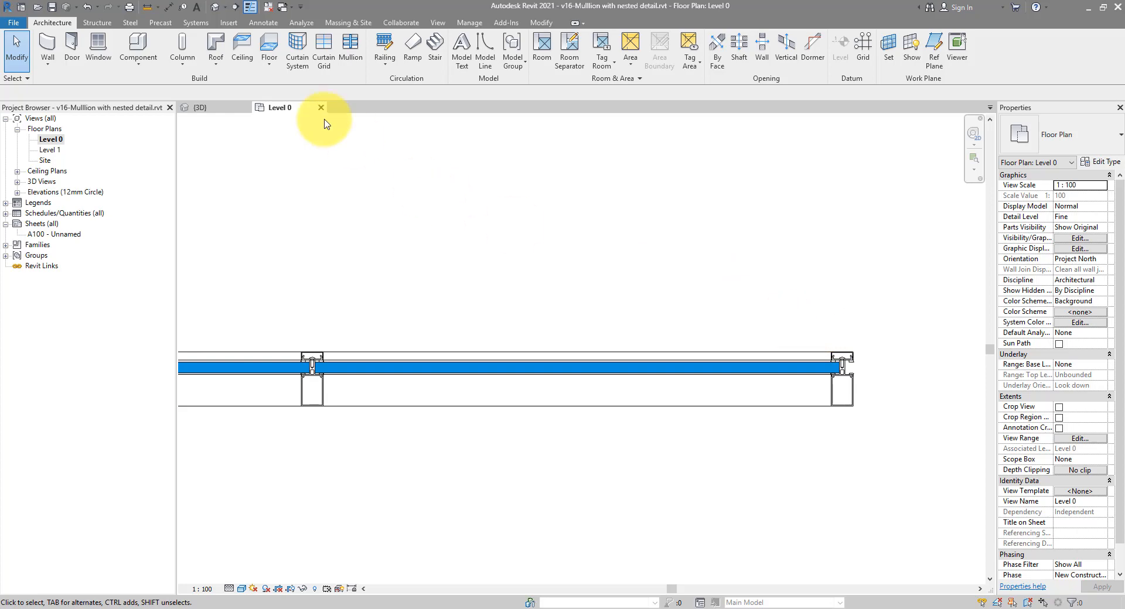
# - Close the Level 0 plan view and the project, returning to the Revit Home screen
pyautogui.click(321, 108)
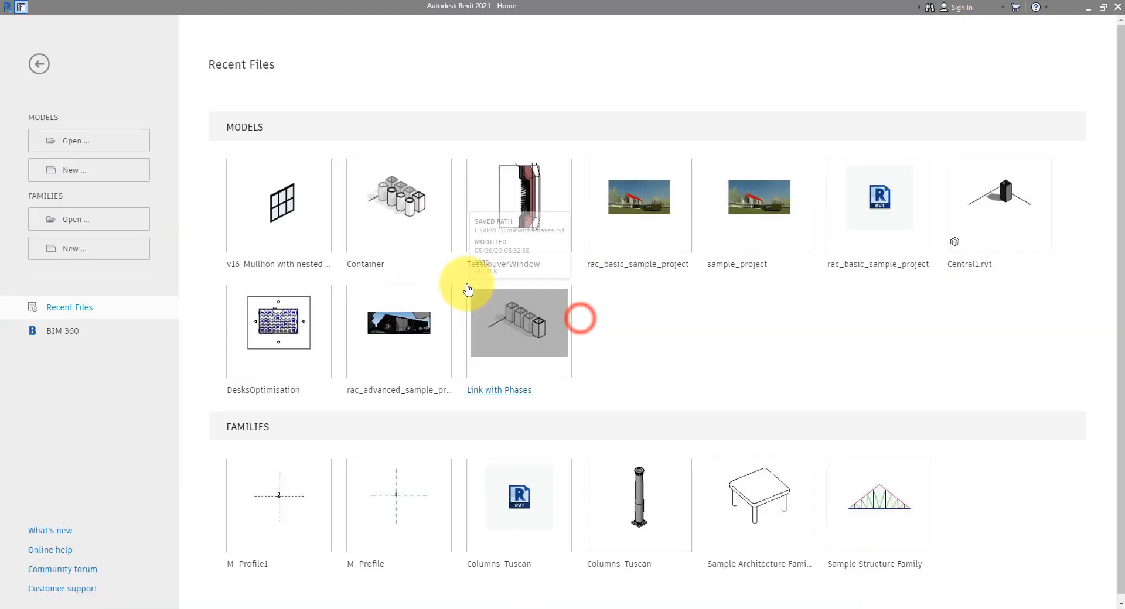
pyautogui.moveTo(216, 267)
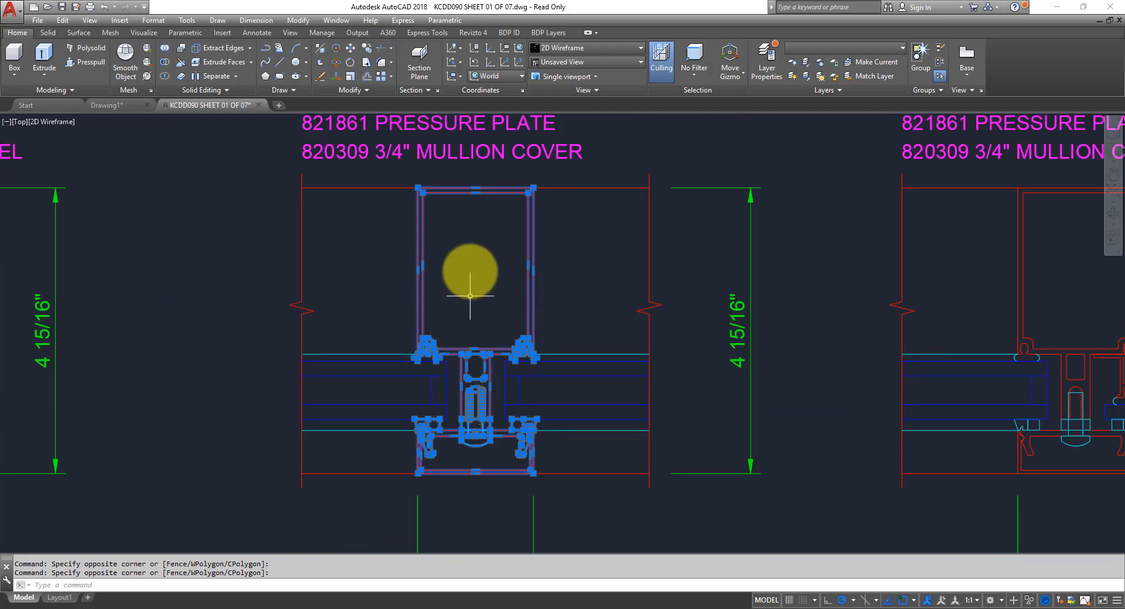
pyautogui.moveTo(389, 414)
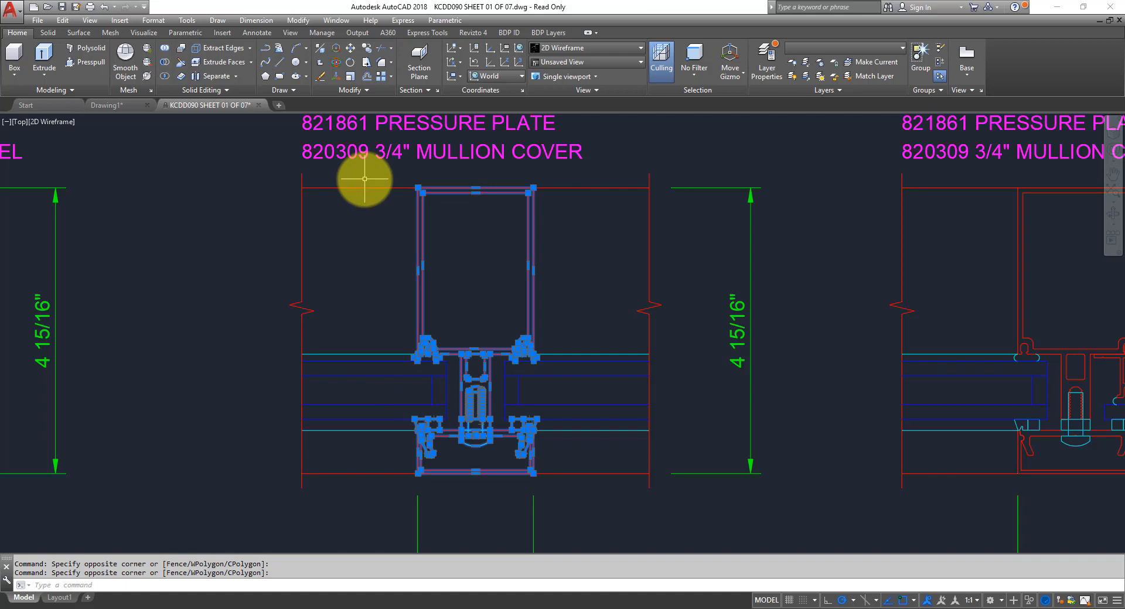
pyautogui.moveTo(298, 243)
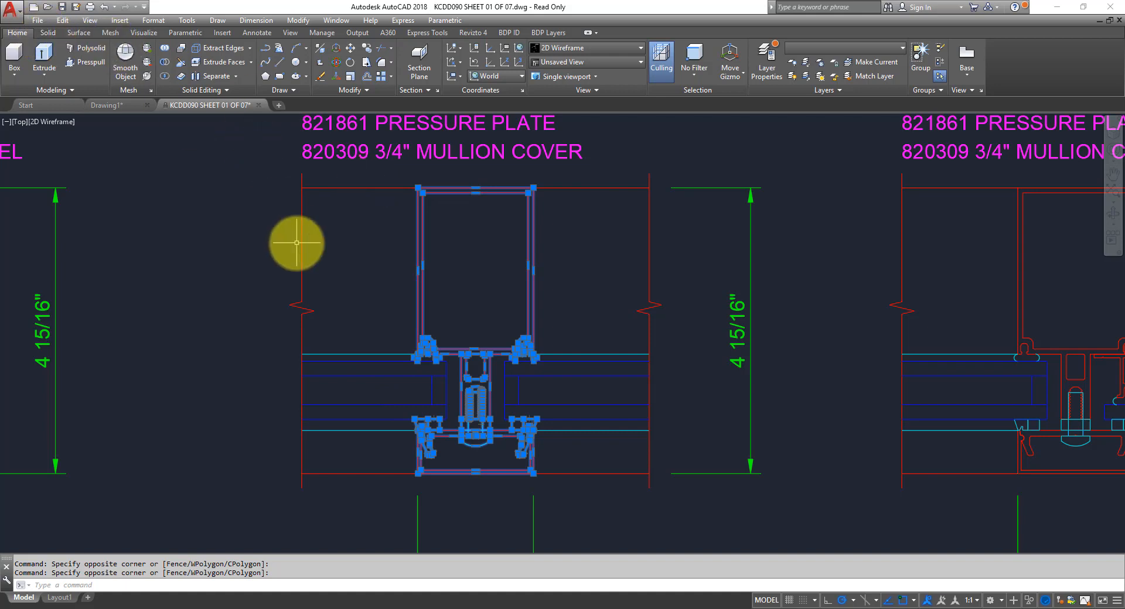
# - Write the 16 selected mullion objects out with WBLOCK as C:\REVIT\Detail_3.dwg in inches
pyautogui.write('wblock')
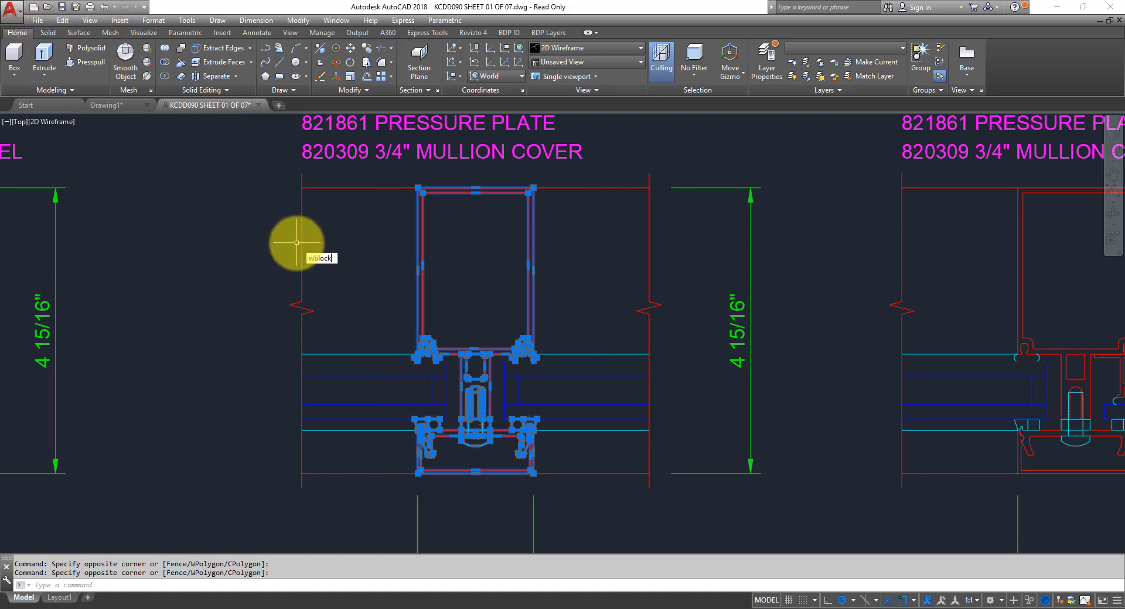
pyautogui.press('Enter')
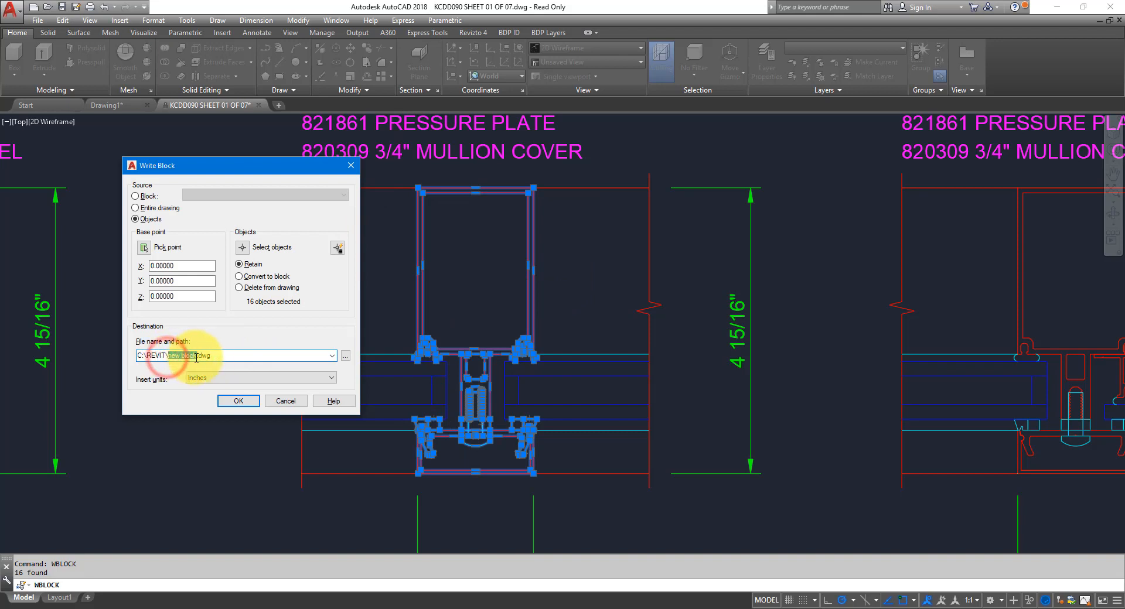
pyautogui.write('detail_3')
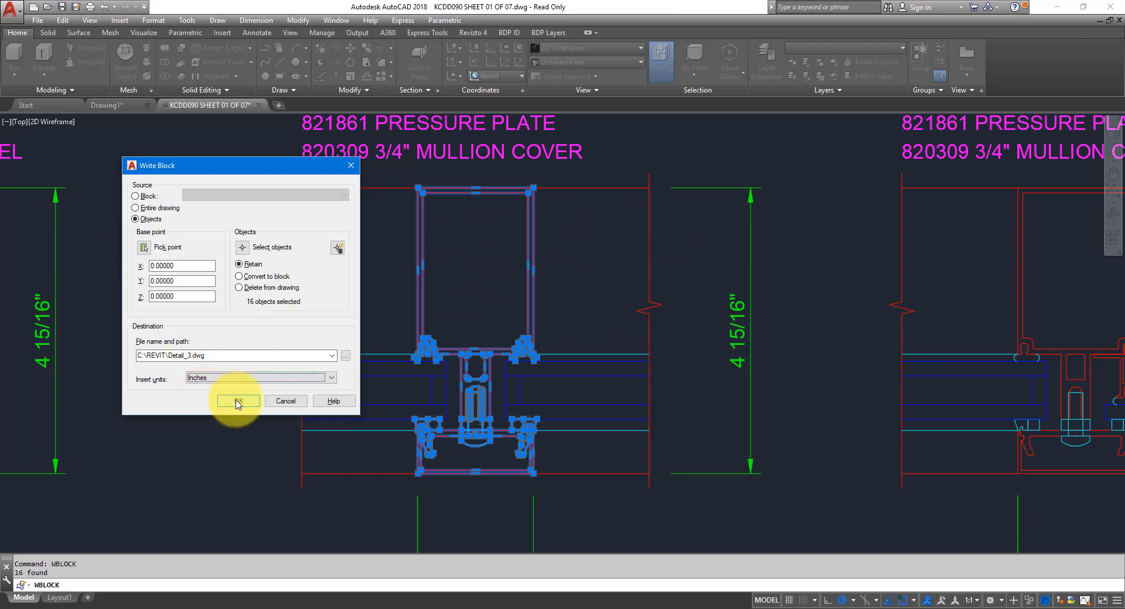
pyautogui.click(237, 400)
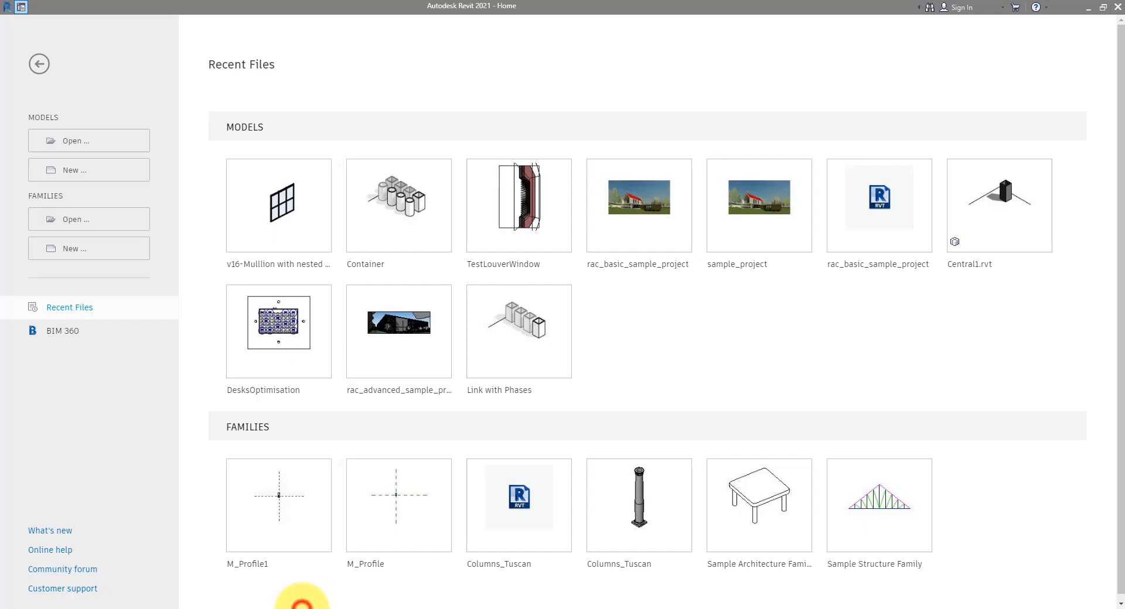
pyautogui.moveTo(147, 250)
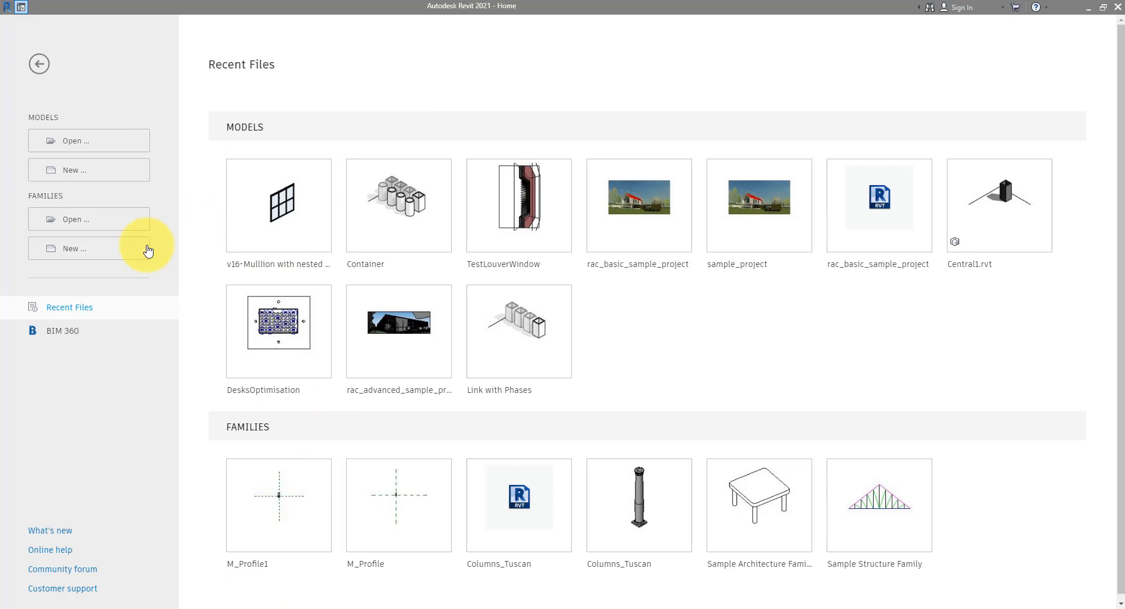
# - Start a new family from the Metric Detail Item.rft template
pyautogui.click(89, 248)
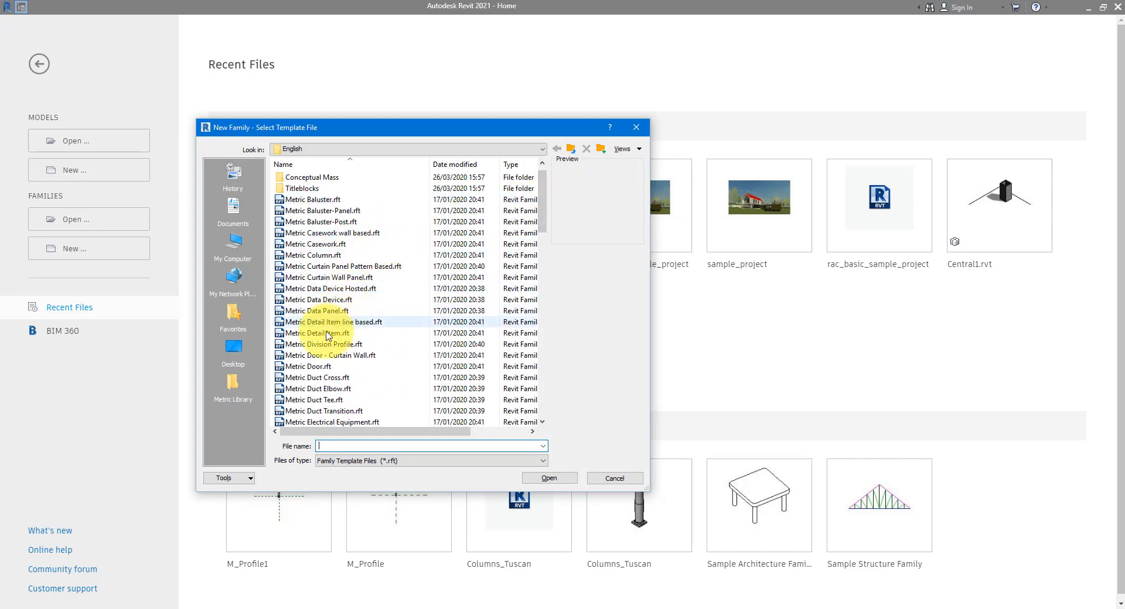
pyautogui.click(549, 478)
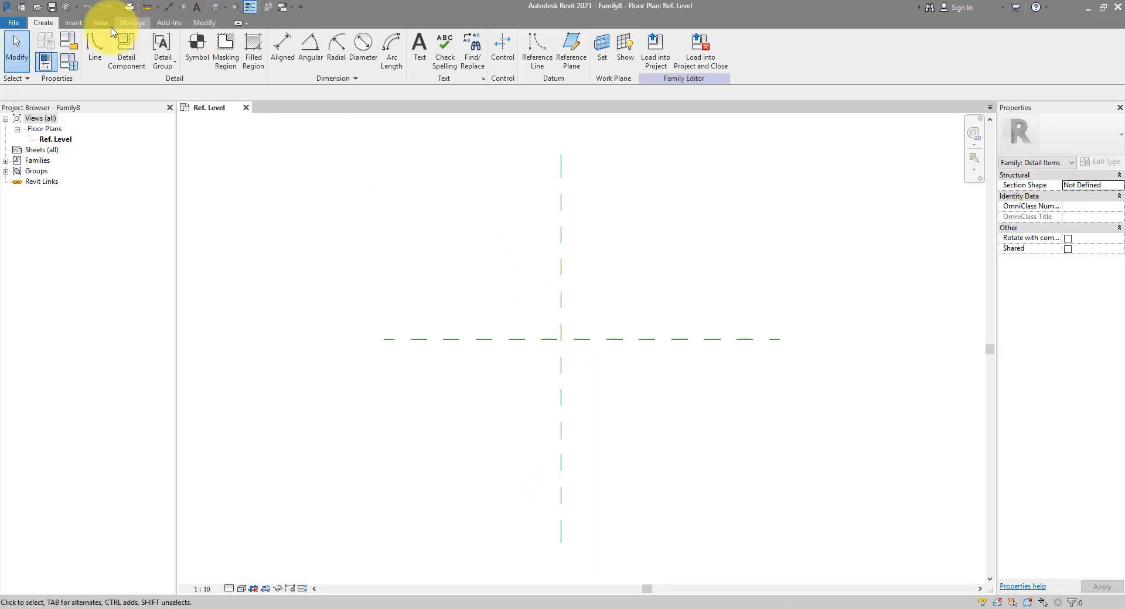
# - Import Detail_3.dwg into the detail item family and select the imported mullion detail
pyautogui.click(72, 23)
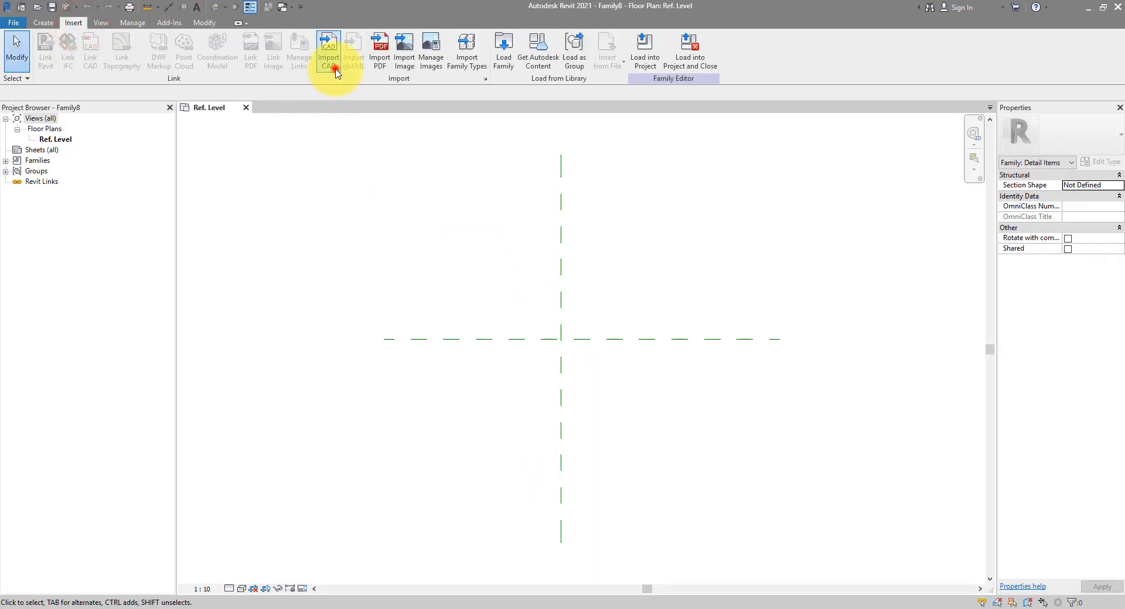
pyautogui.click(328, 51)
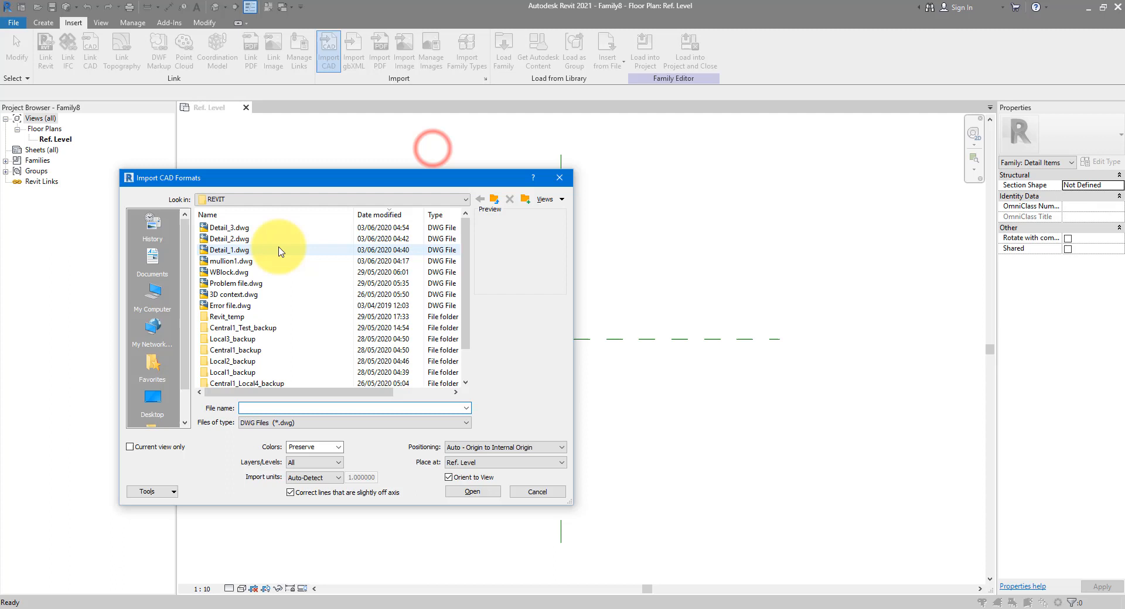
pyautogui.click(228, 227)
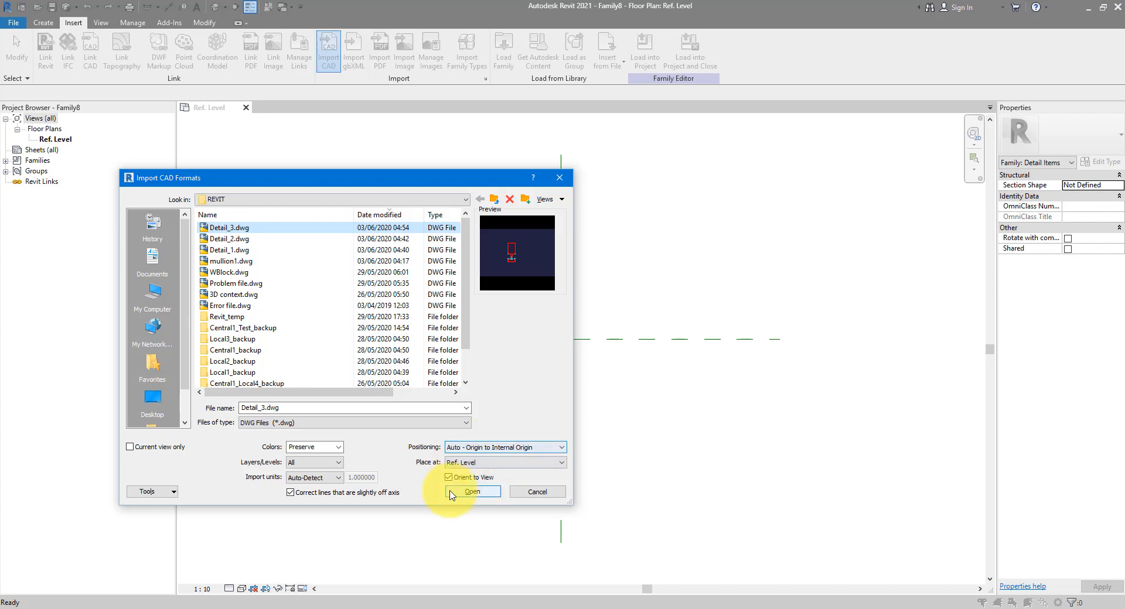
pyautogui.click(472, 492)
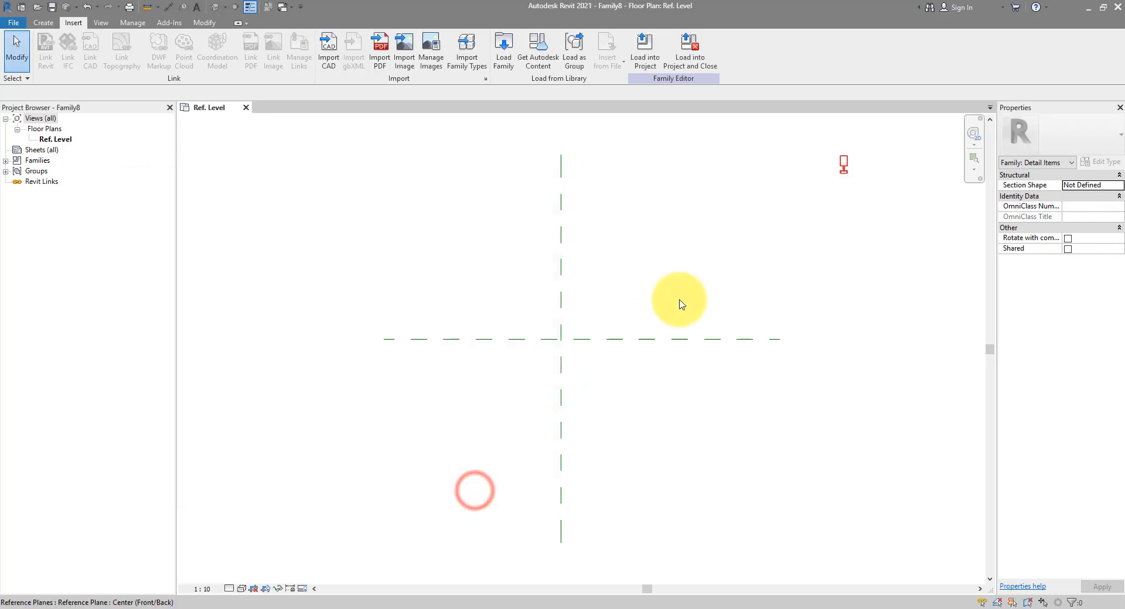
pyautogui.click(843, 166)
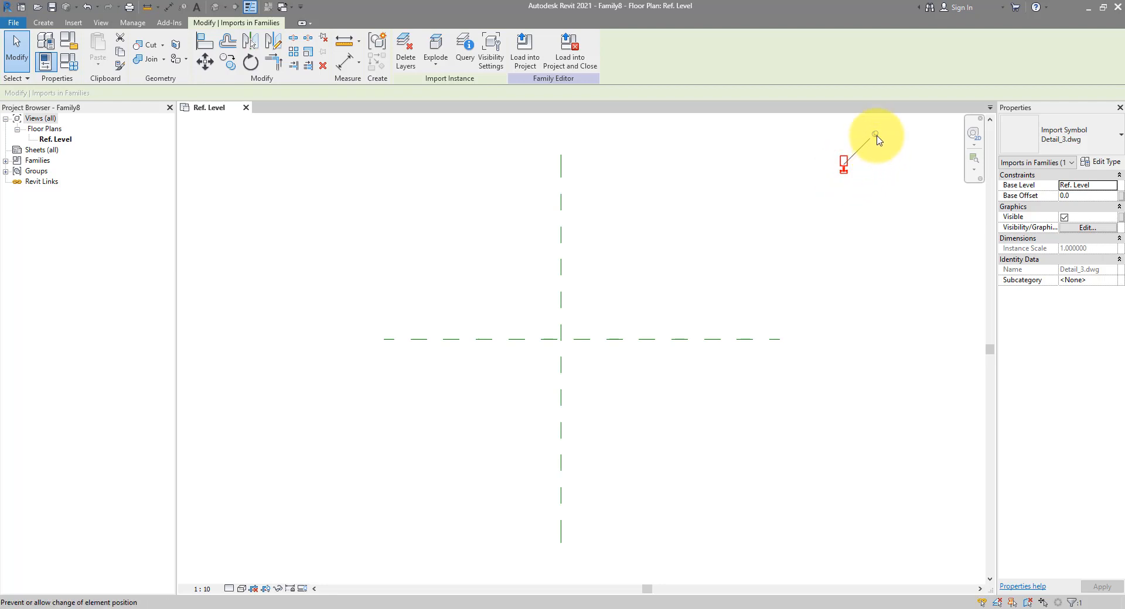
pyautogui.moveTo(846, 165); pyautogui.dragTo(574, 352)
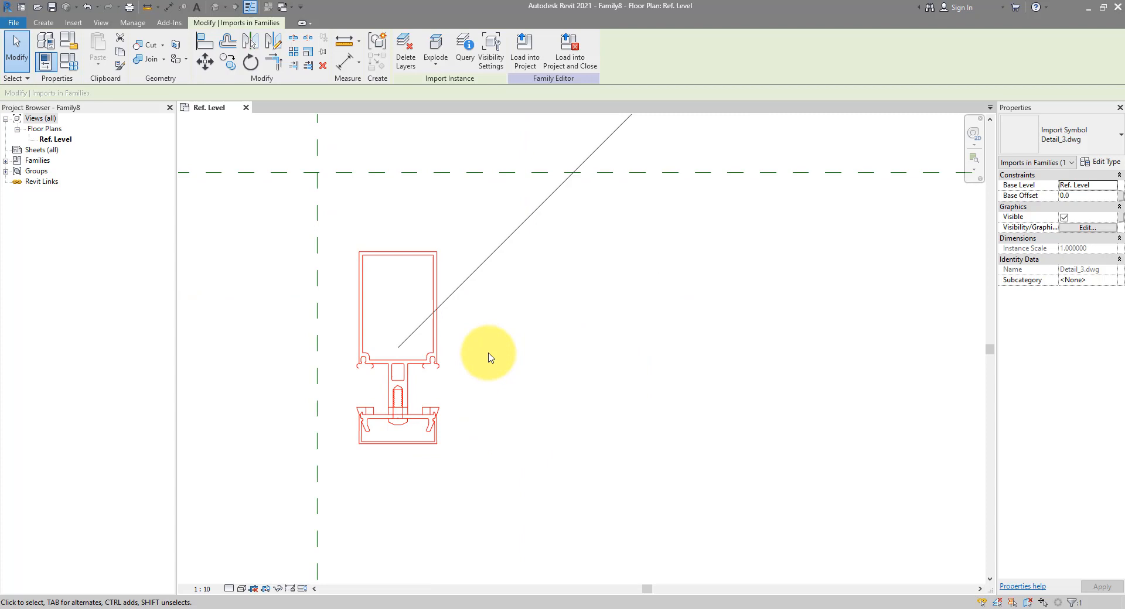
pyautogui.moveTo(488, 357); pyautogui.dragTo(524, 256)
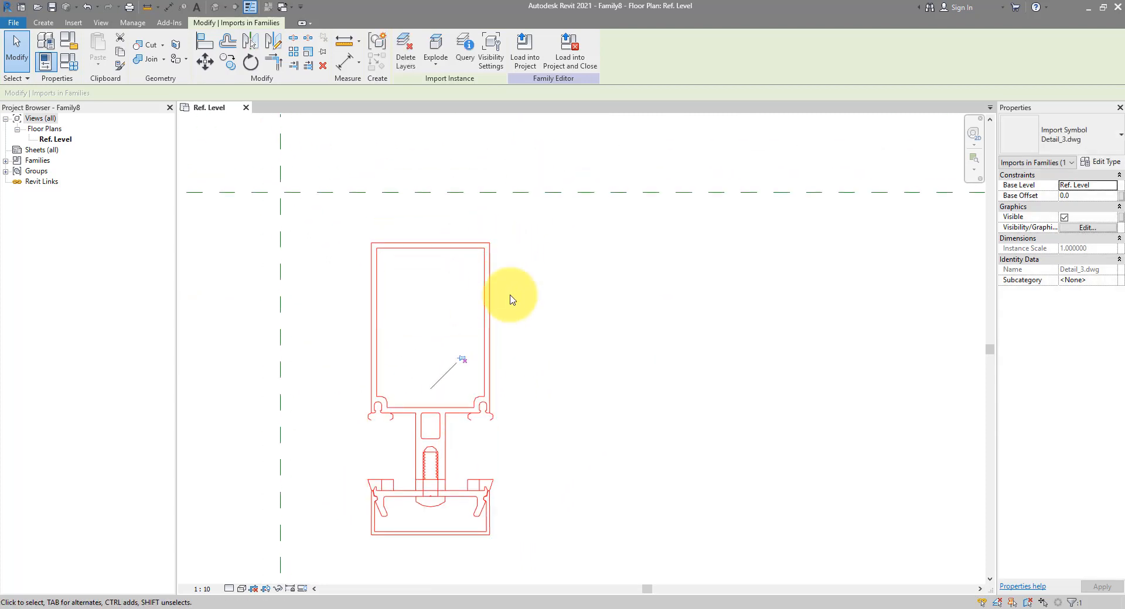
pyautogui.moveTo(515, 286)
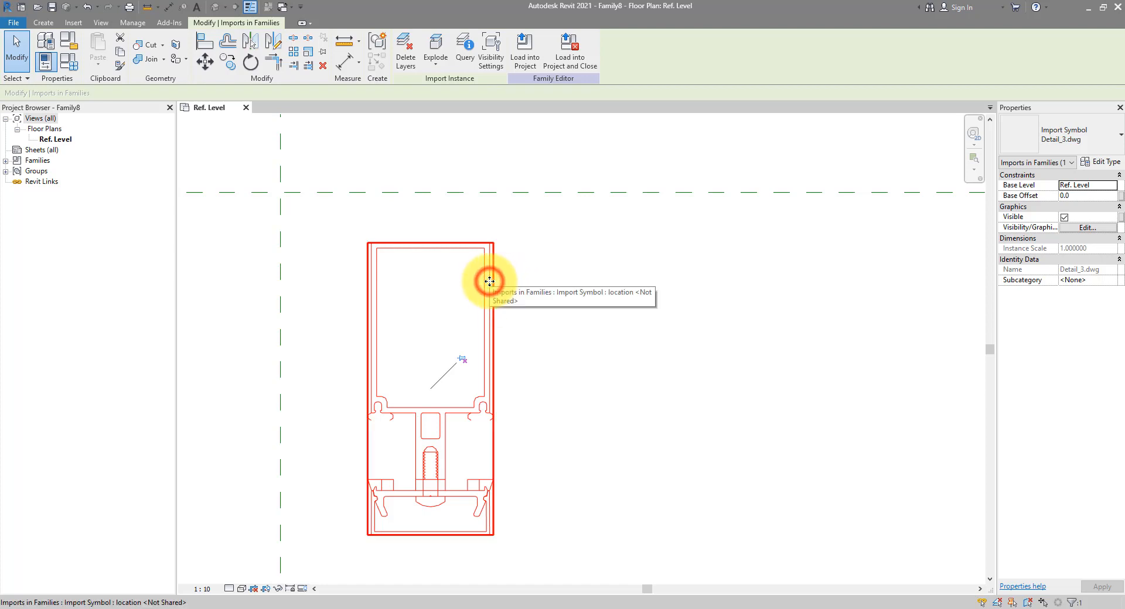
pyautogui.click(436, 50)
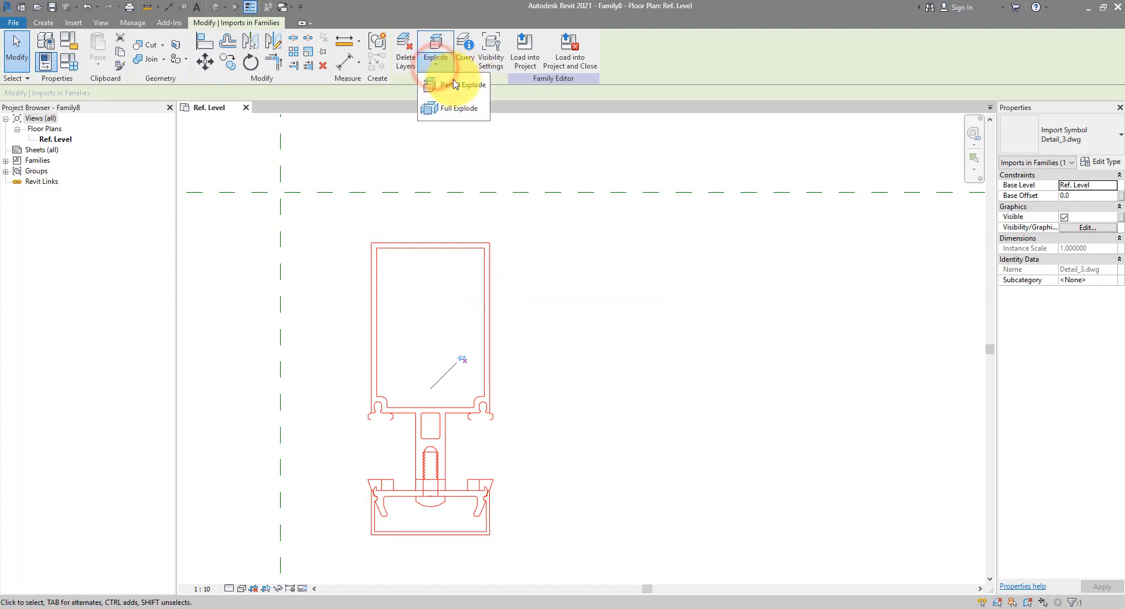
pyautogui.moveTo(483, 112)
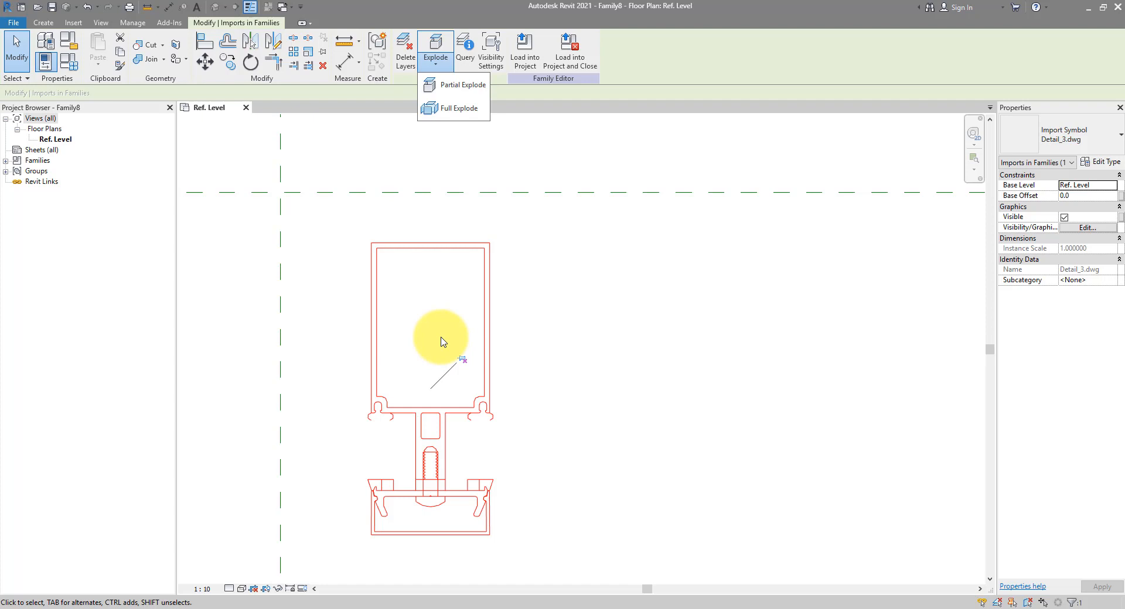
pyautogui.moveTo(492, 211)
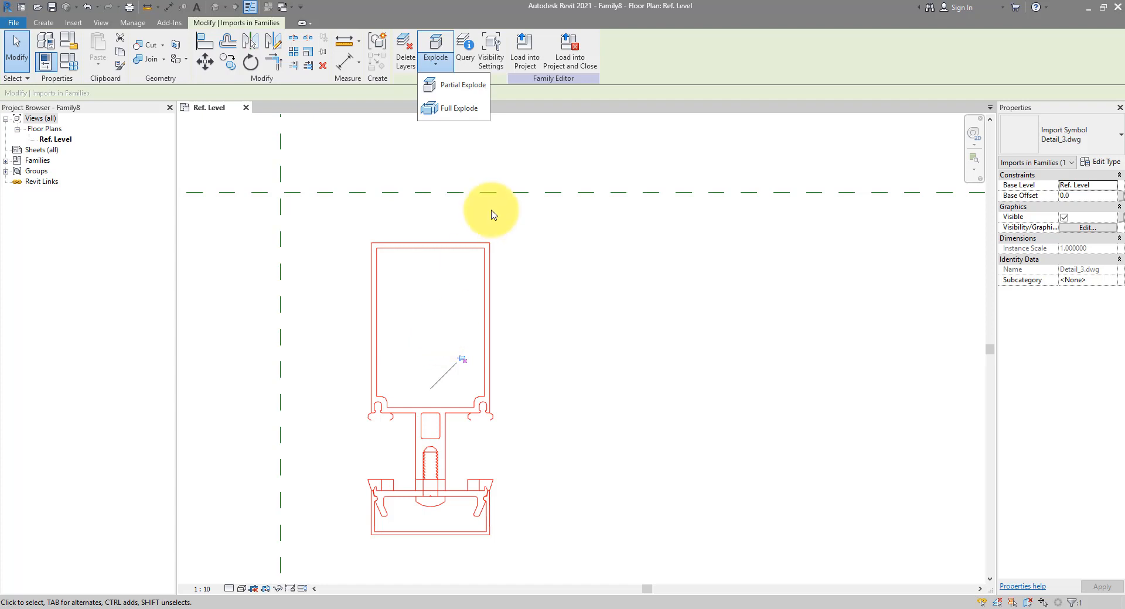
pyautogui.moveTo(487, 230)
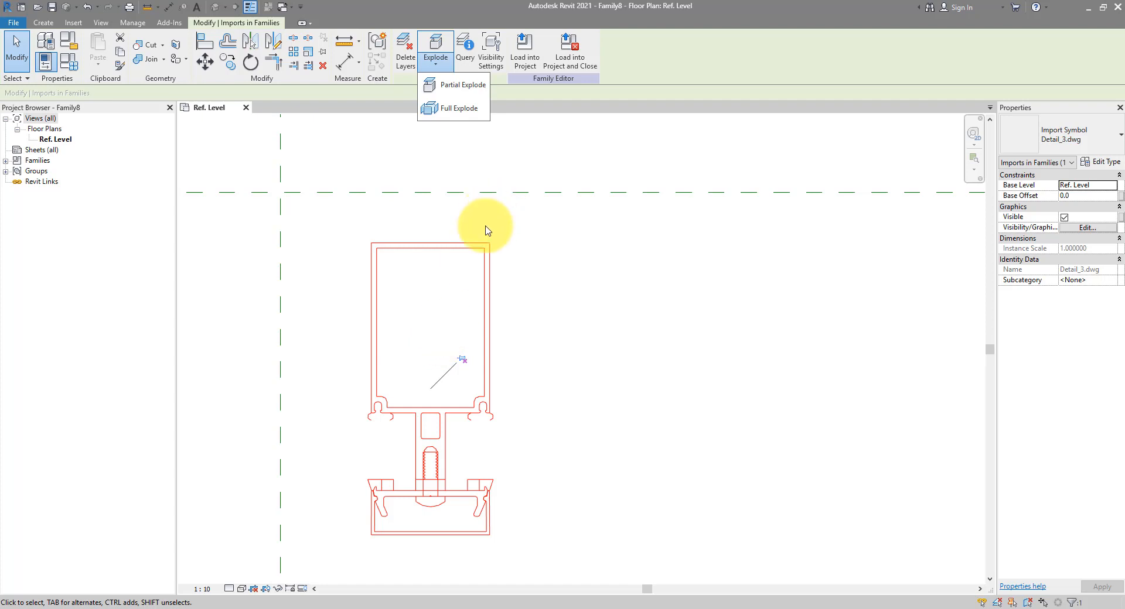
pyautogui.moveTo(457, 109)
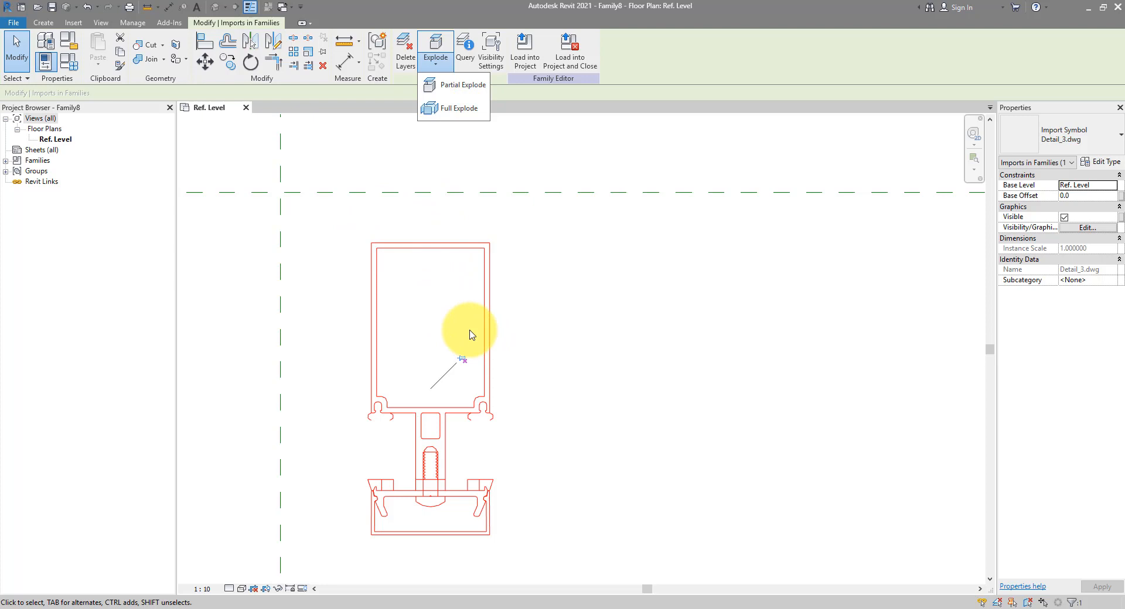
pyautogui.moveTo(344, 207)
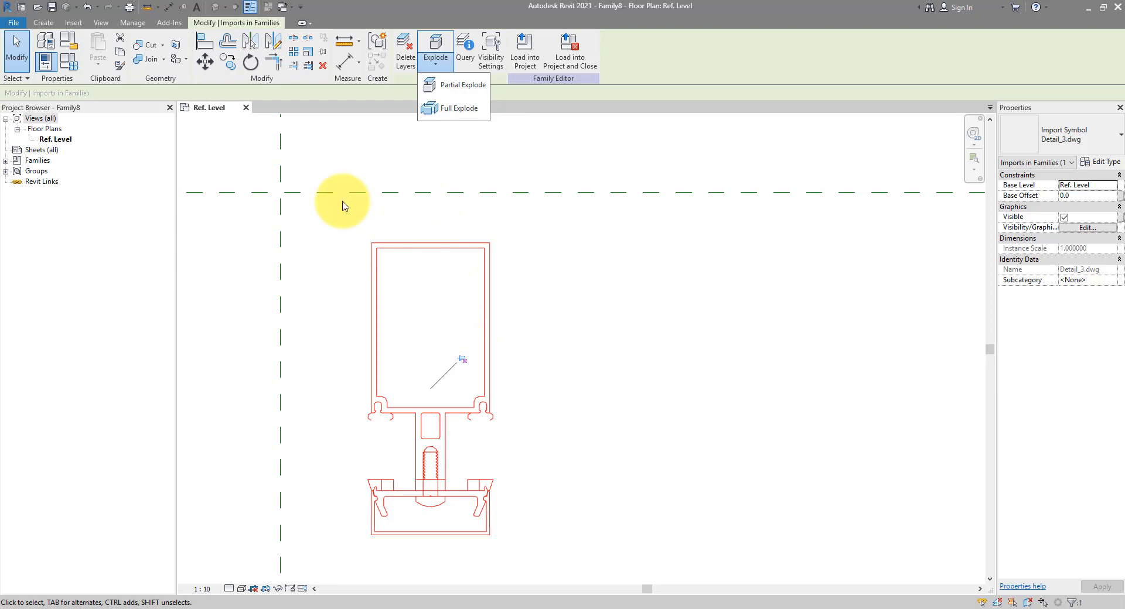
pyautogui.moveTo(429, 219)
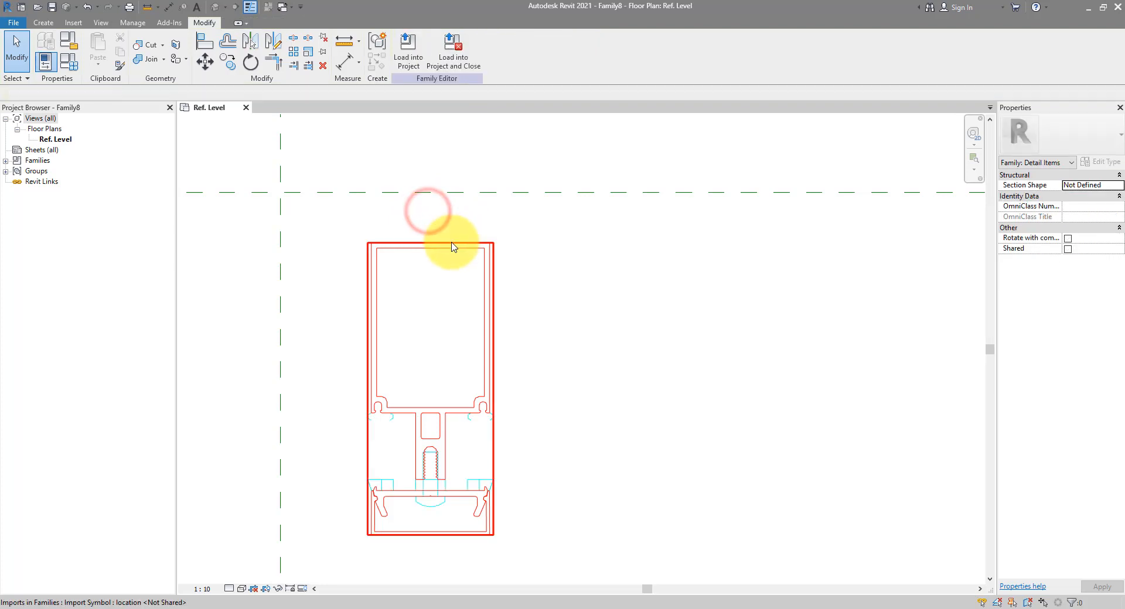
# - Trace the import's outline chains into detail lines using Line with Pick Lines
pyautogui.click(43, 24)
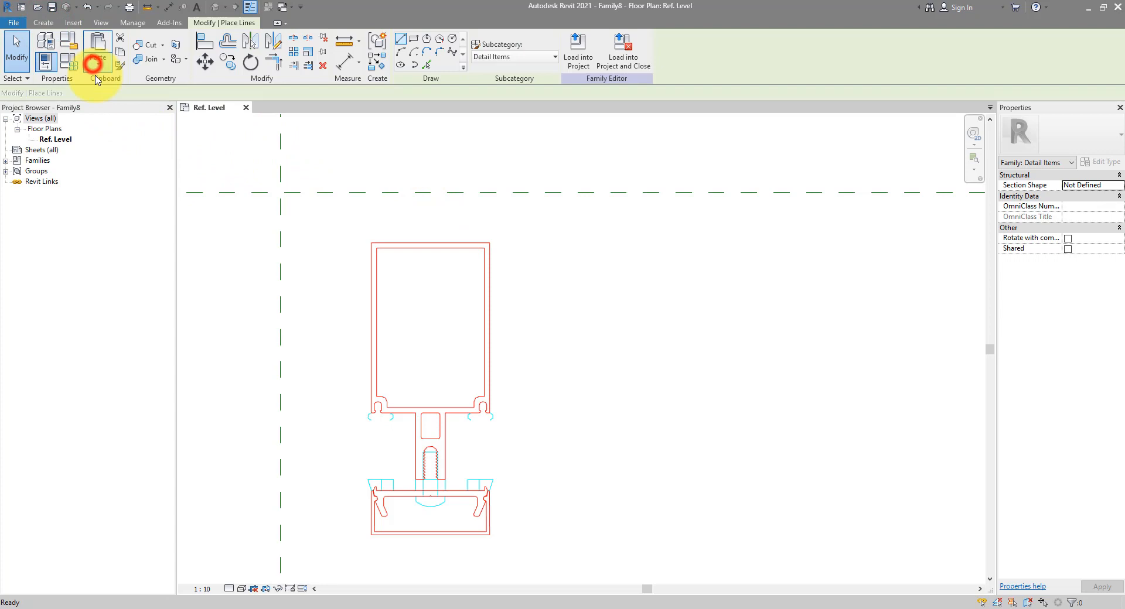
pyautogui.click(427, 64)
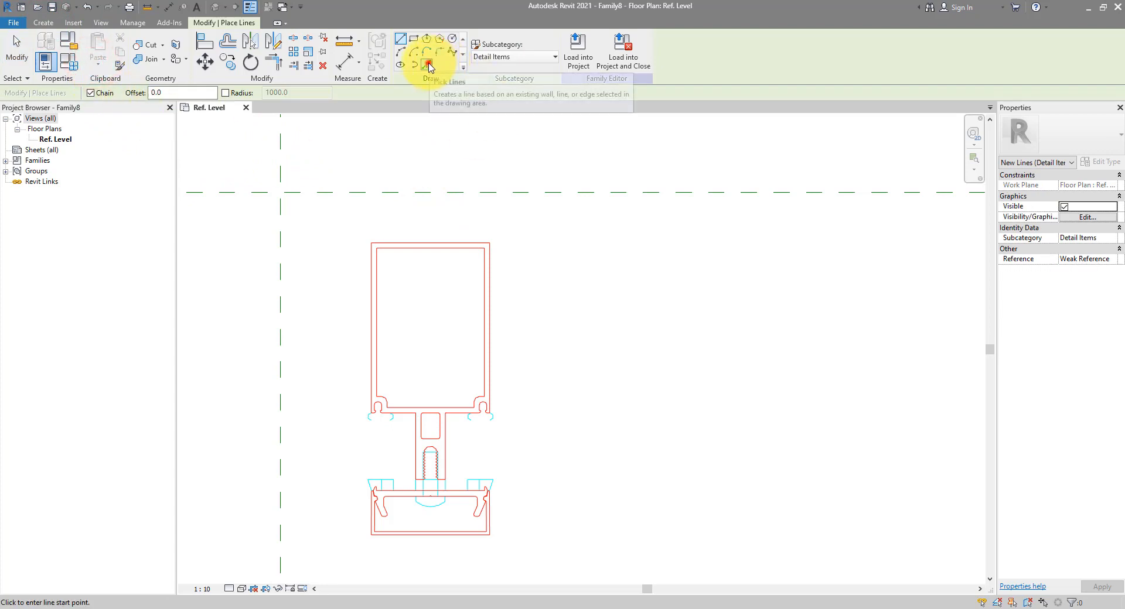
pyautogui.click(426, 64)
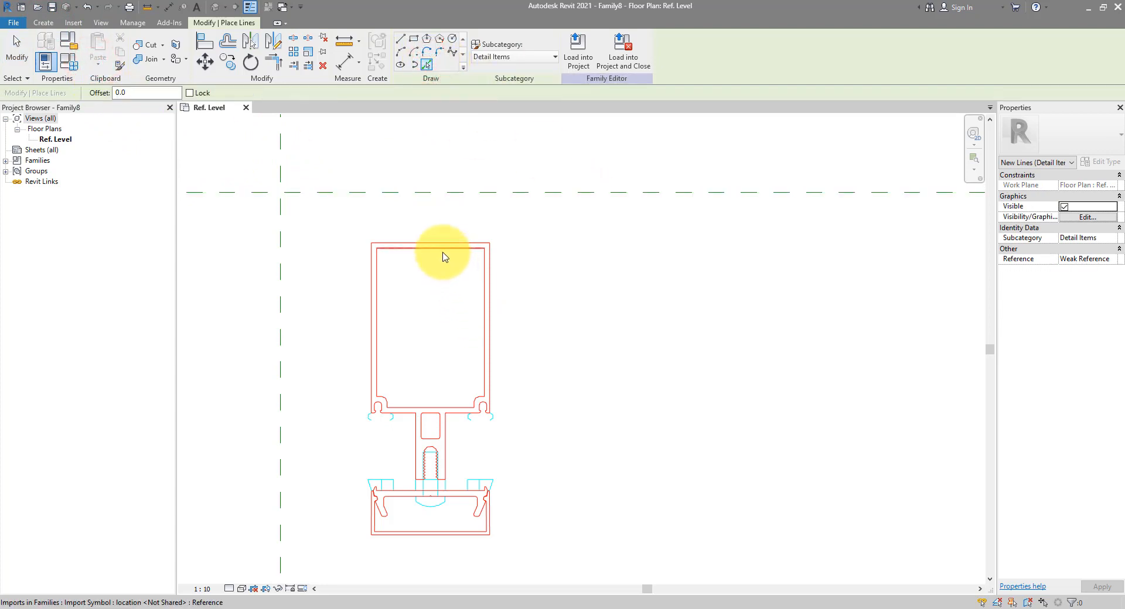
pyautogui.moveTo(443, 258)
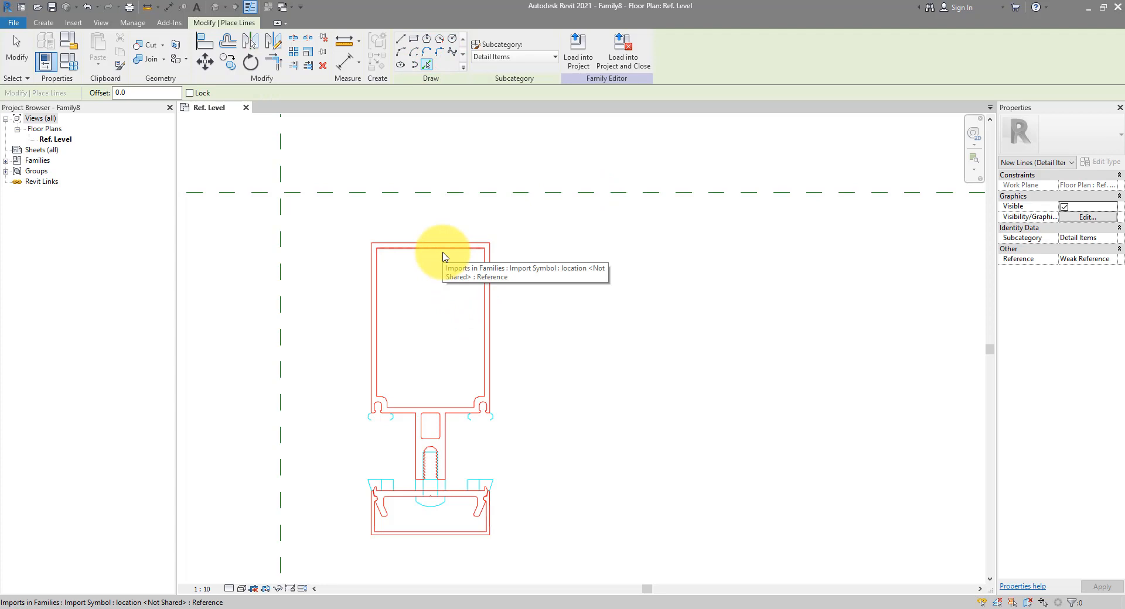
pyautogui.moveTo(431, 256)
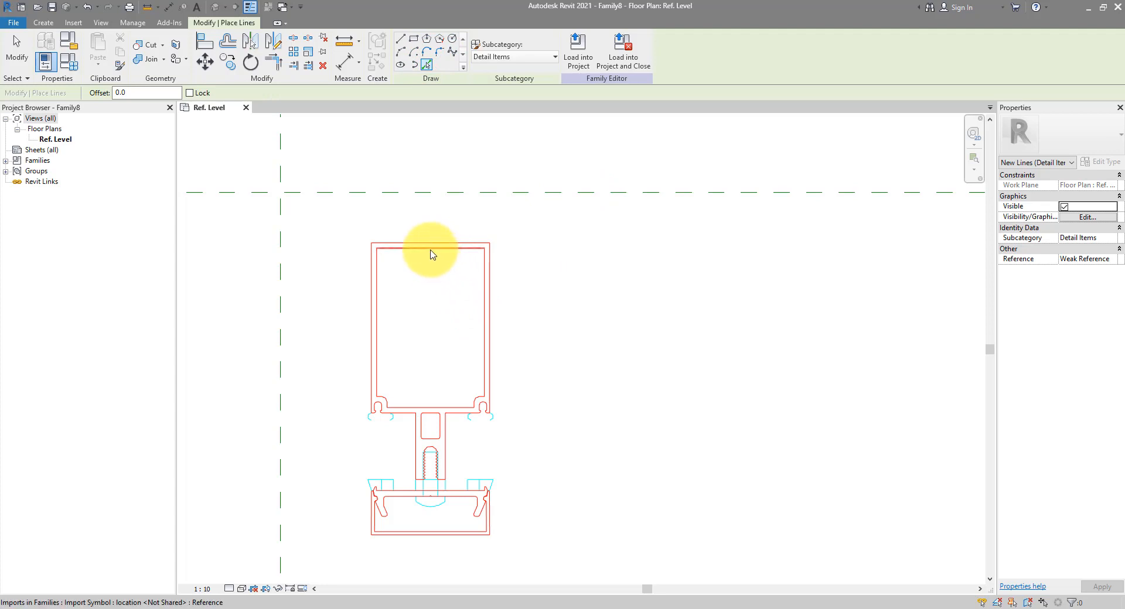
pyautogui.moveTo(432, 254)
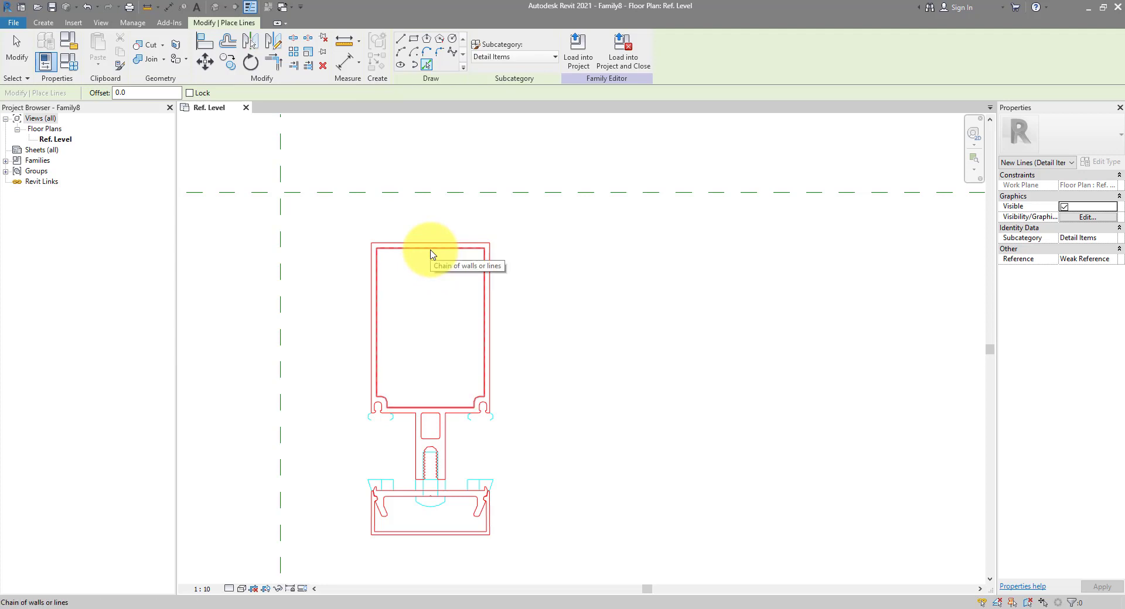
pyautogui.click(430, 247)
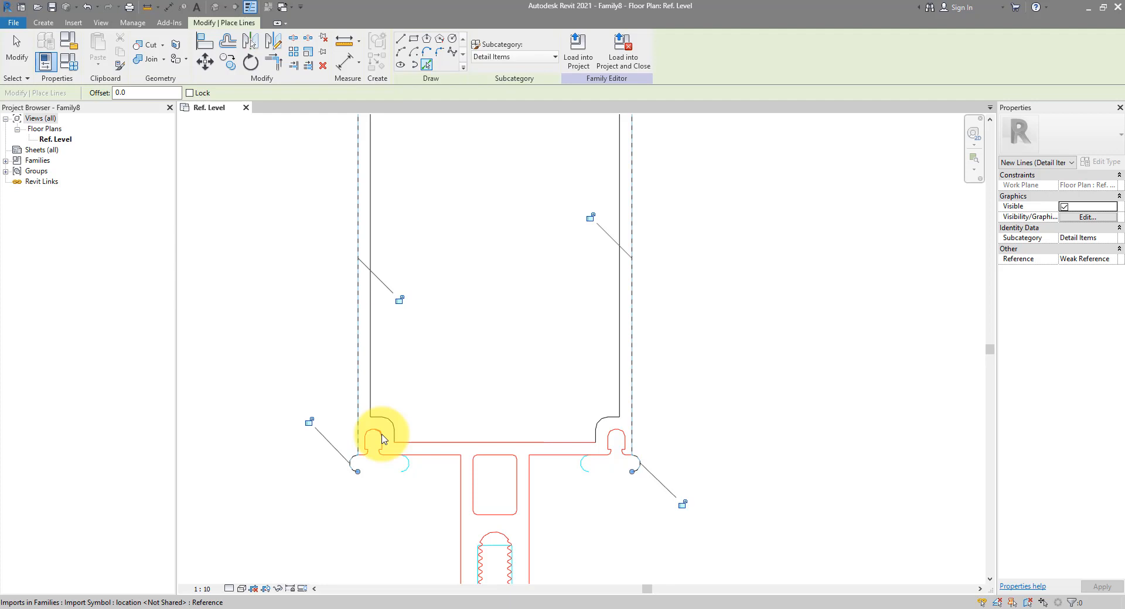
pyautogui.scroll(-3)
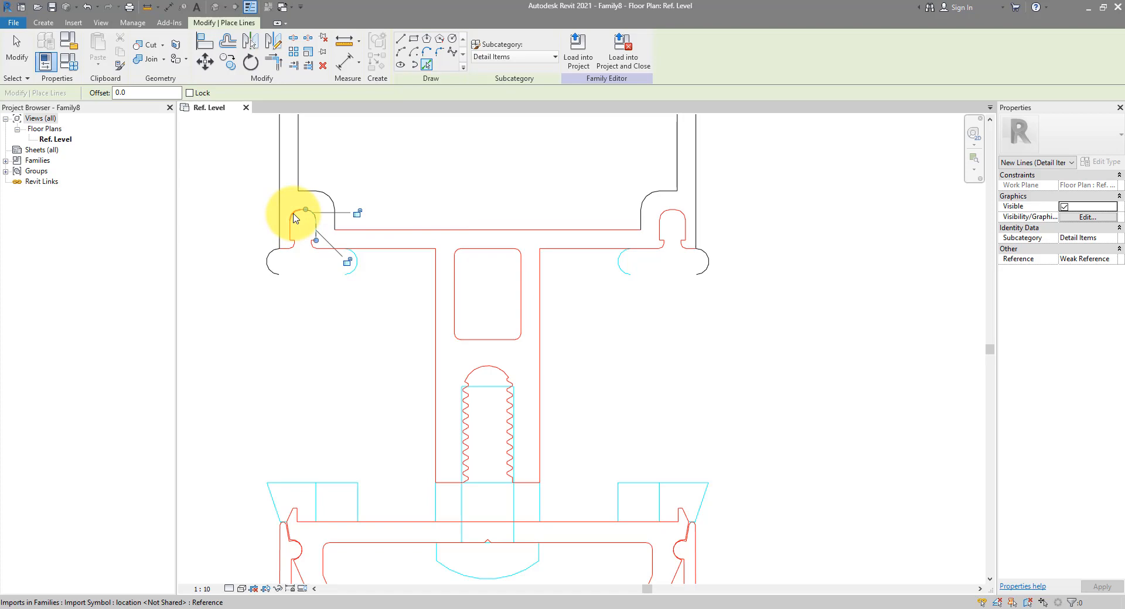
pyautogui.scroll(-3)
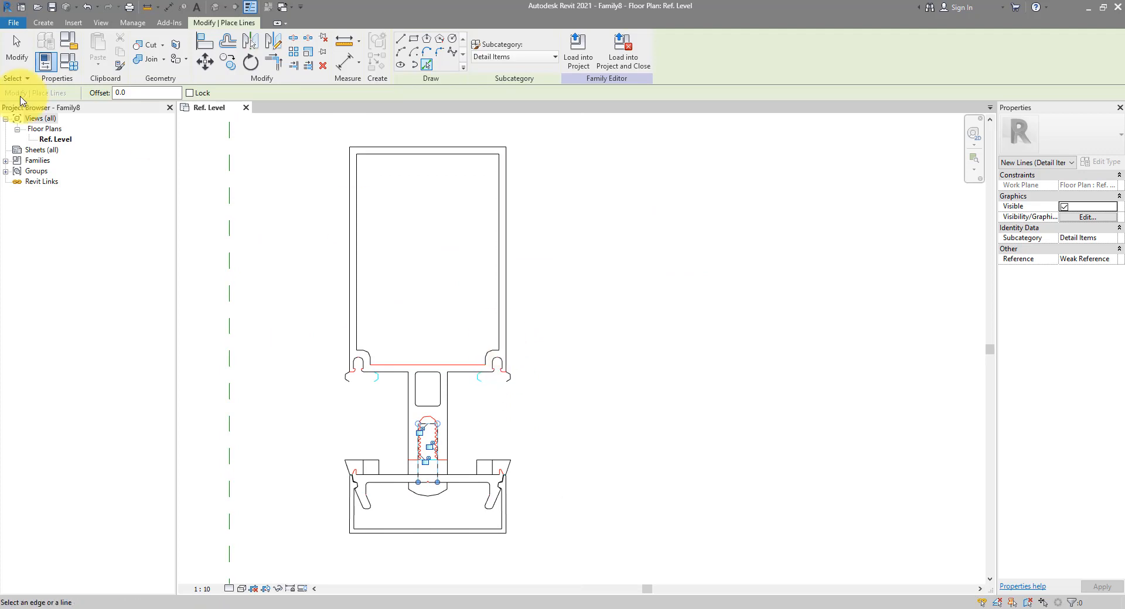
# - Move the original DWG import to the right, beside the traced profile
pyautogui.click(423, 368)
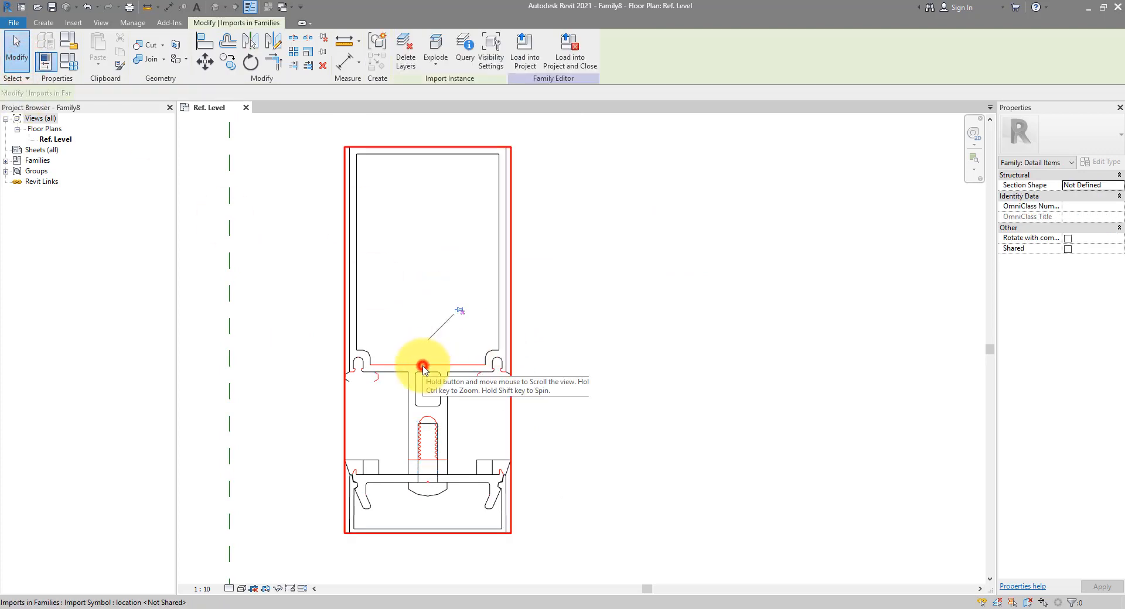
pyautogui.click(203, 61)
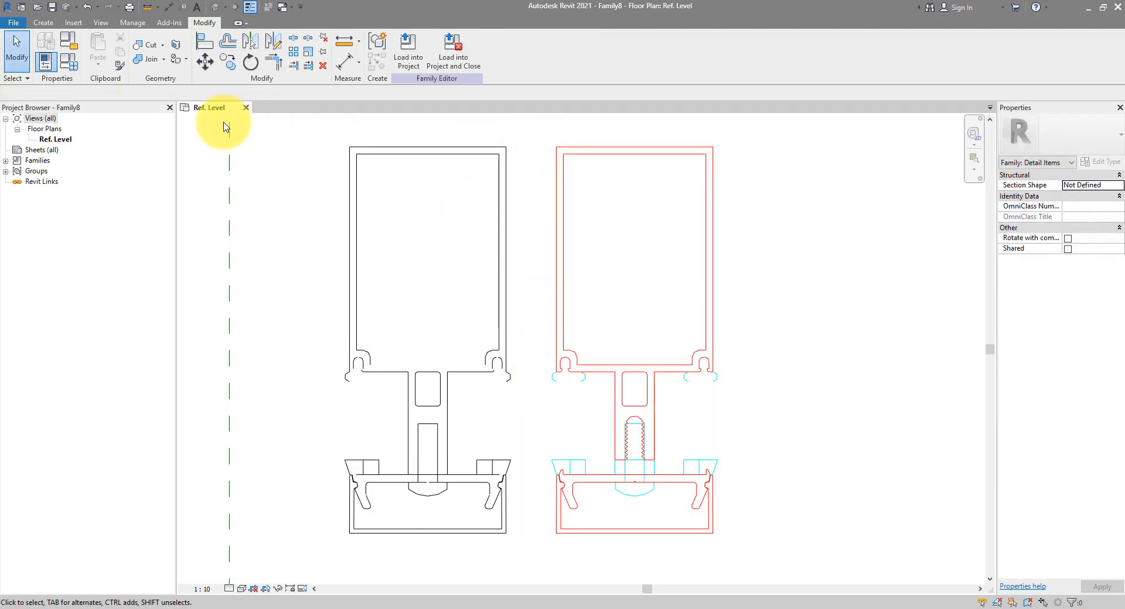
pyautogui.click(41, 23)
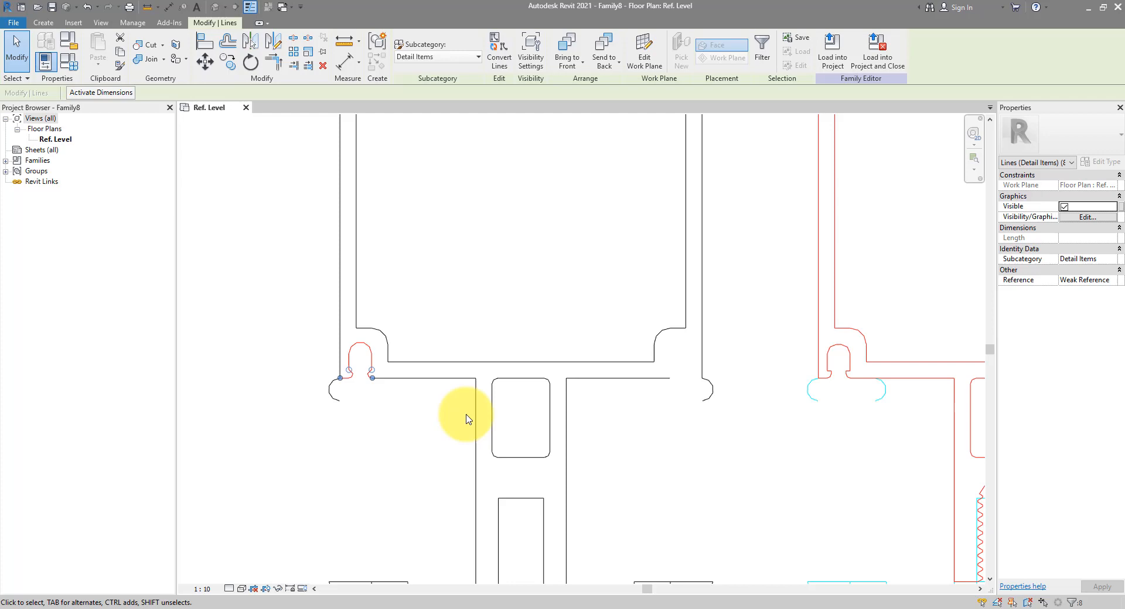
# - Redraw missing slot edges, delete stray segments and trim the outline's corners closed
pyautogui.click(39, 24)
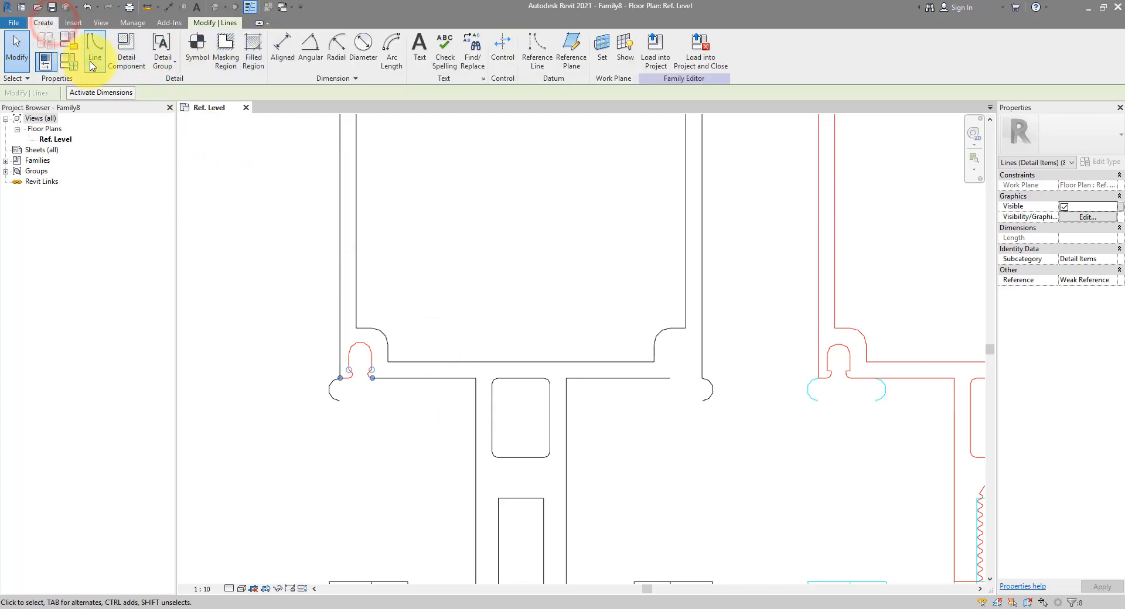
pyautogui.click(95, 52)
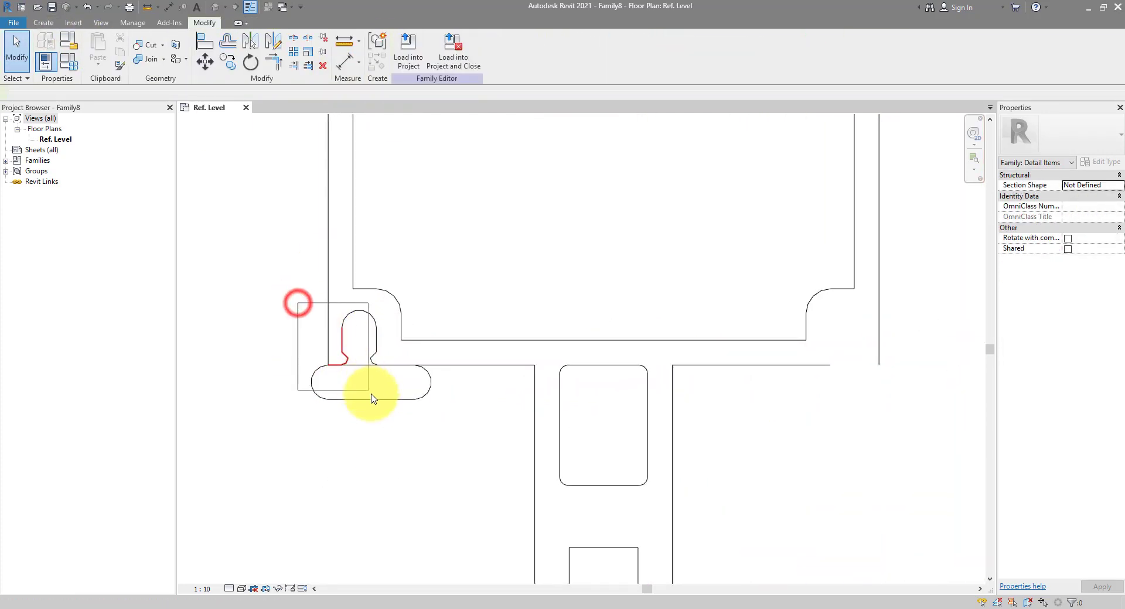
pyautogui.click(372, 392)
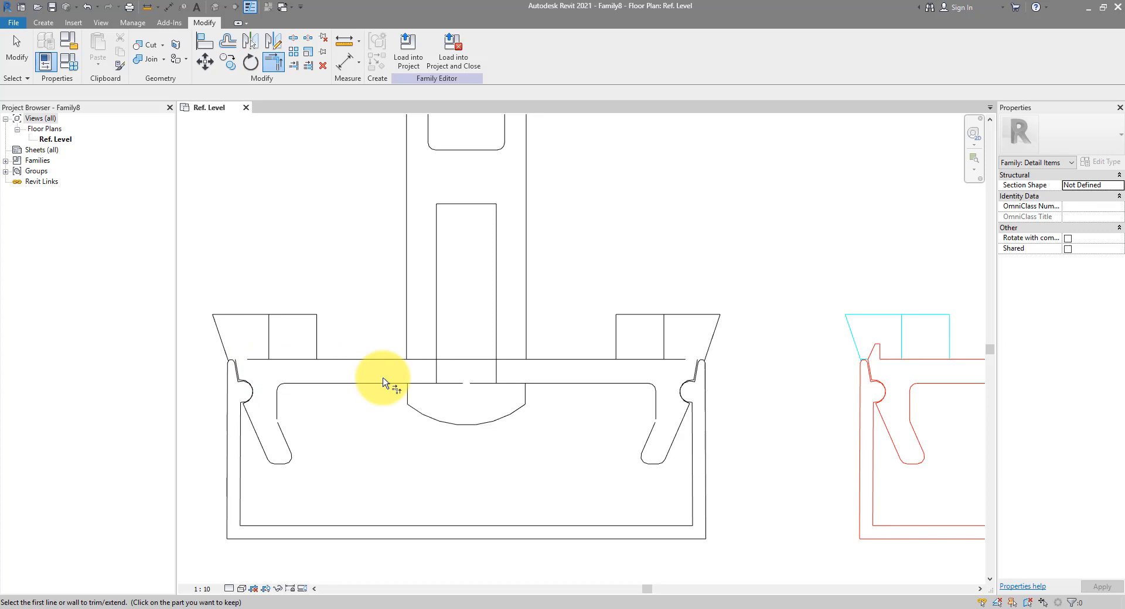
pyautogui.moveTo(583, 377)
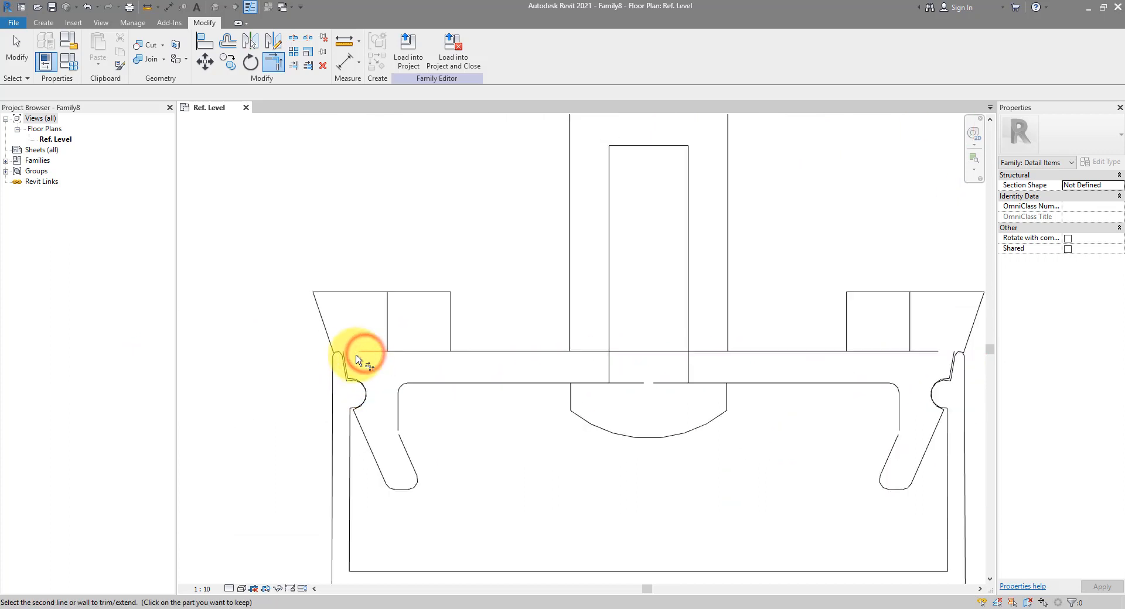
pyautogui.click(359, 358)
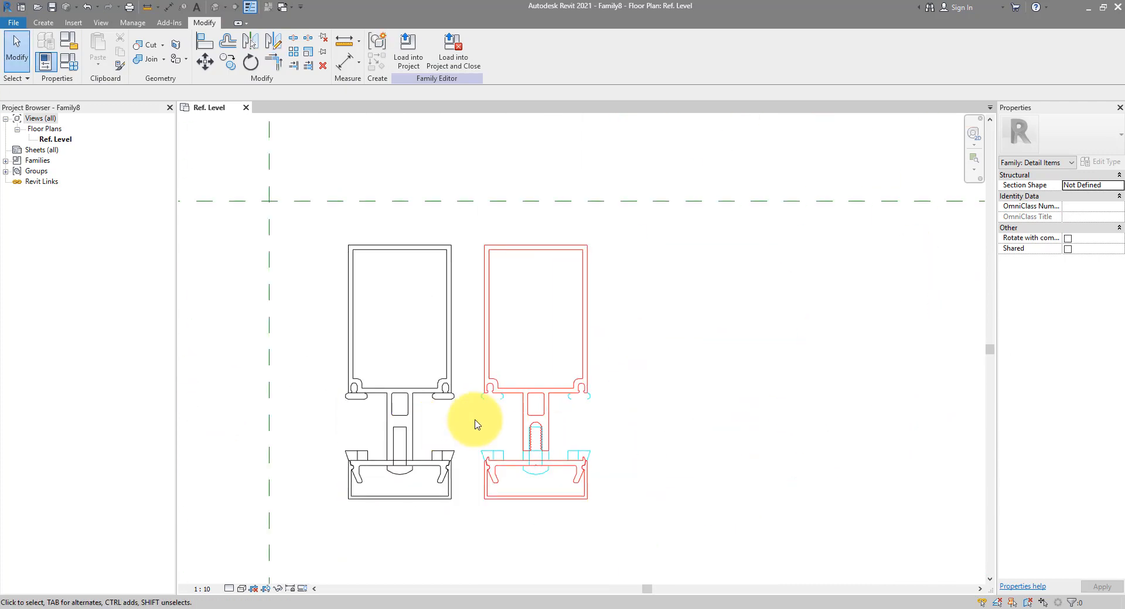
pyautogui.click(509, 396)
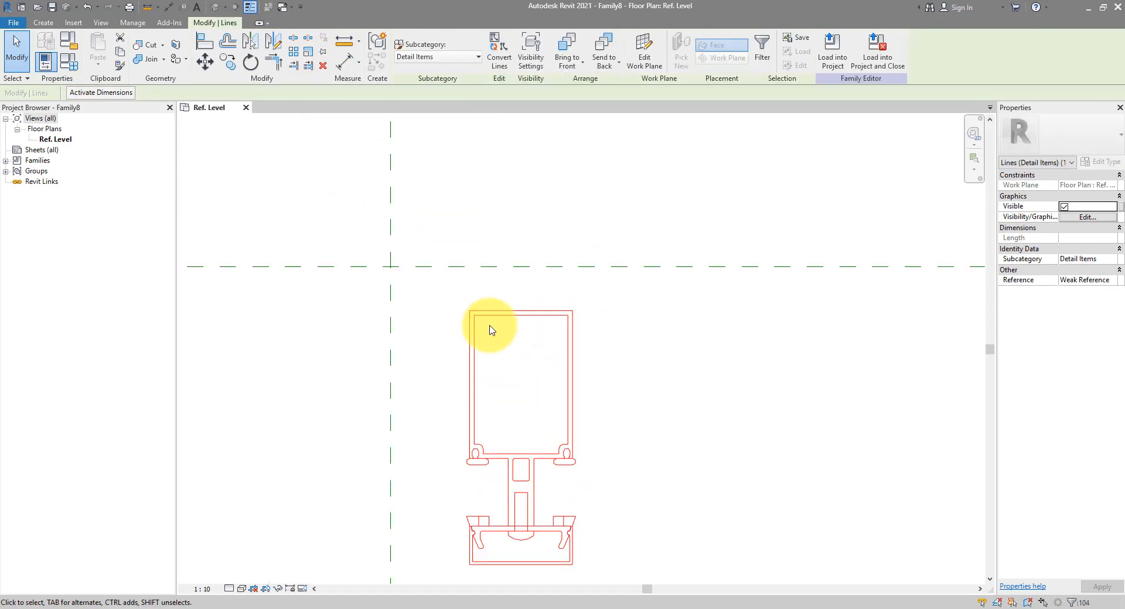
pyautogui.moveTo(526, 365)
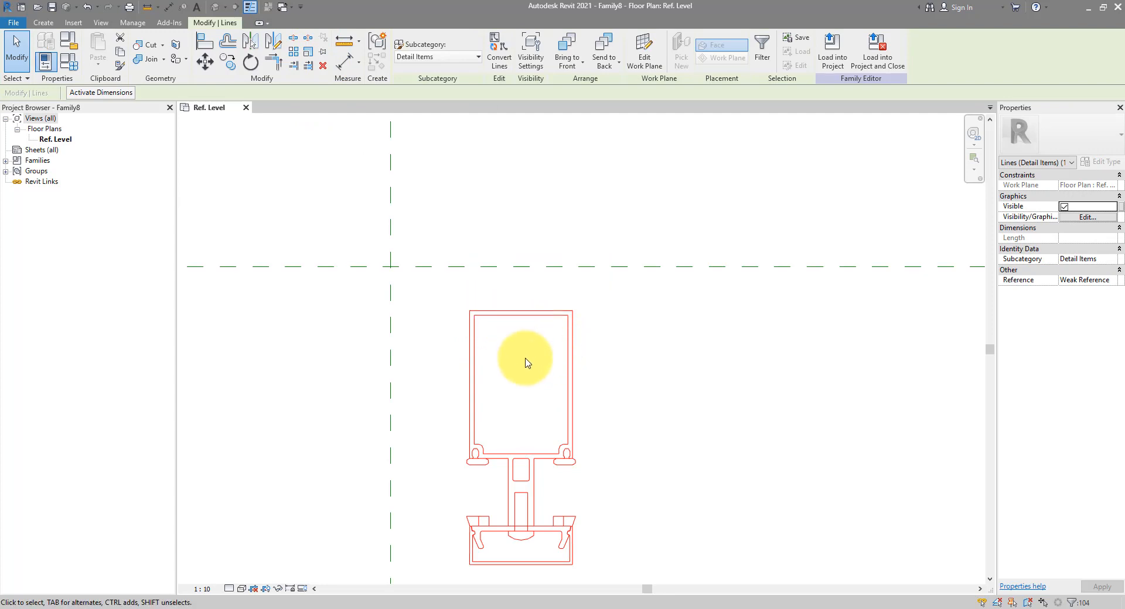
pyautogui.moveTo(422, 254)
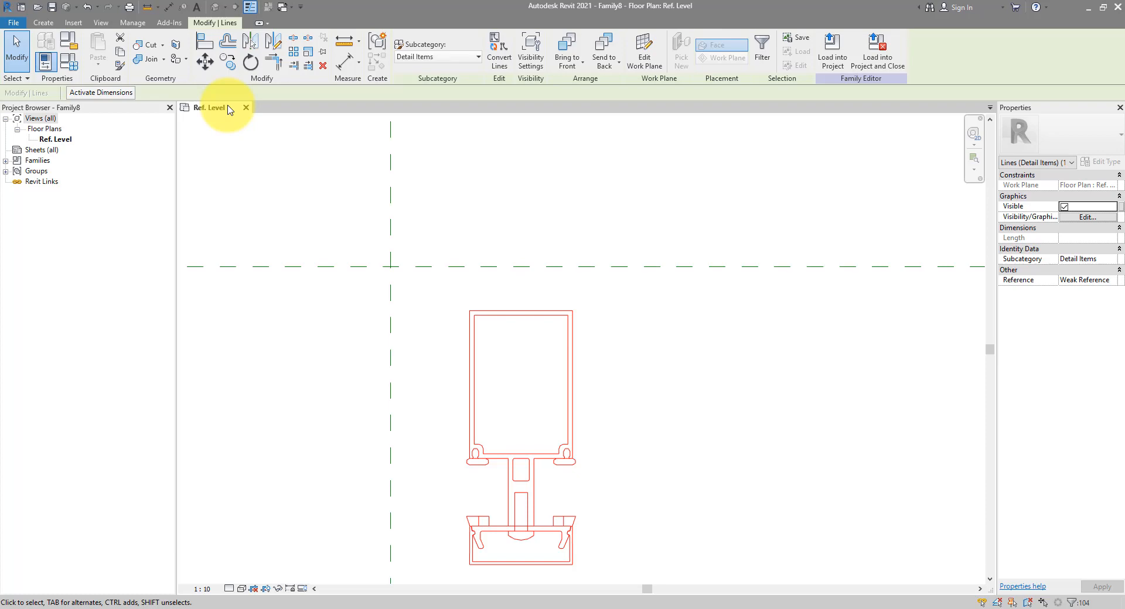
# - Move all detail lines so the profile centres on the vertical reference plane, front cap on the horizontal
pyautogui.click(203, 64)
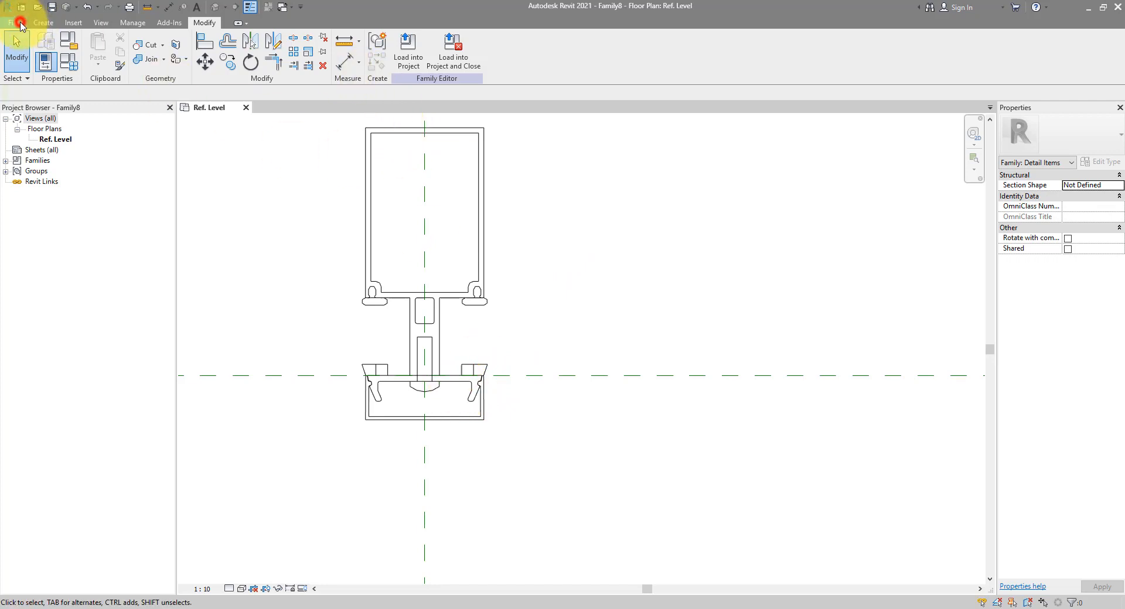
# - Create a new family from the Metric Profile-Mullion.rft template via File > New > Family
pyautogui.click(13, 23)
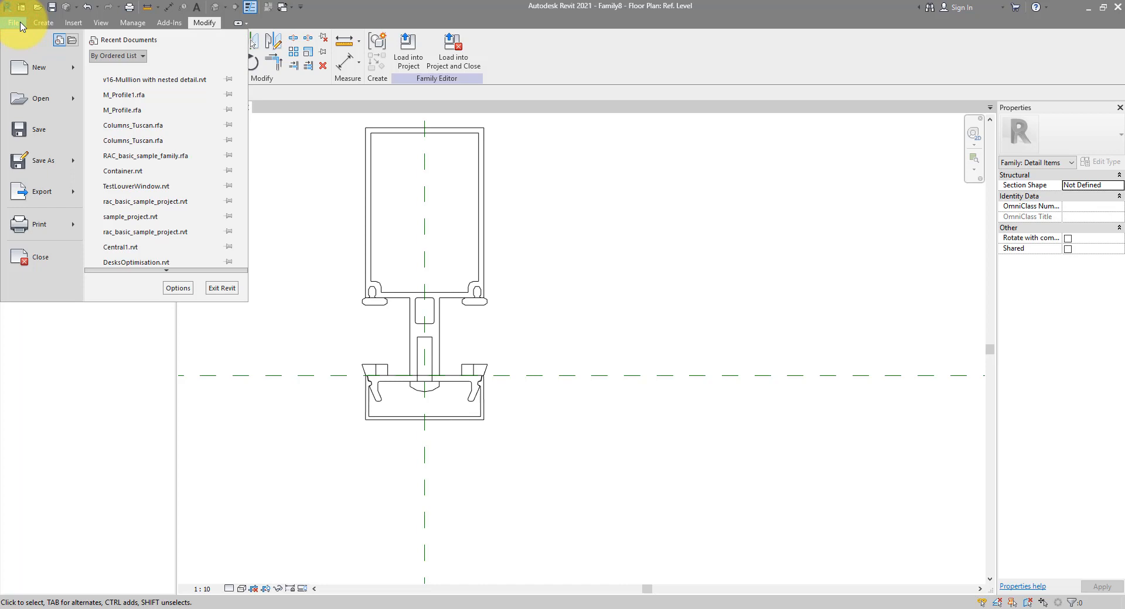
pyautogui.moveTo(320, 309)
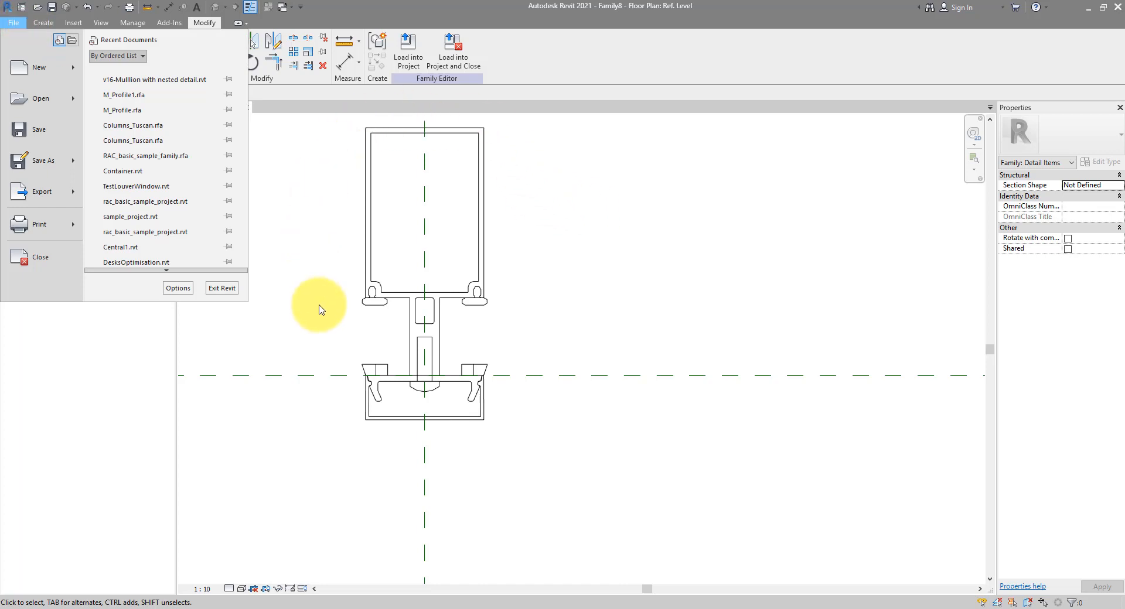
pyautogui.moveTo(470, 290)
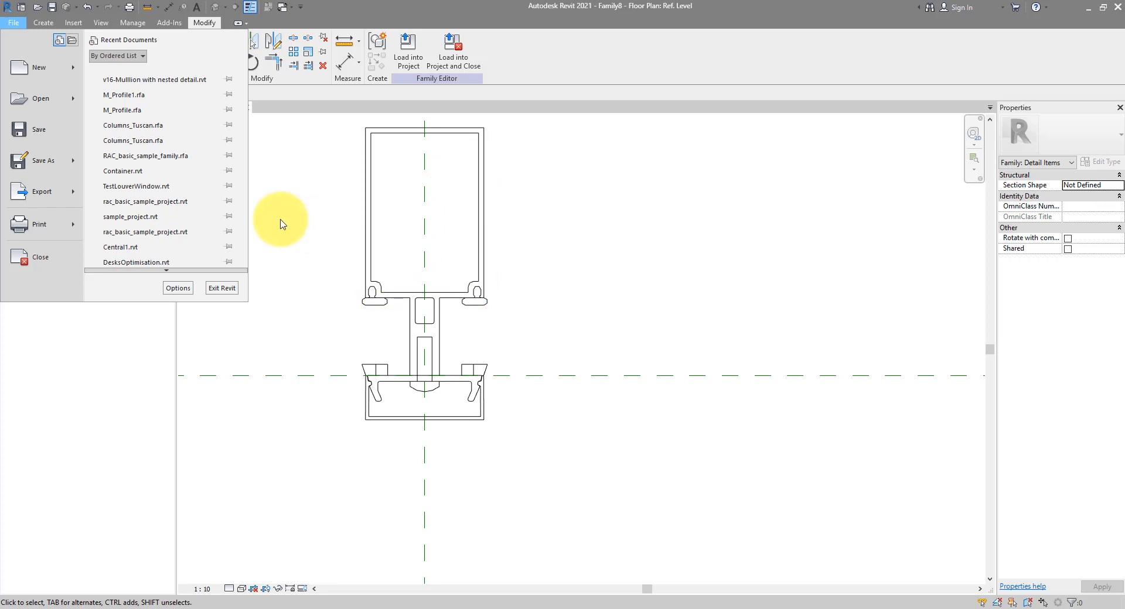
pyautogui.moveTo(314, 212)
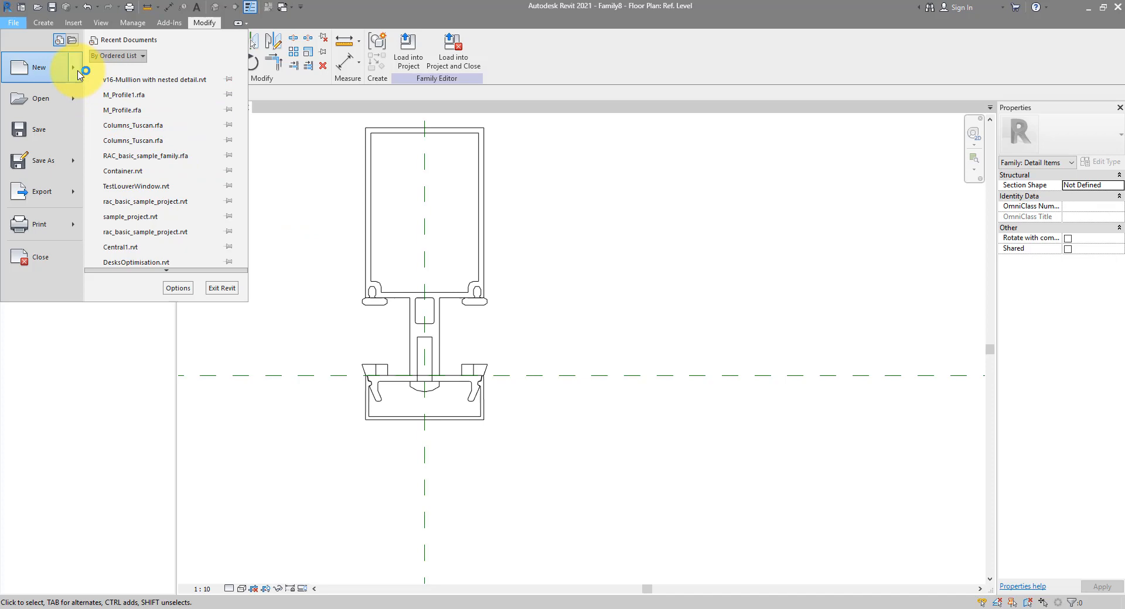
pyautogui.click(38, 67)
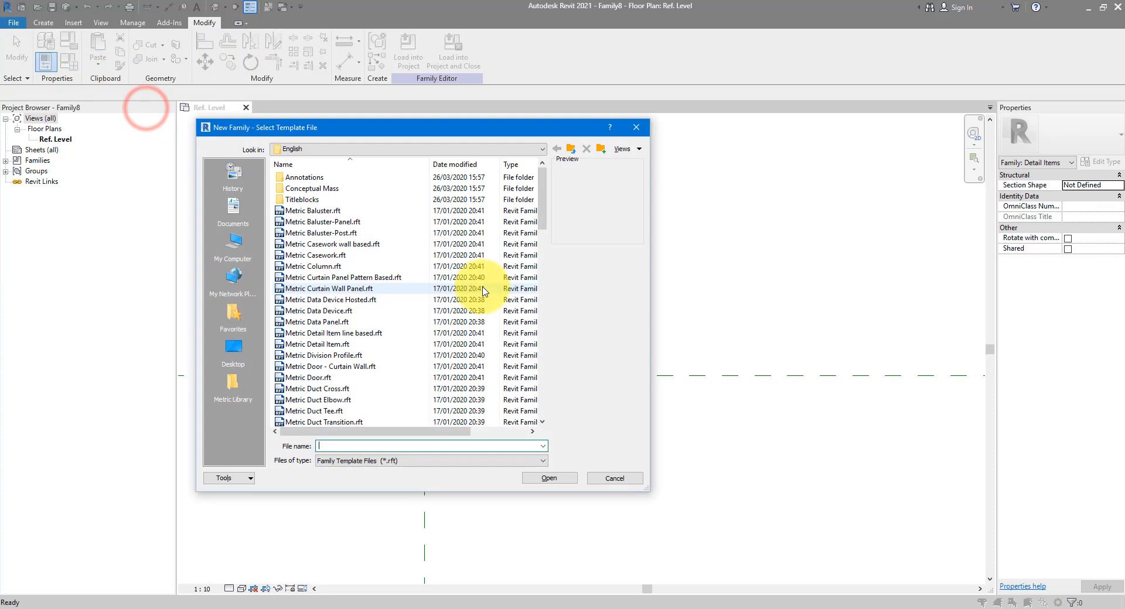
pyautogui.scroll(-3)
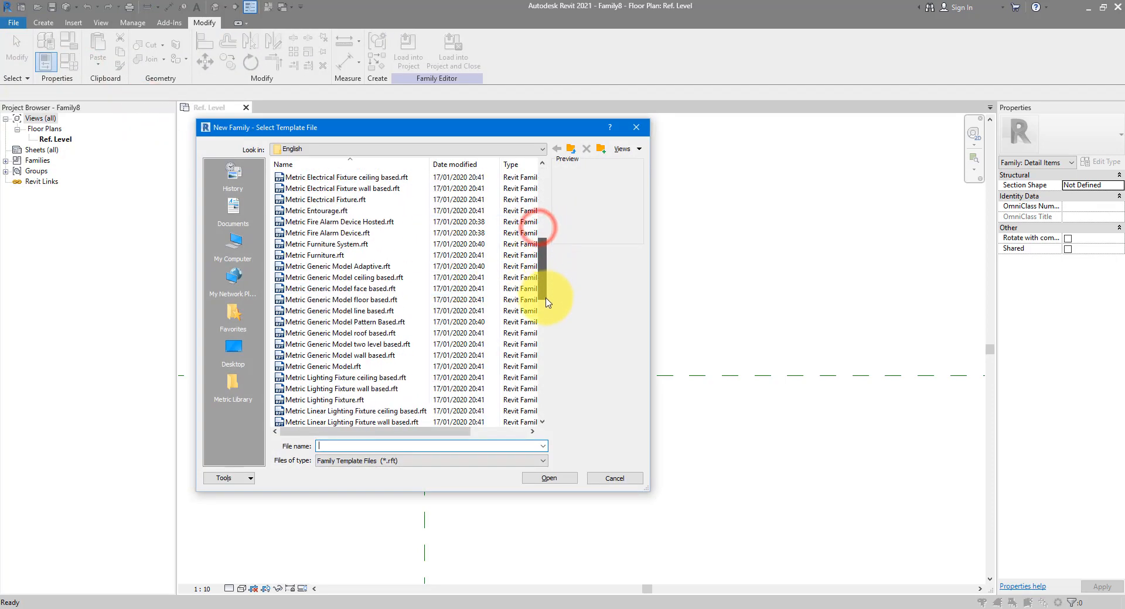
pyautogui.scroll(-3)
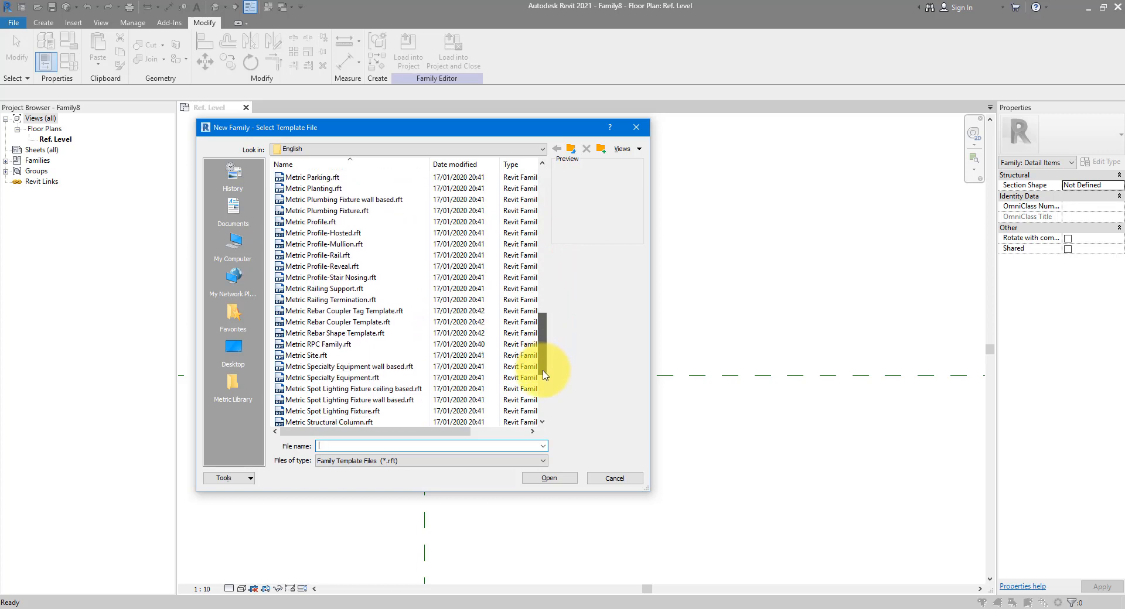
pyautogui.click(324, 256)
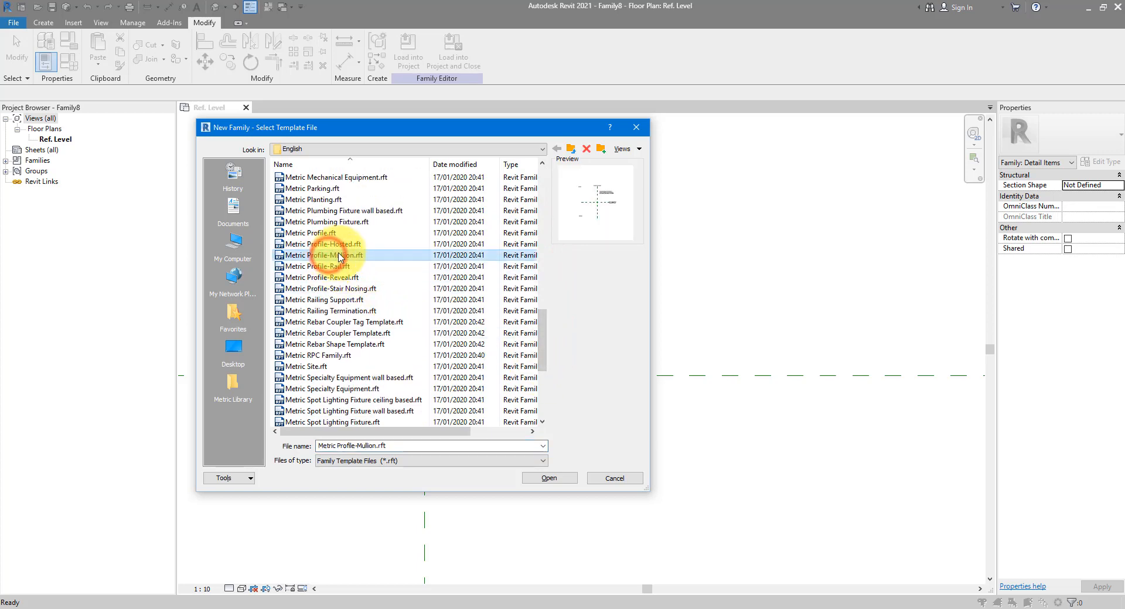
pyautogui.click(545, 474)
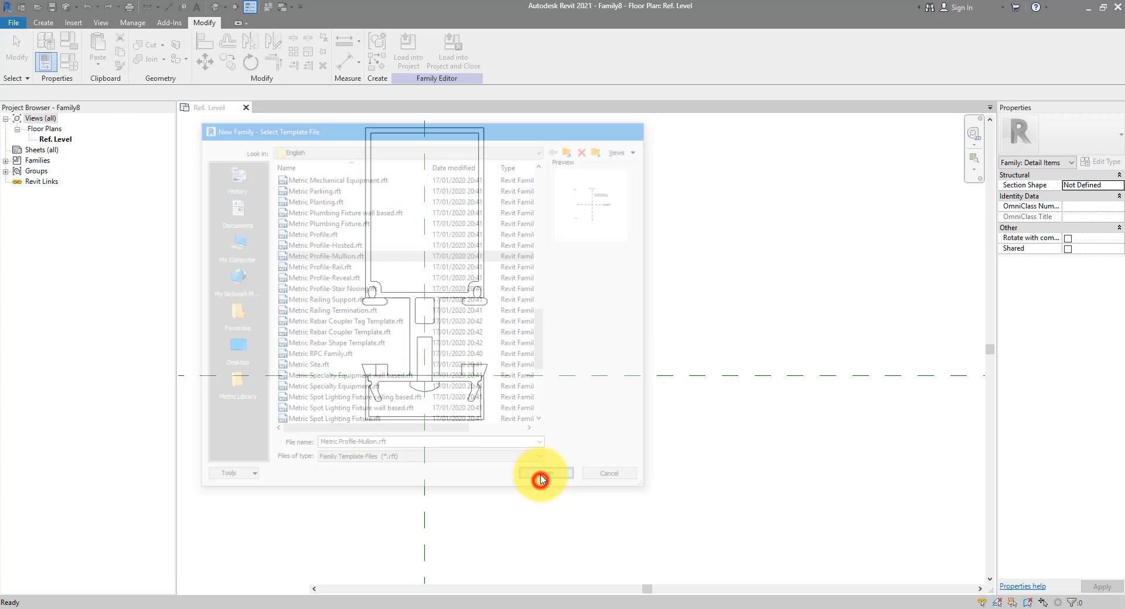
pyautogui.click(545, 473)
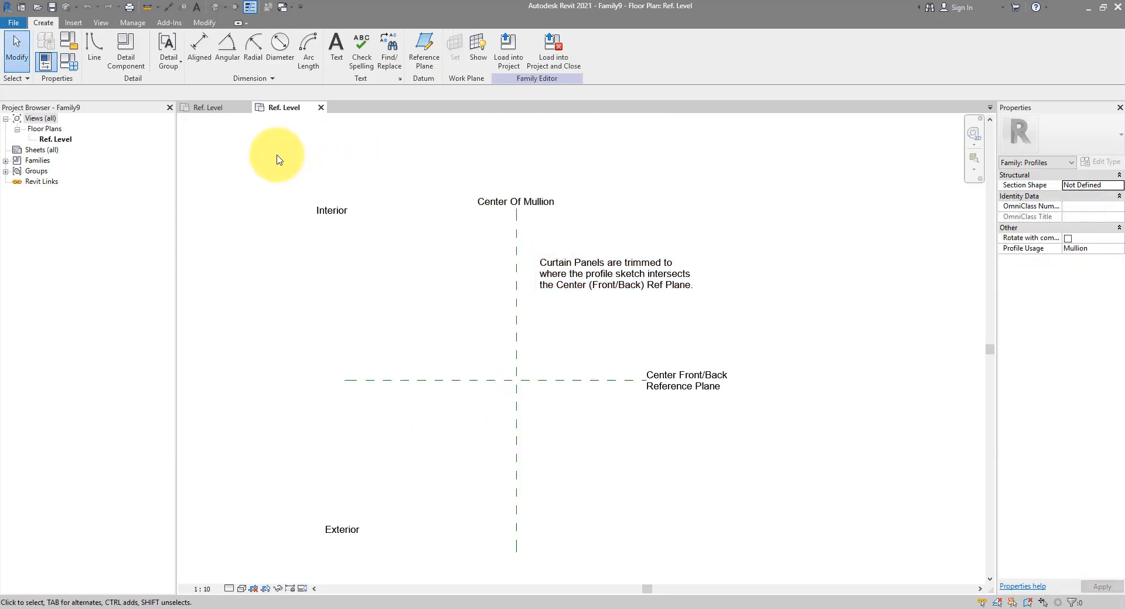
# - Load the detail family into the profile family at the origin and trace its bottom edge with Pick Lines
pyautogui.click(332, 211)
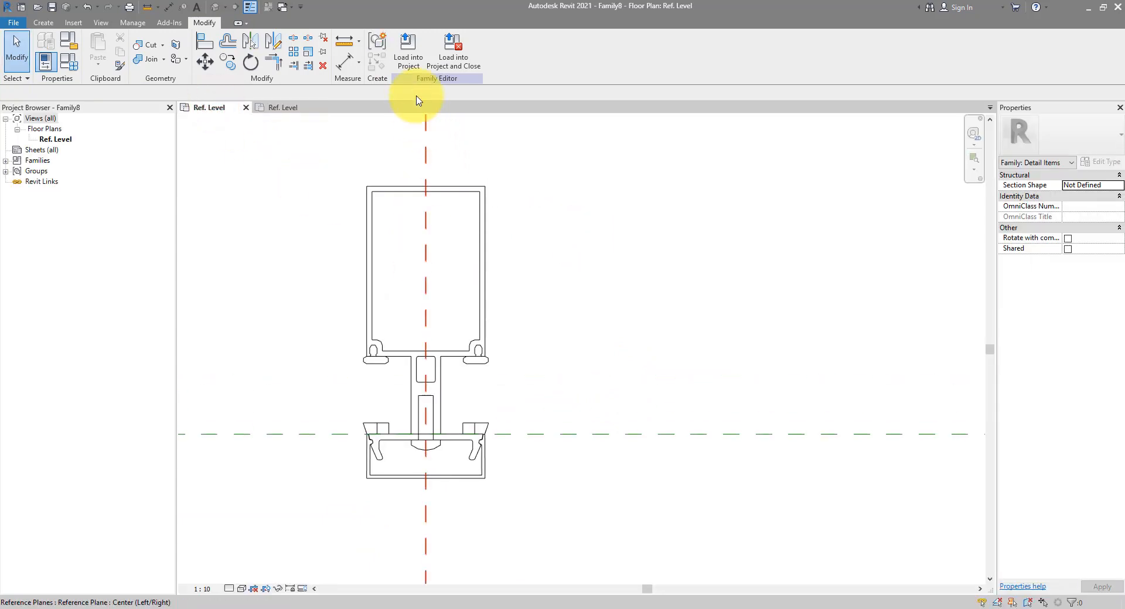
pyautogui.moveTo(408, 45)
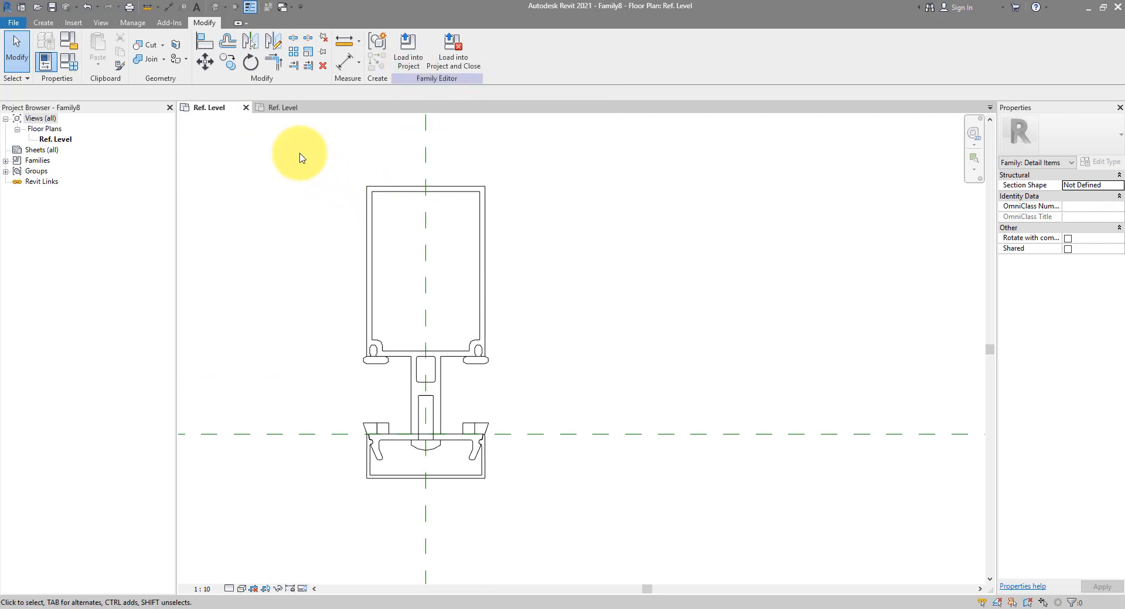
pyautogui.click(408, 50)
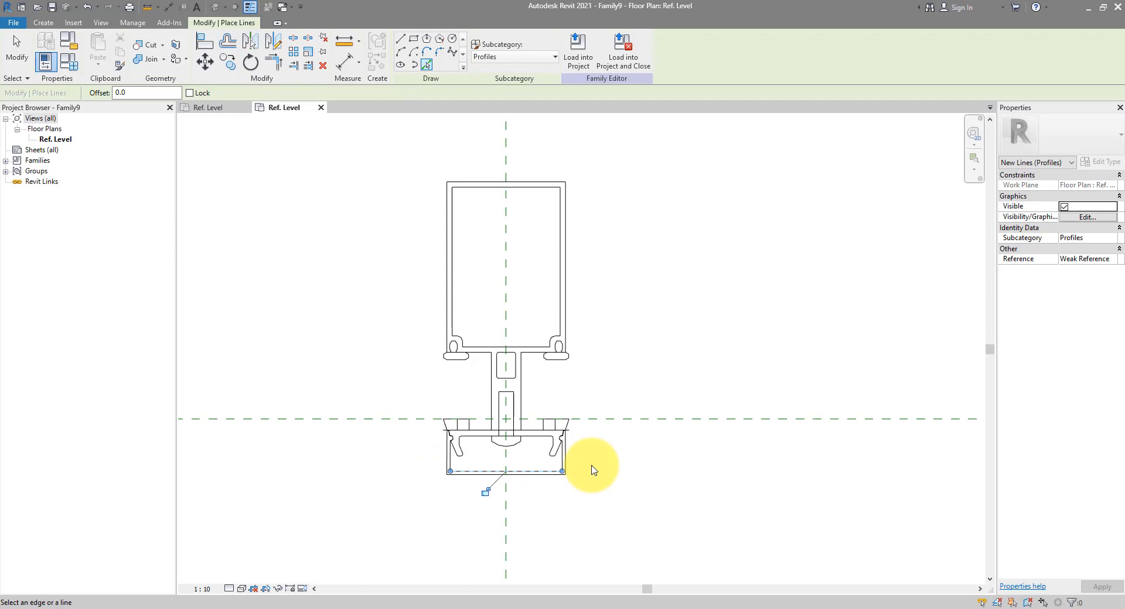
pyautogui.click(571, 454)
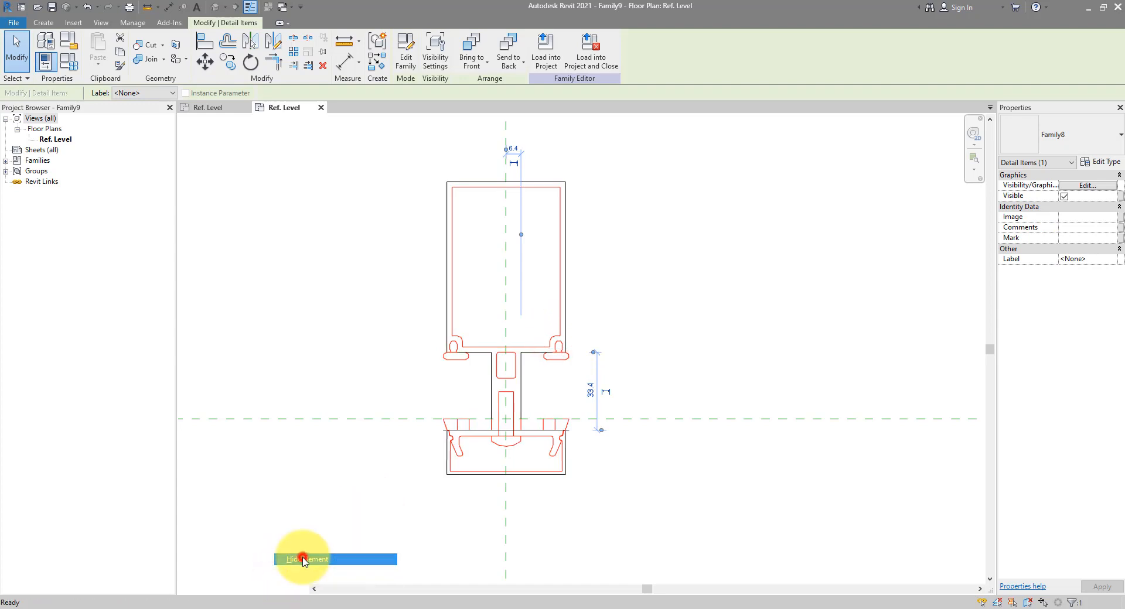
# - Hide the mullion detail, trim the profile lines to corners, then reset the temporary hide
pyautogui.click(305, 560)
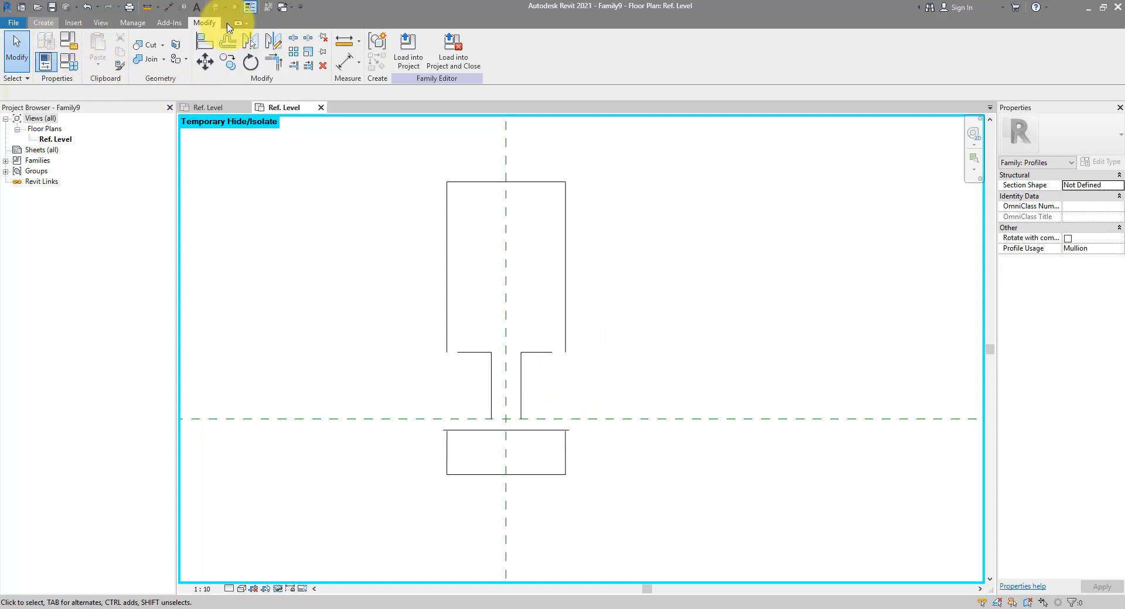
pyautogui.click(293, 39)
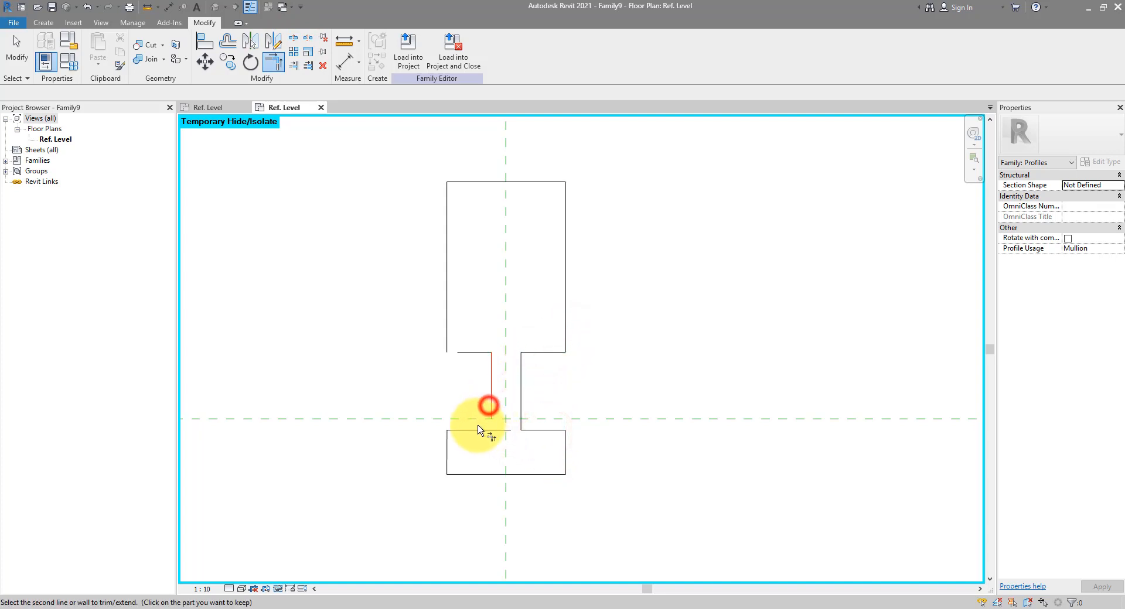
pyautogui.click(487, 407)
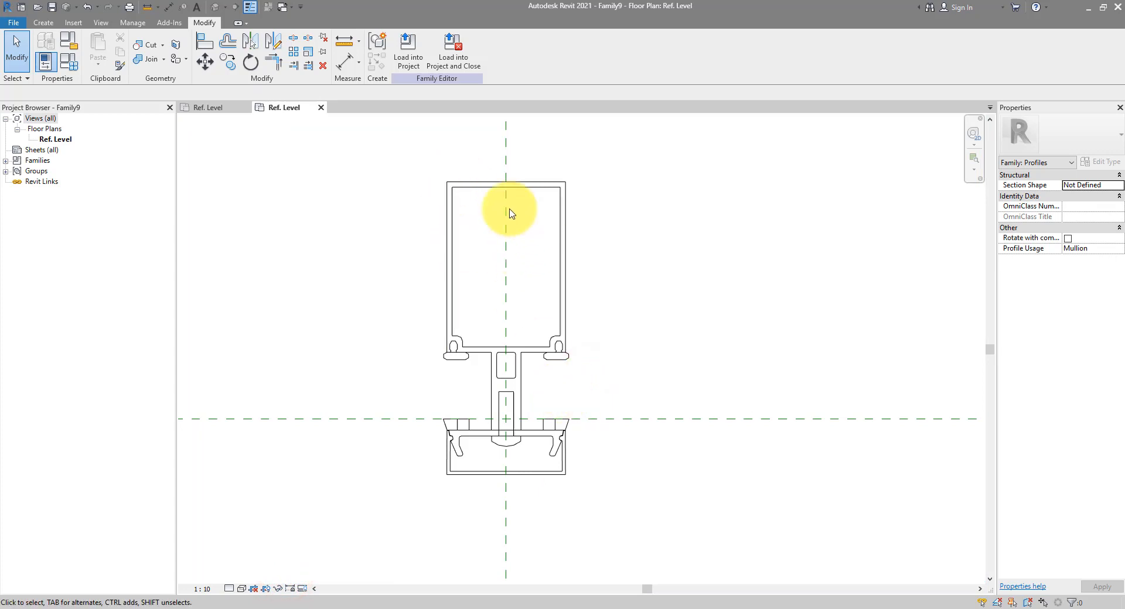
pyautogui.moveTo(427, 233)
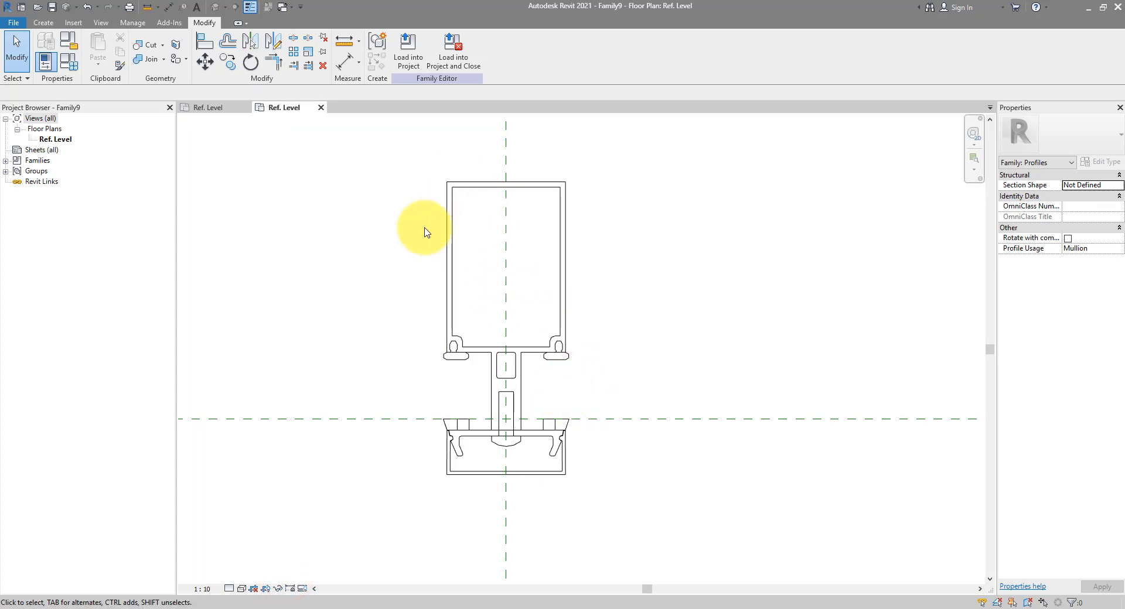
pyautogui.click(18, 21)
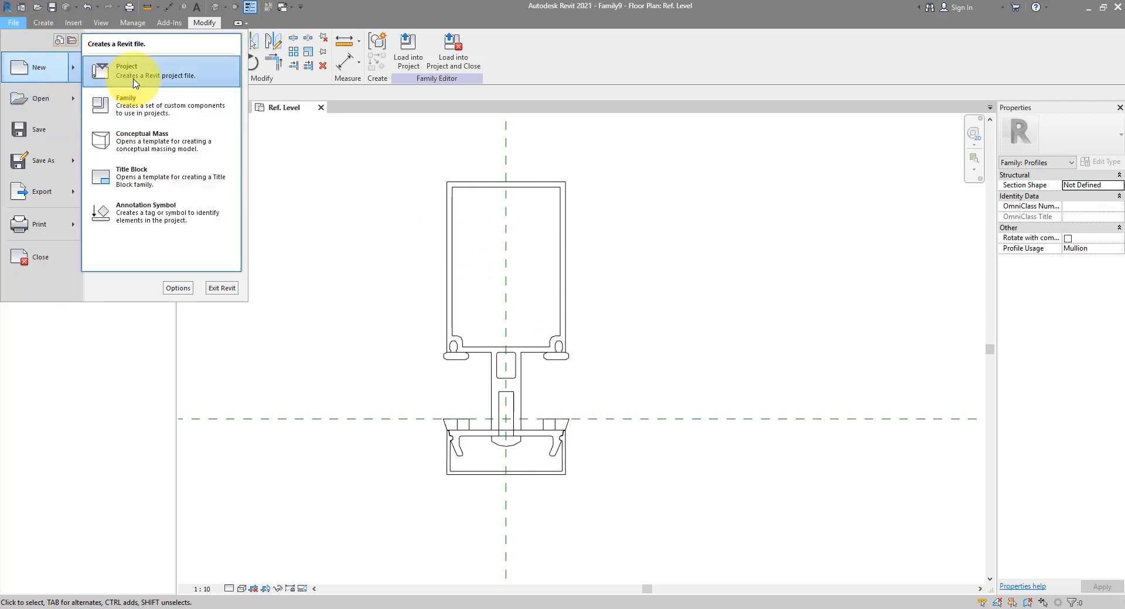
# - Start a new project from the Architectural template and draw a curtain wall
pyautogui.click(126, 70)
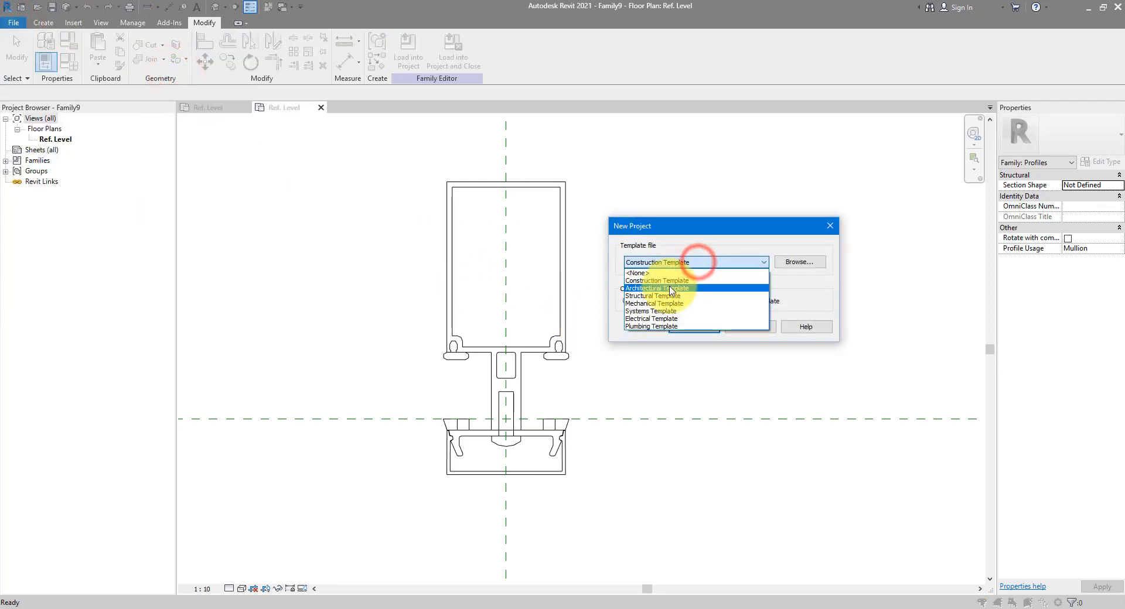
pyautogui.click(657, 288)
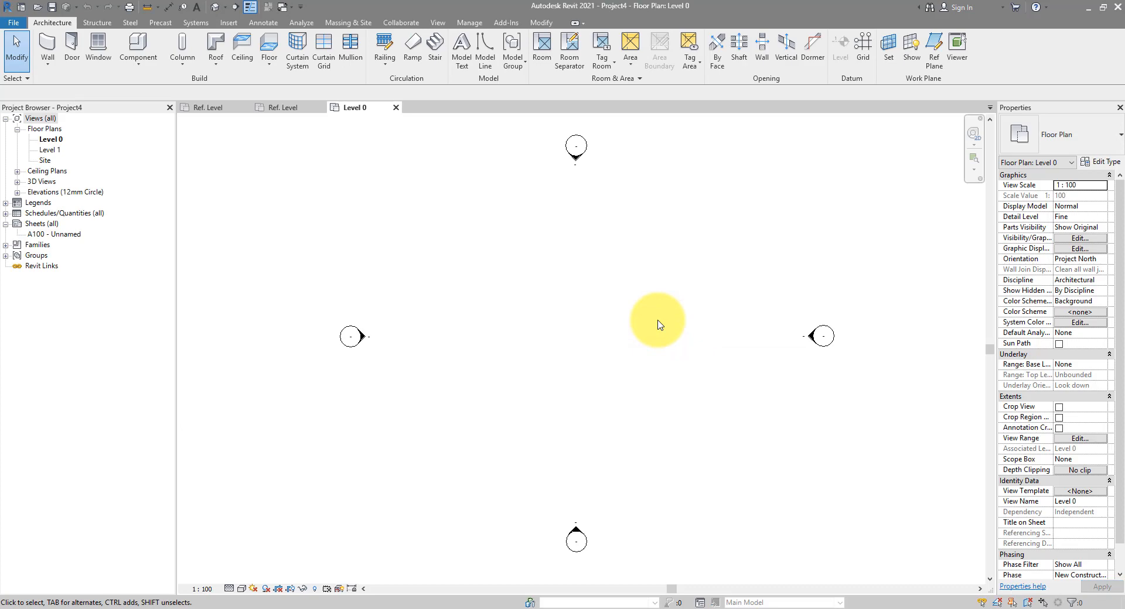
pyautogui.click(45, 42)
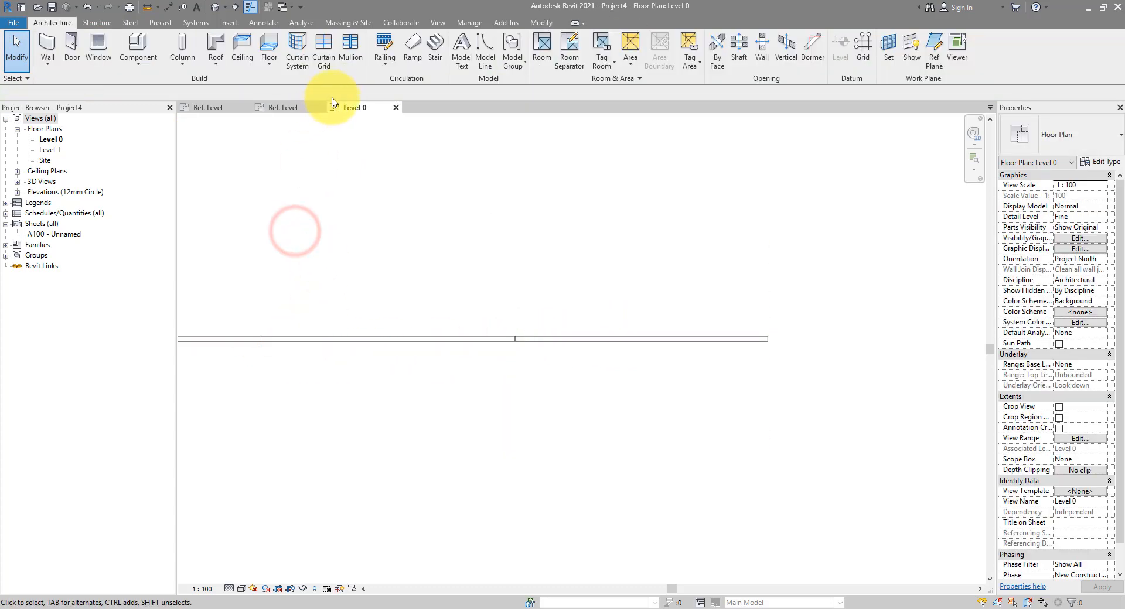
# - Add a vertical curtain grid line across the curtain wall
pyautogui.click(351, 49)
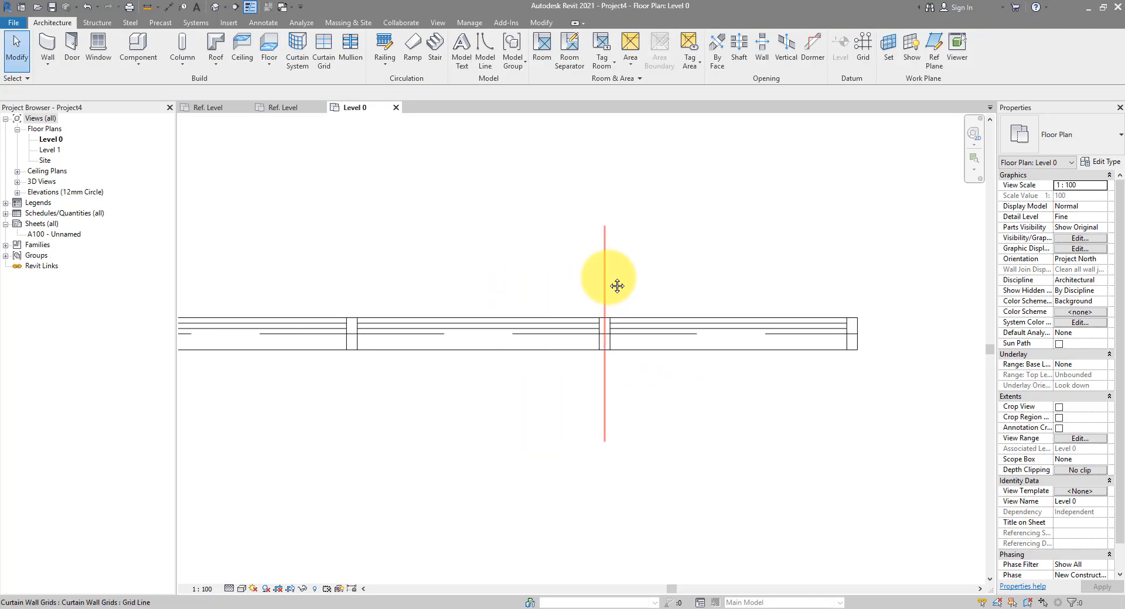
pyautogui.click(239, 589)
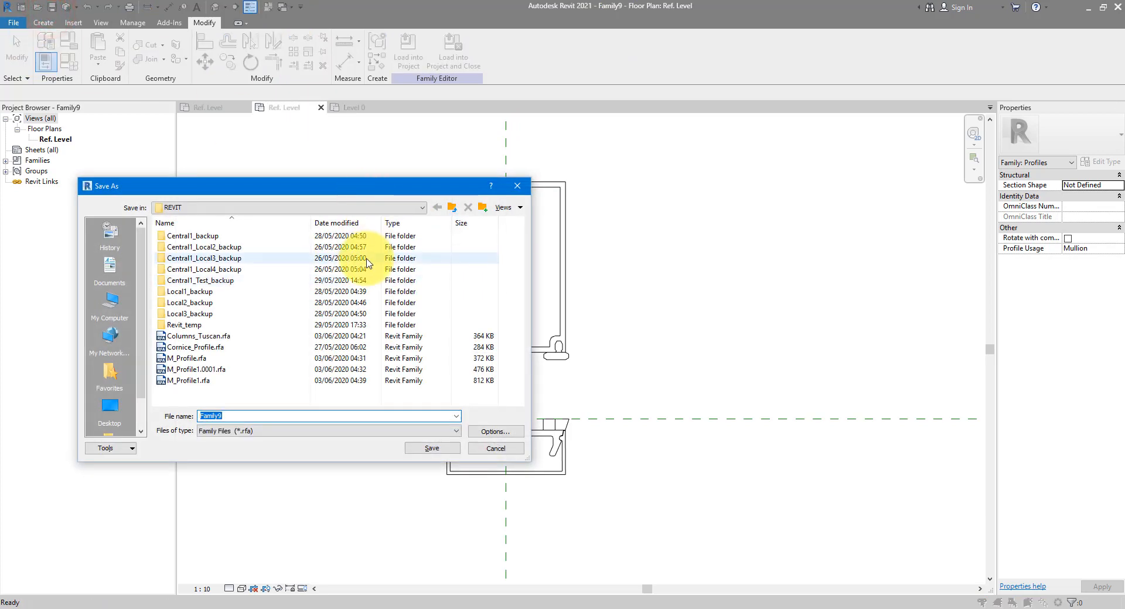
# - Save the profile family as Mullion_profile_2.rfa and load it into Project4
pyautogui.write('Mullion_profile_2')
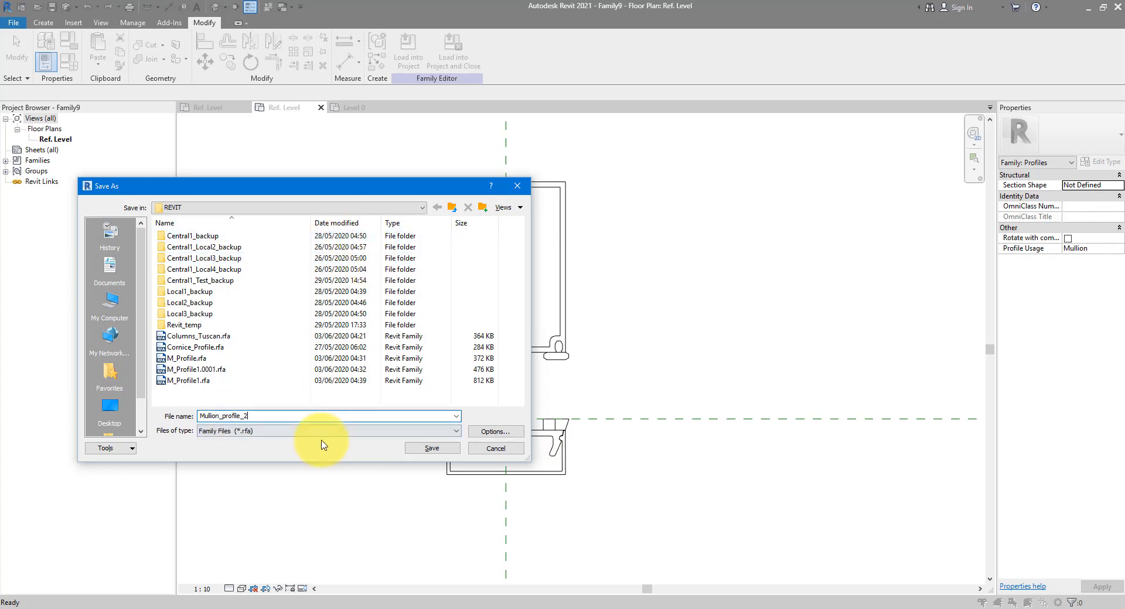
pyautogui.click(431, 449)
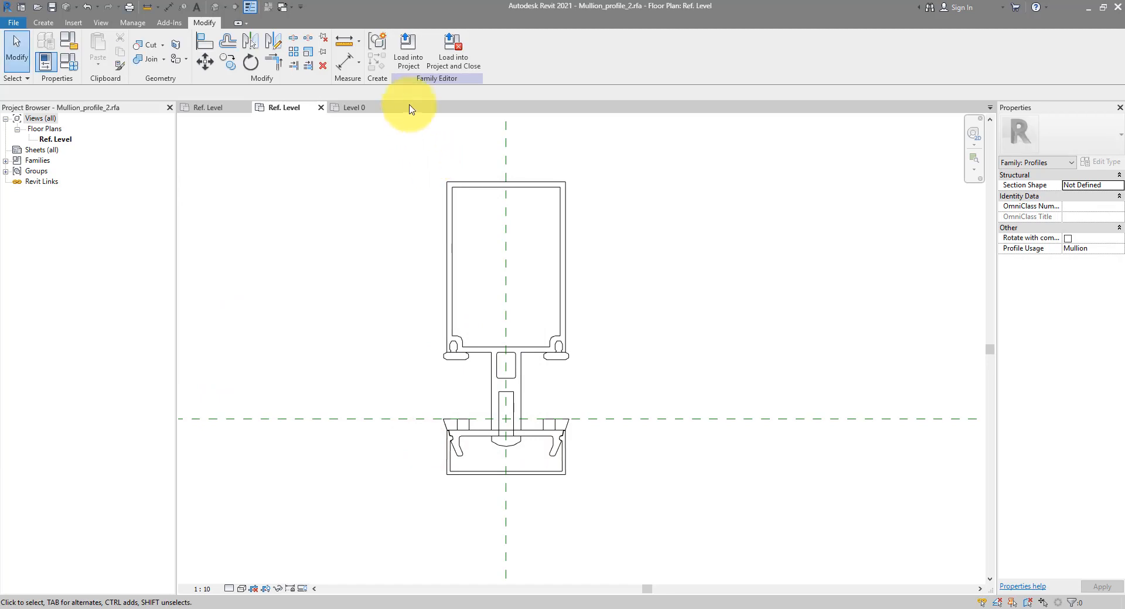
pyautogui.click(407, 44)
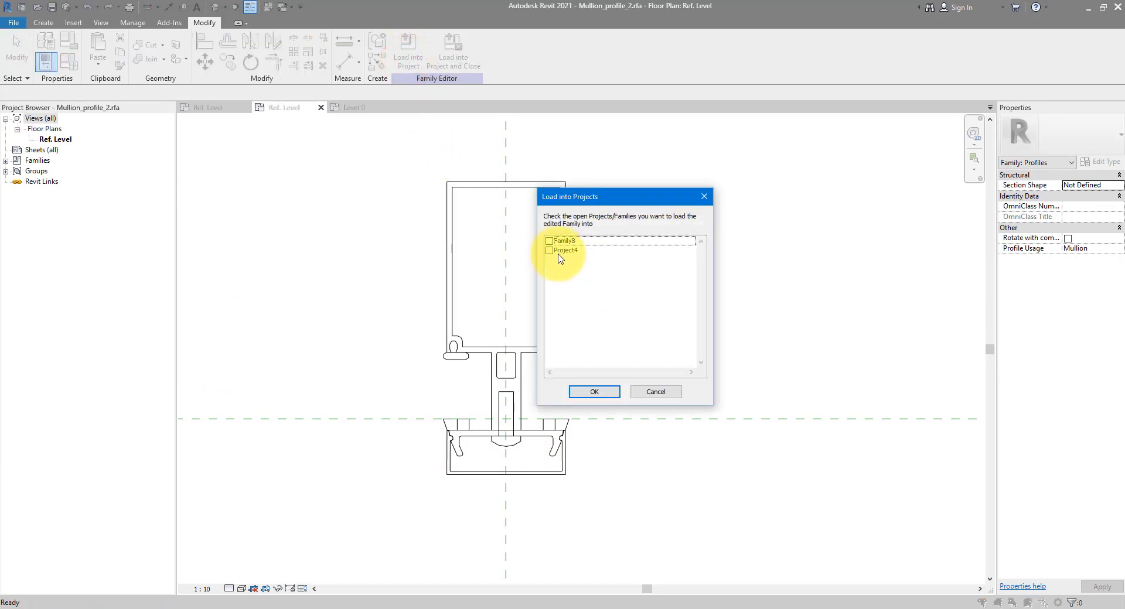
pyautogui.click(594, 393)
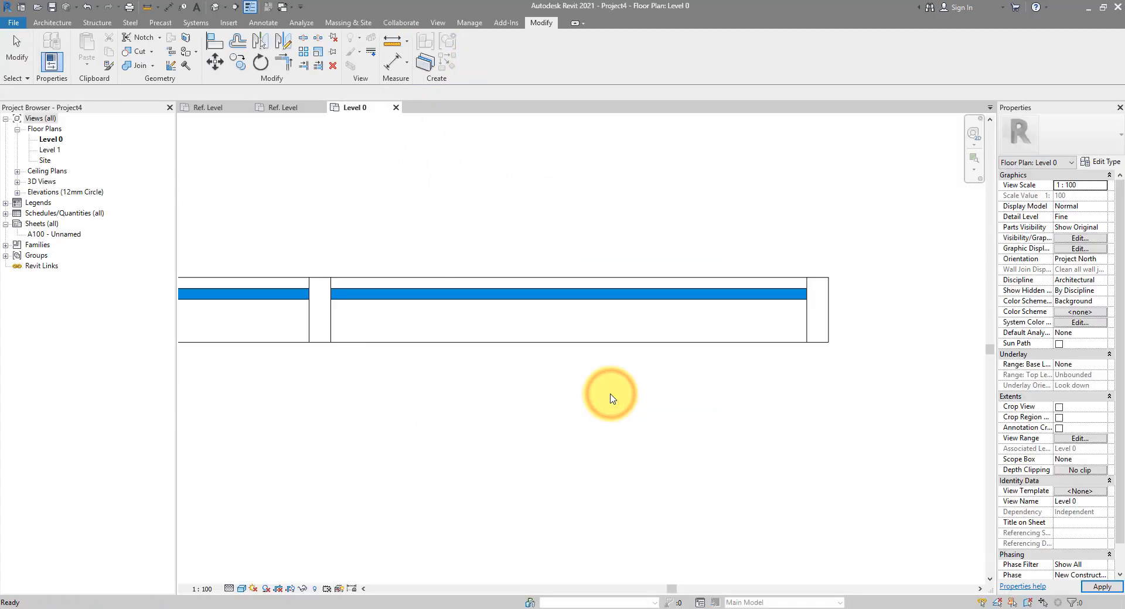
# - Select a curtain wall mullion in the Level 0 plan
pyautogui.click(331, 321)
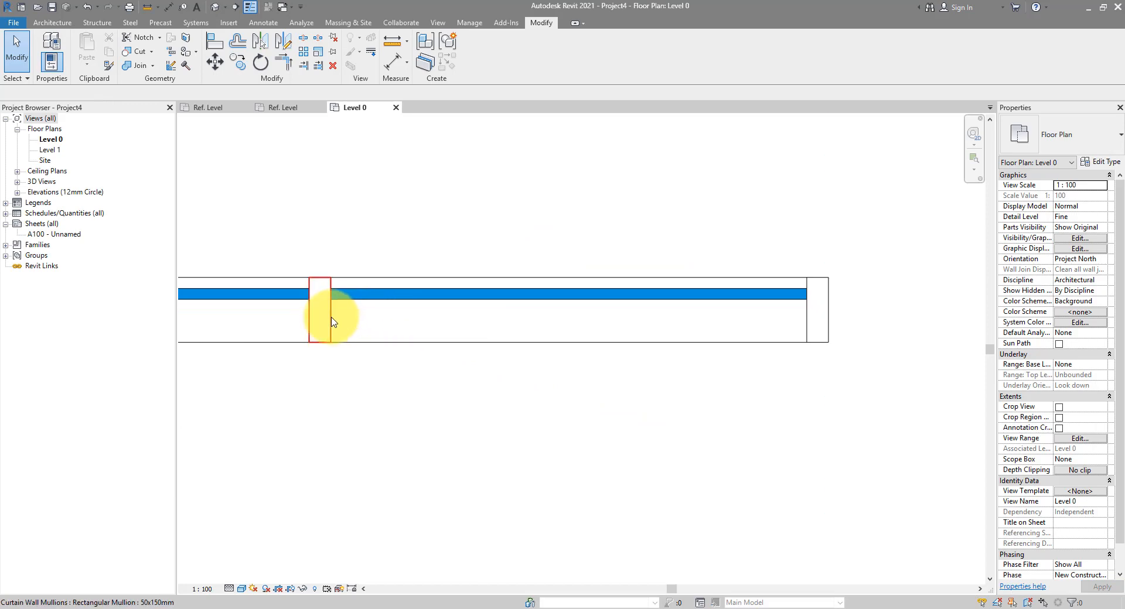
pyautogui.click(318, 308)
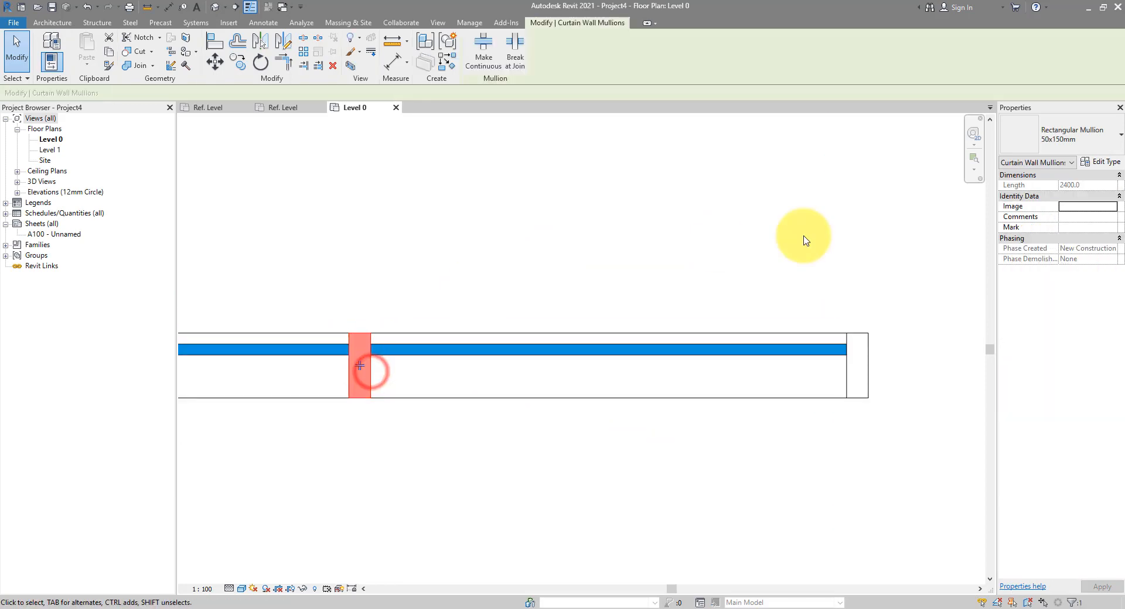
# - Set the 50x150mm rectangular mullion type's Profile to Mullion_profile_2 : Mullion_profile_2
pyautogui.click(1101, 161)
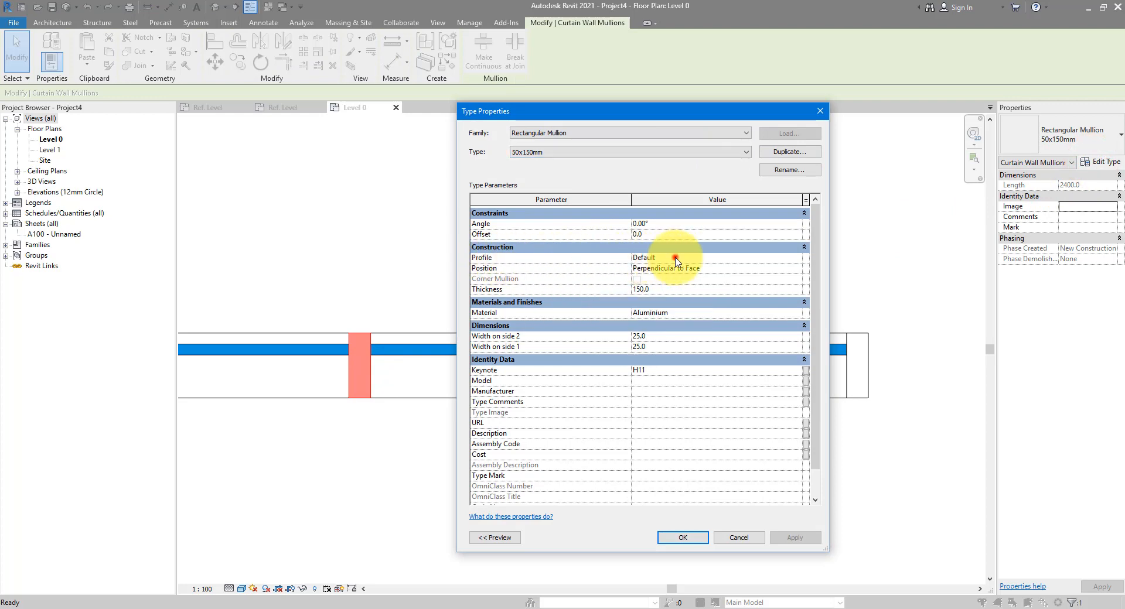
pyautogui.click(795, 258)
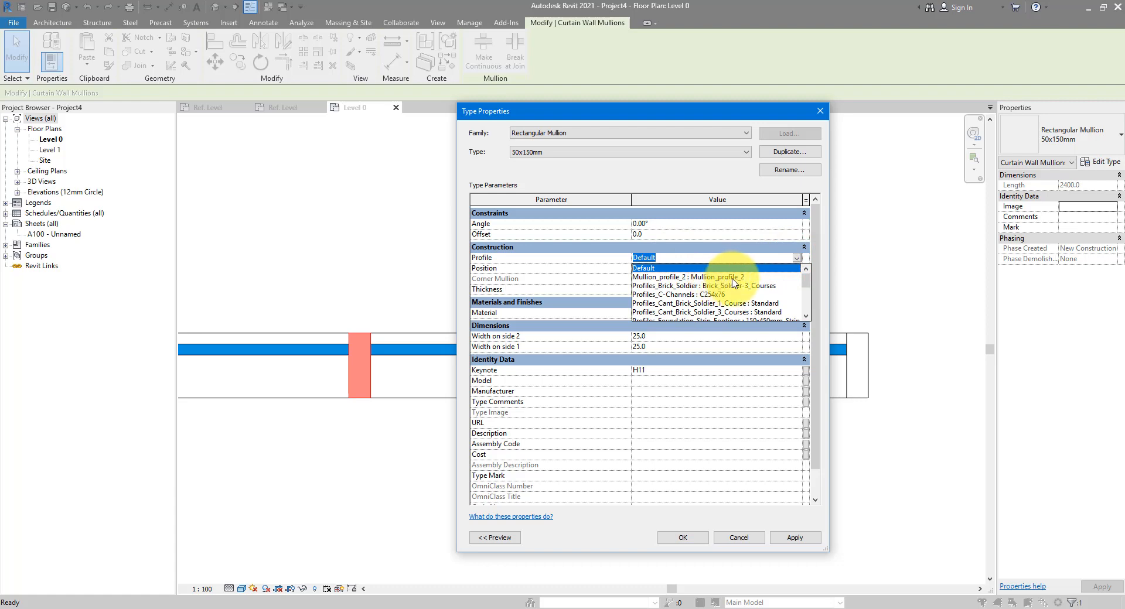
pyautogui.click(689, 278)
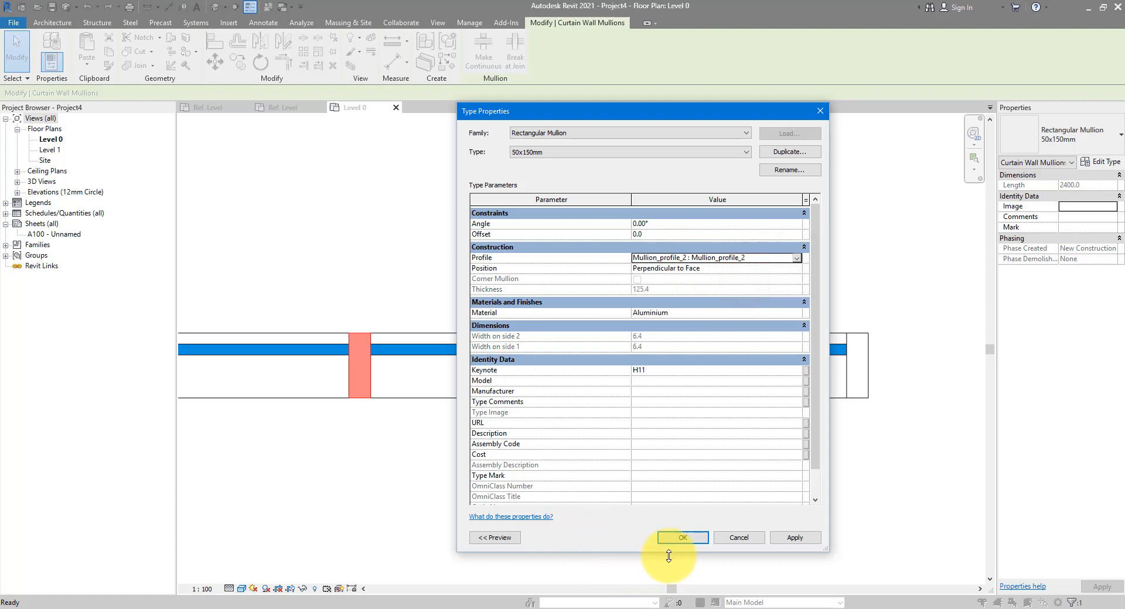
# - Confirm the mullion type change and deselect so the mullions show the custom shape
pyautogui.click(681, 538)
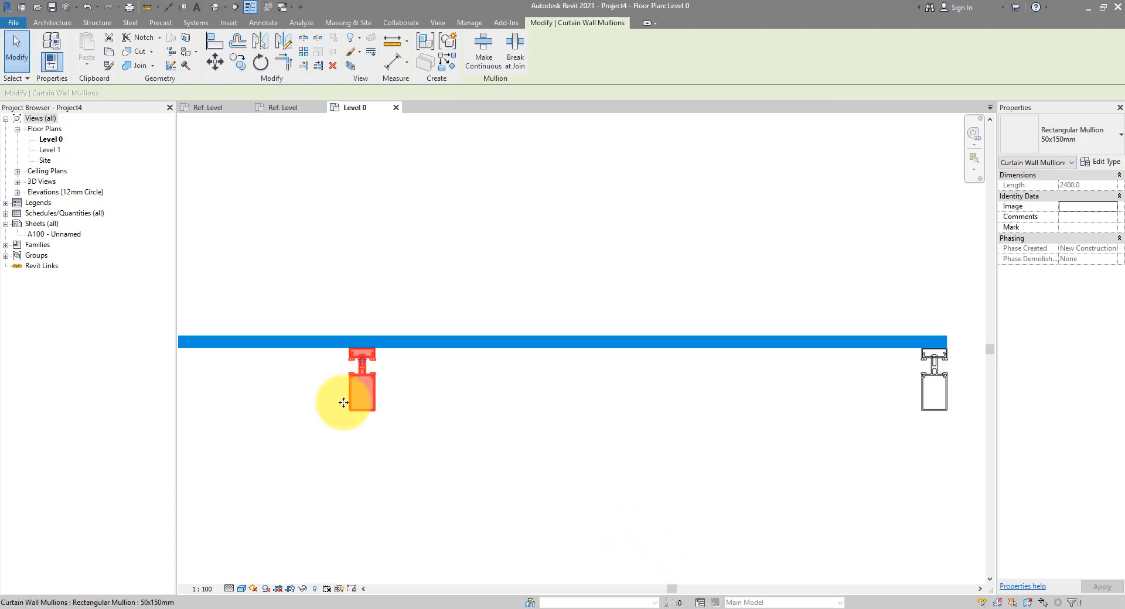
pyautogui.click(438, 462)
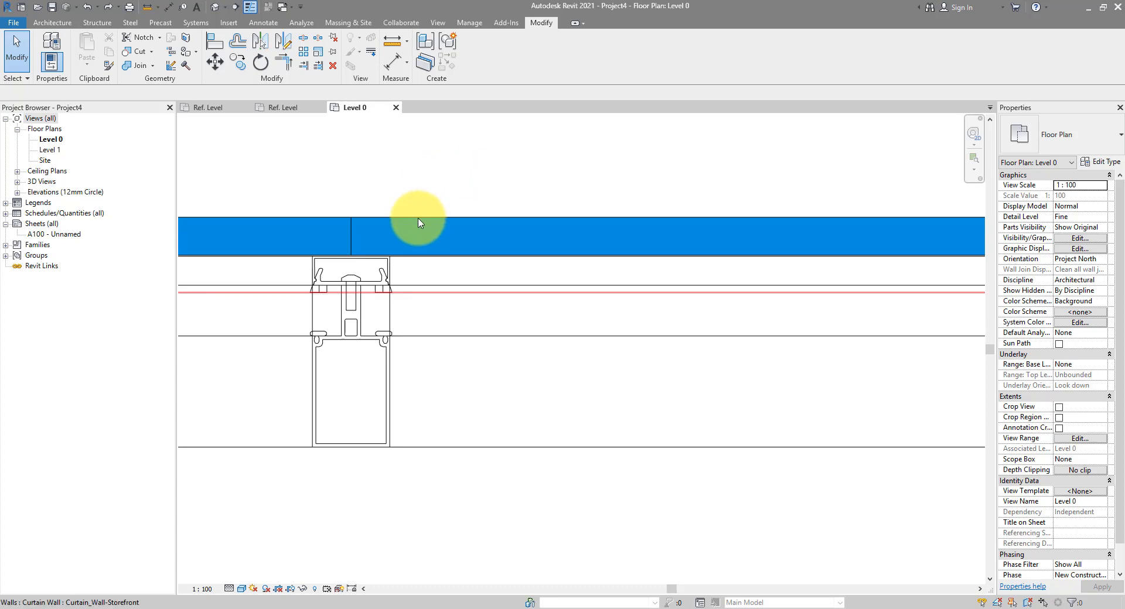
# - Set the glazed curtain panel type's Offset from 37.0 to 0 and apply it
pyautogui.click(419, 237)
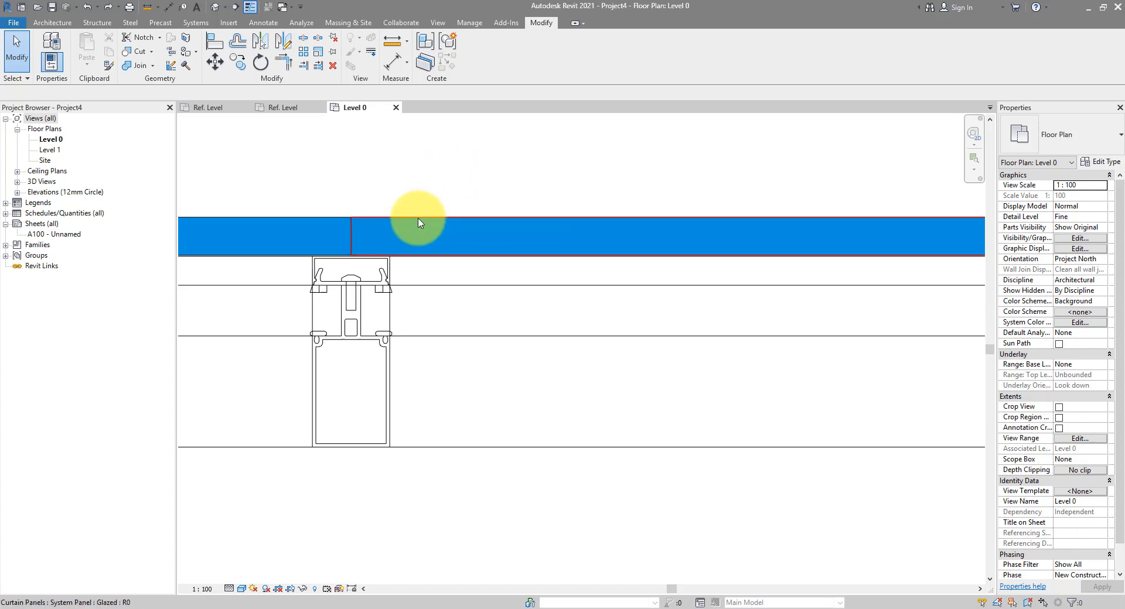
pyautogui.click(420, 237)
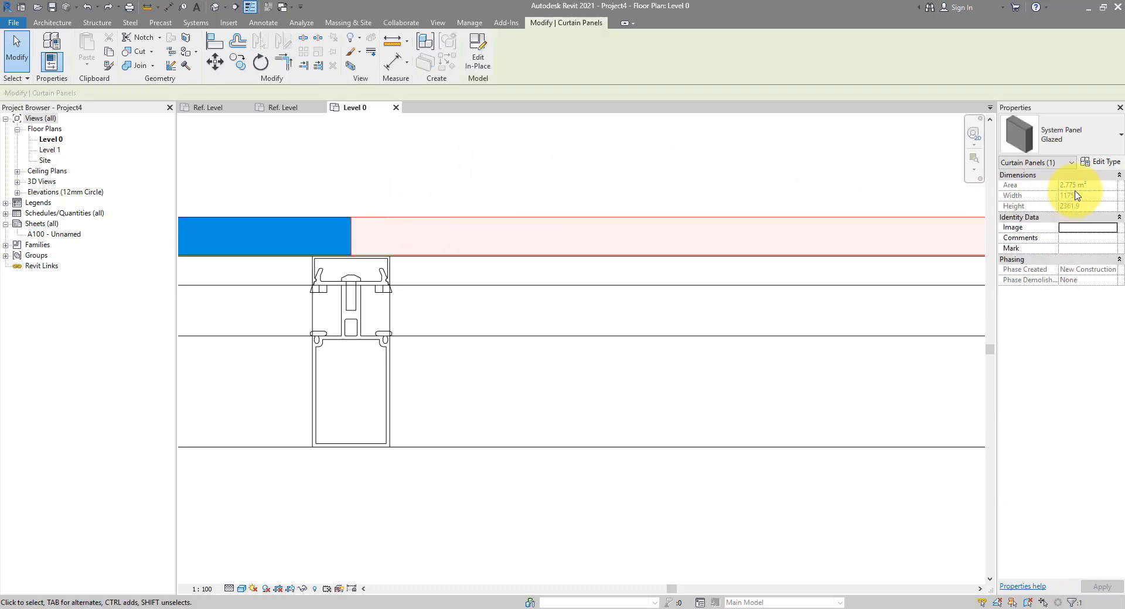
pyautogui.click(1097, 162)
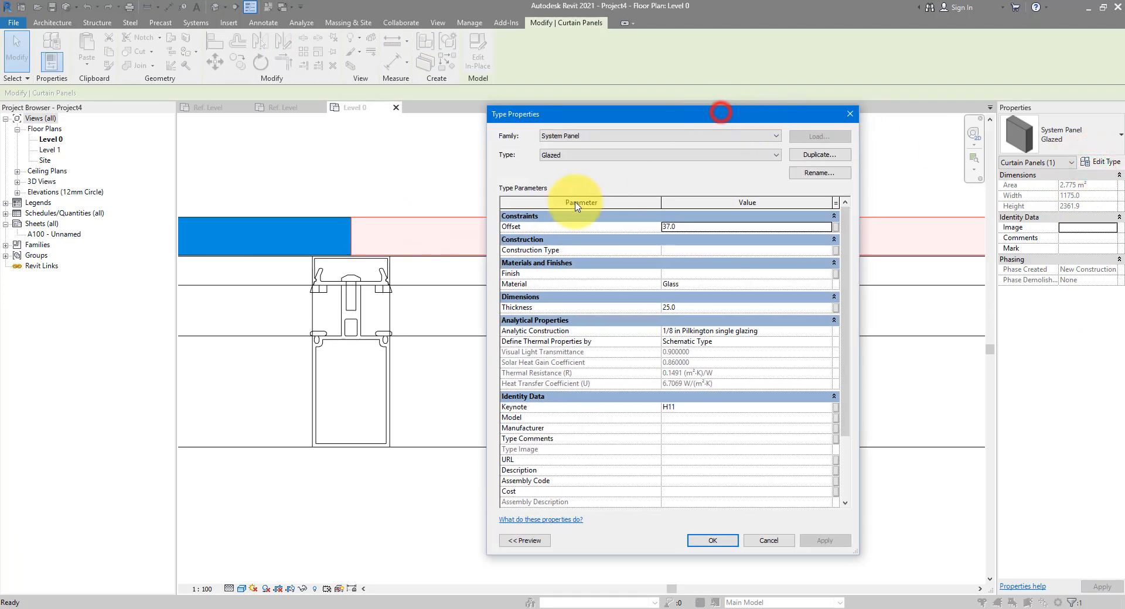
pyautogui.moveTo(602, 121)
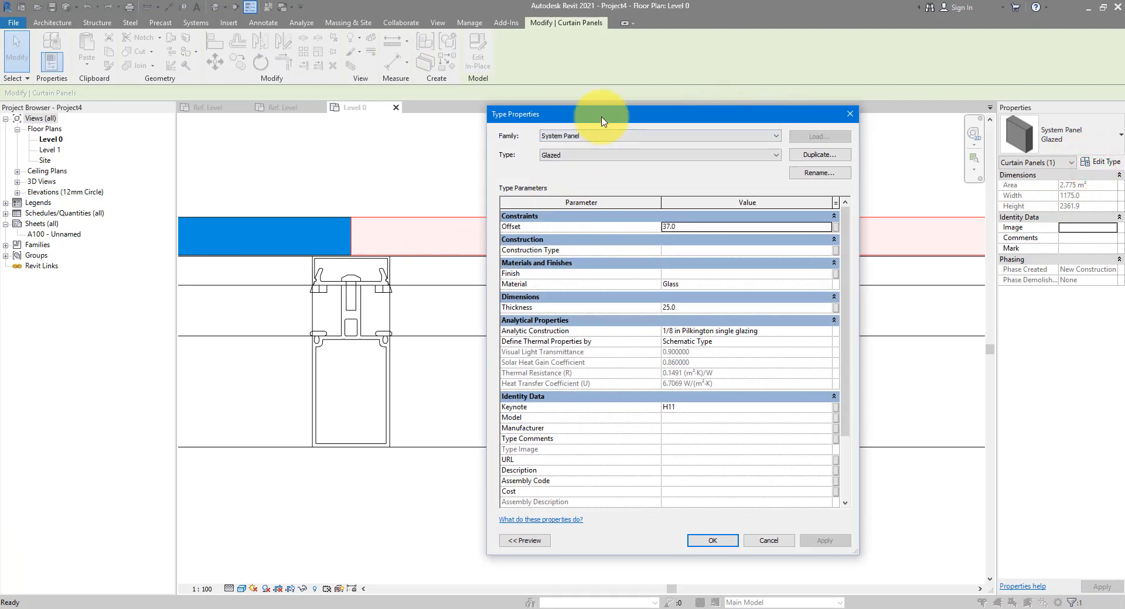
pyautogui.moveTo(532, 230)
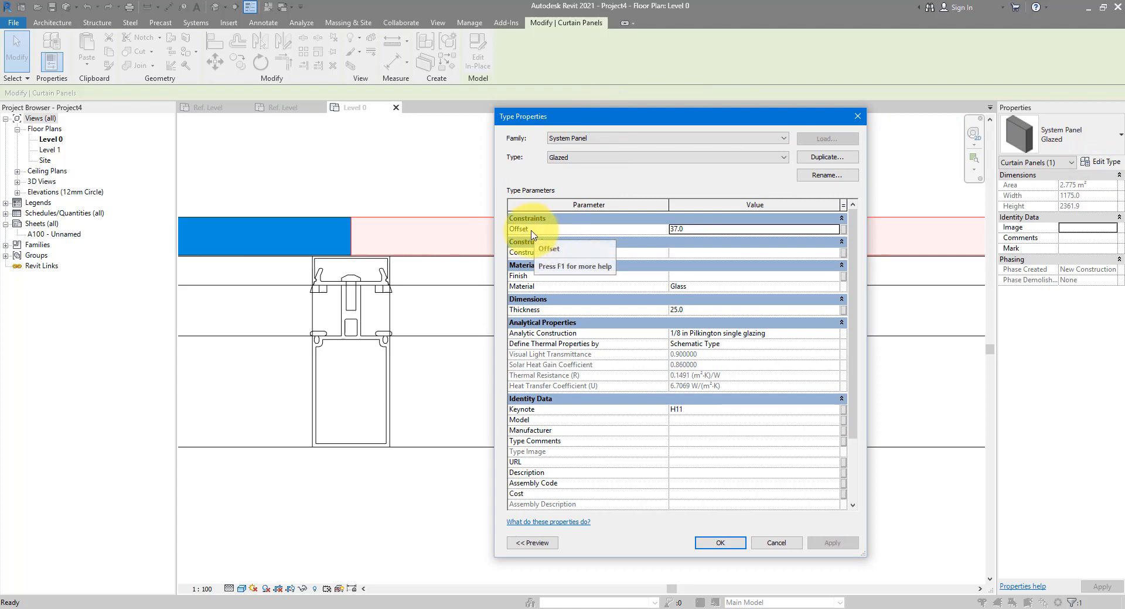
pyautogui.click(702, 229)
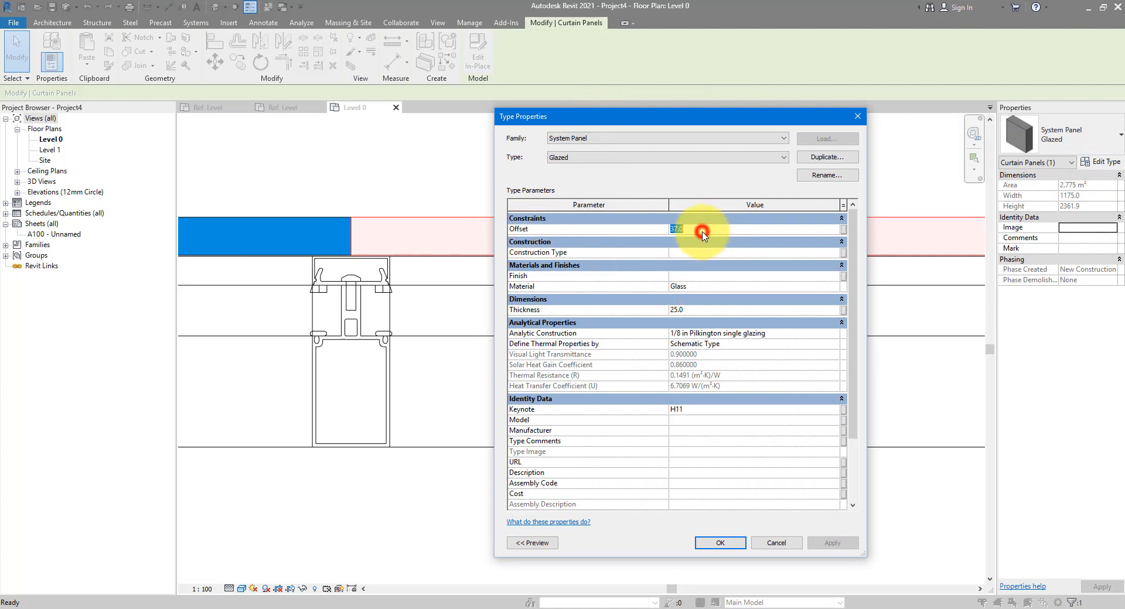
pyautogui.write('0')
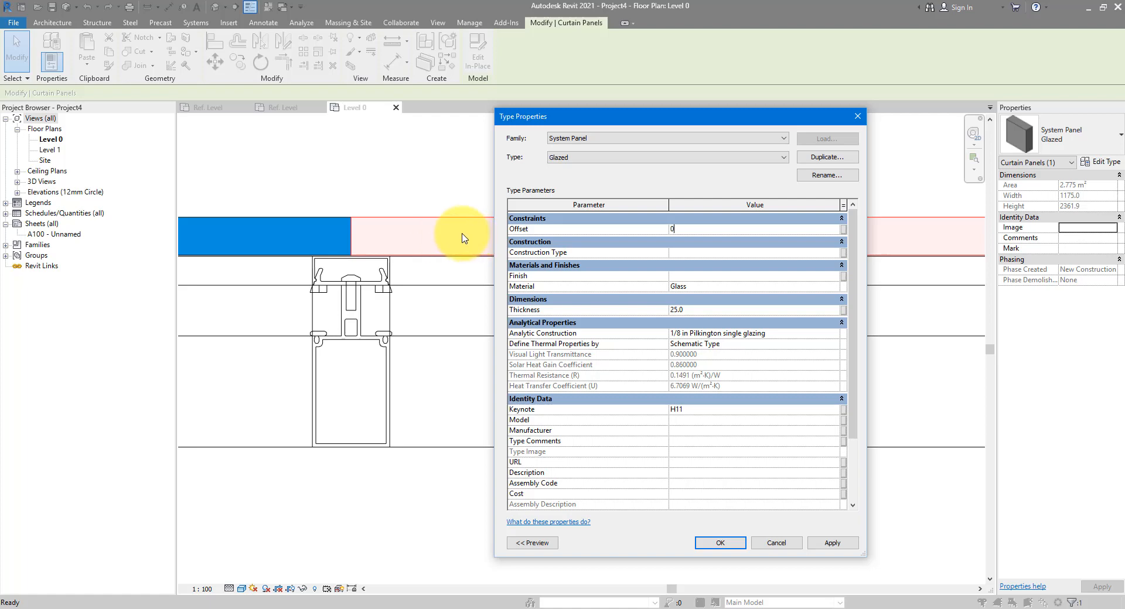
pyautogui.click(832, 542)
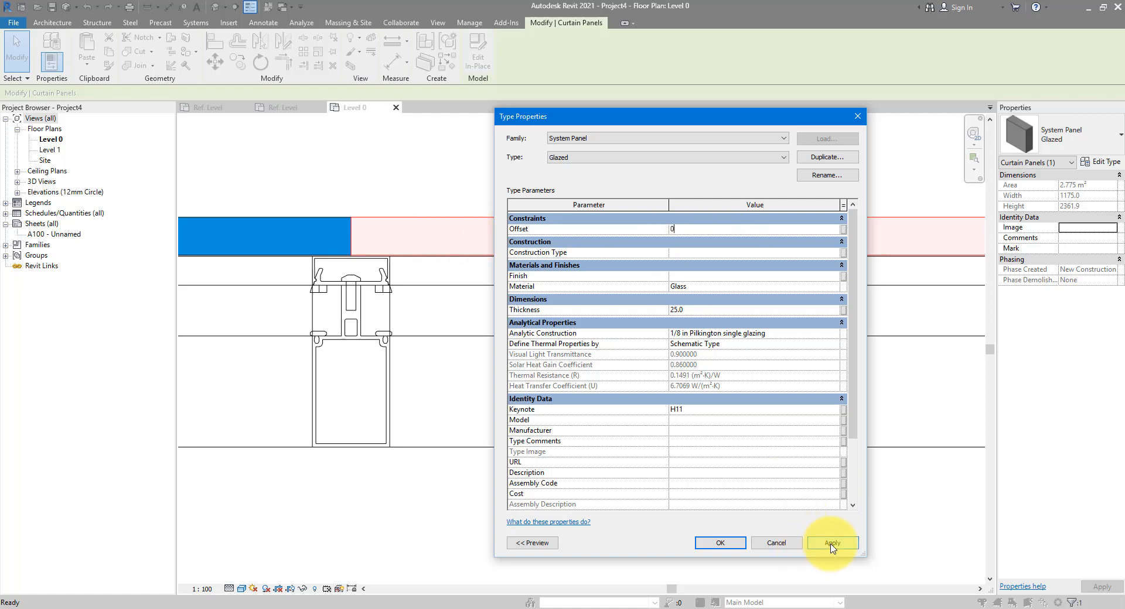
pyautogui.click(832, 544)
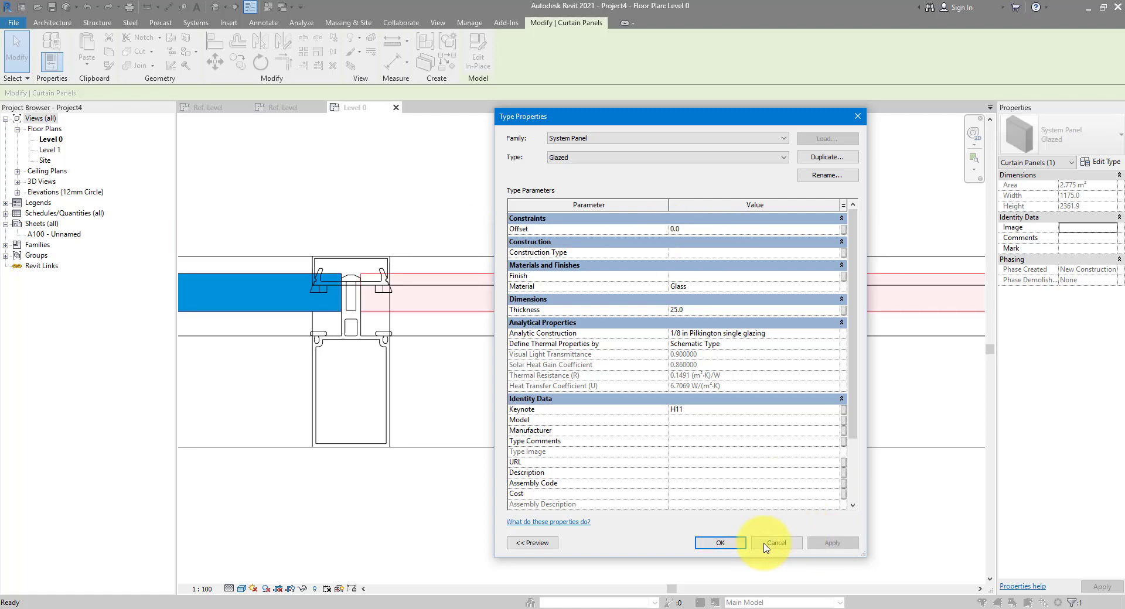
pyautogui.click(776, 543)
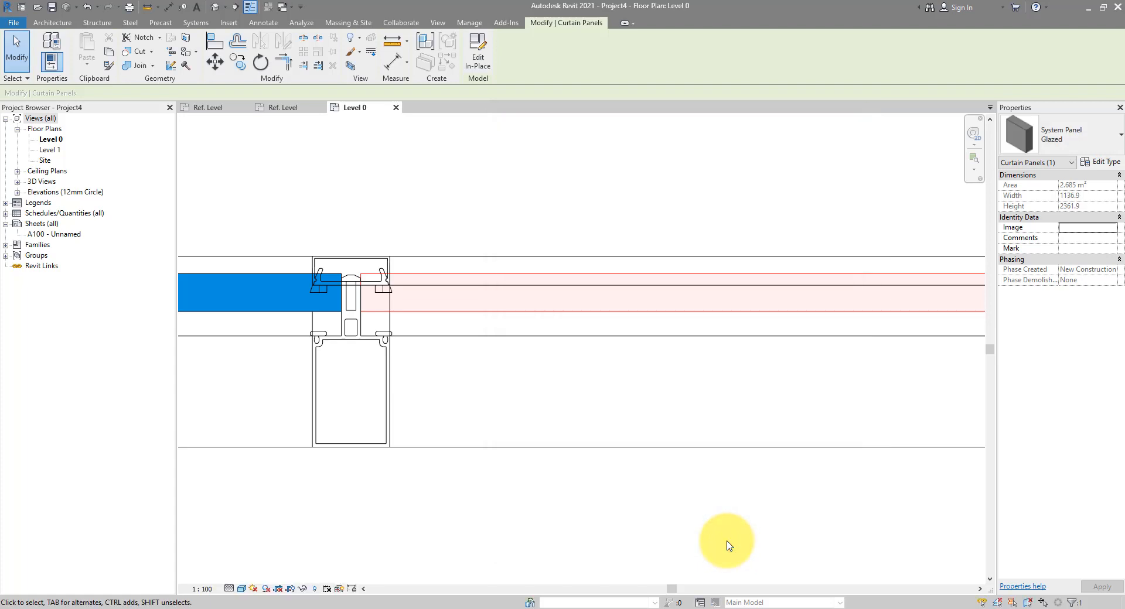
# - Deselect the panel so the glass shows running through the mullion slot
pyautogui.click(476, 500)
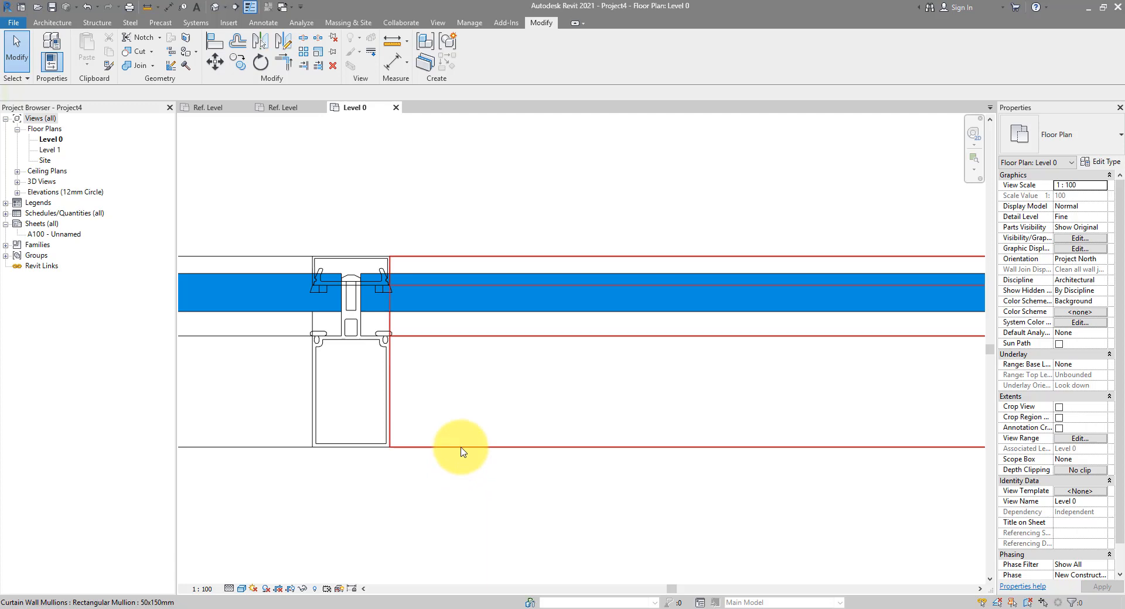
pyautogui.moveTo(462, 452)
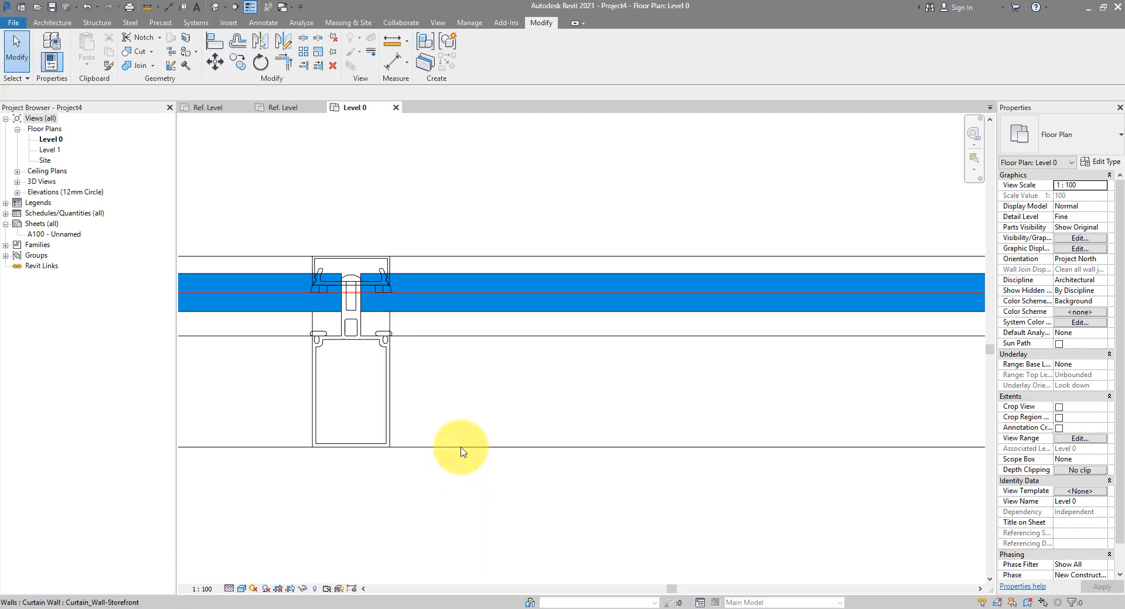
pyautogui.moveTo(461, 453)
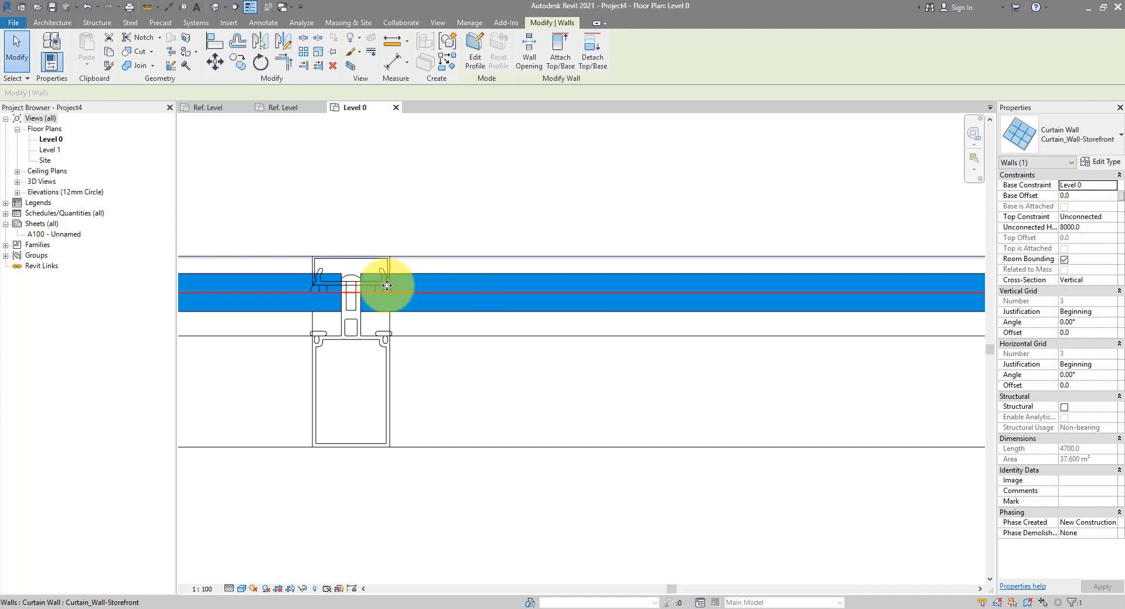
pyautogui.moveTo(492, 298)
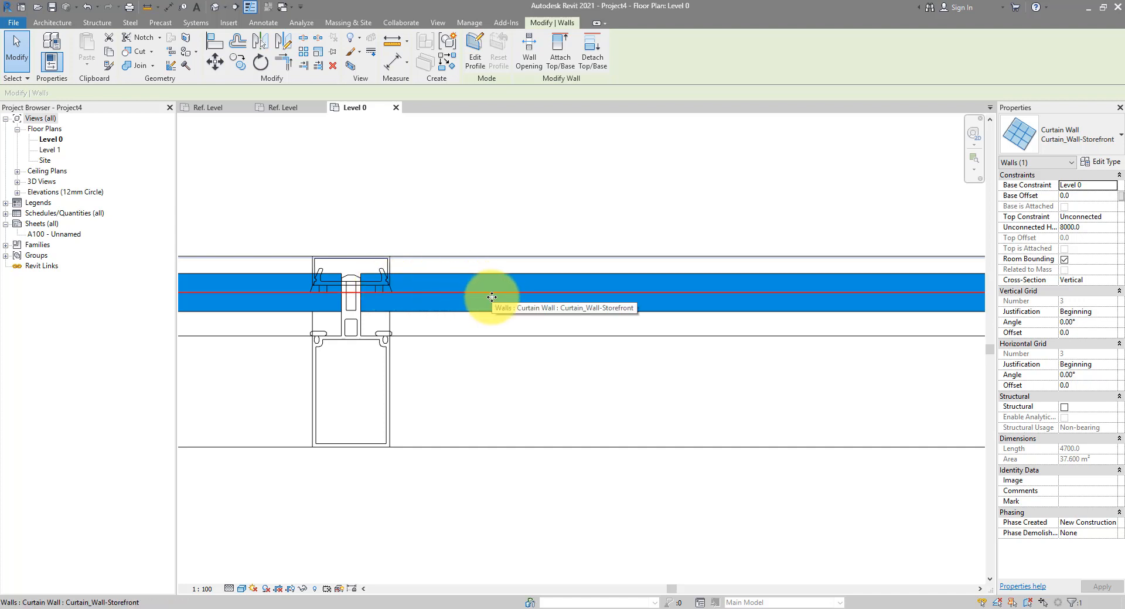
pyautogui.moveTo(466, 294)
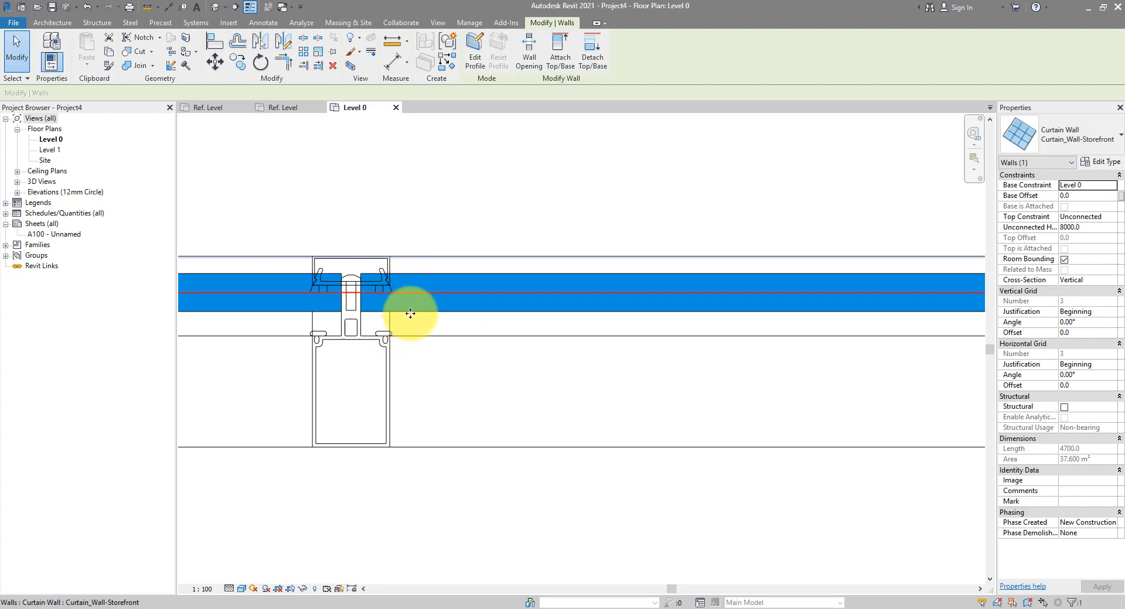
pyautogui.moveTo(403, 311)
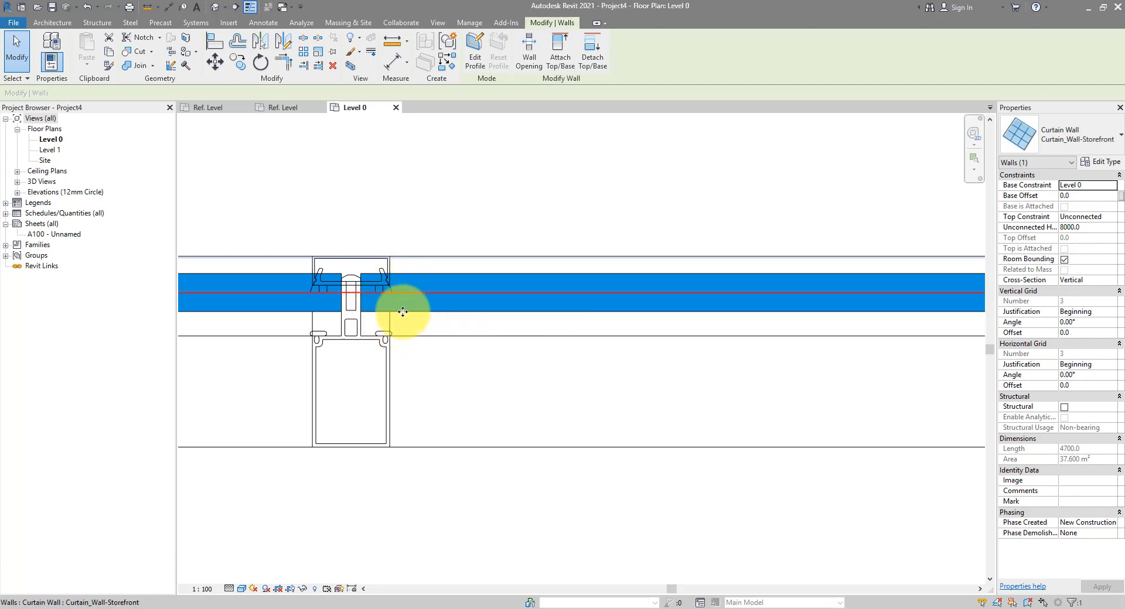
pyautogui.moveTo(382, 332)
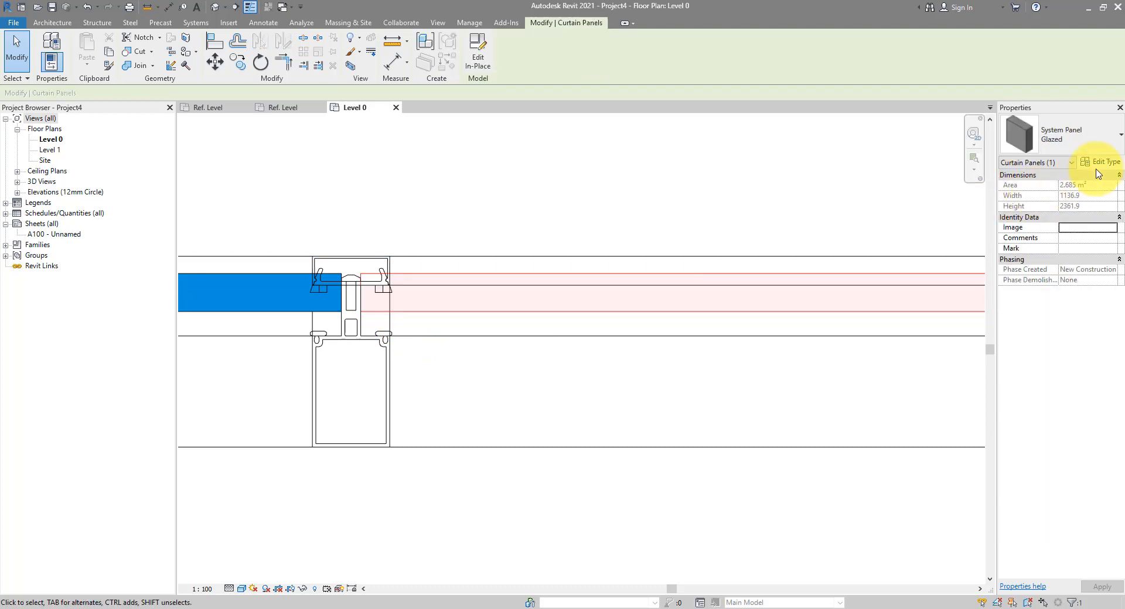
# - Set the Glazed system panel type's Offset to 12.5 and commit it
pyautogui.click(1098, 161)
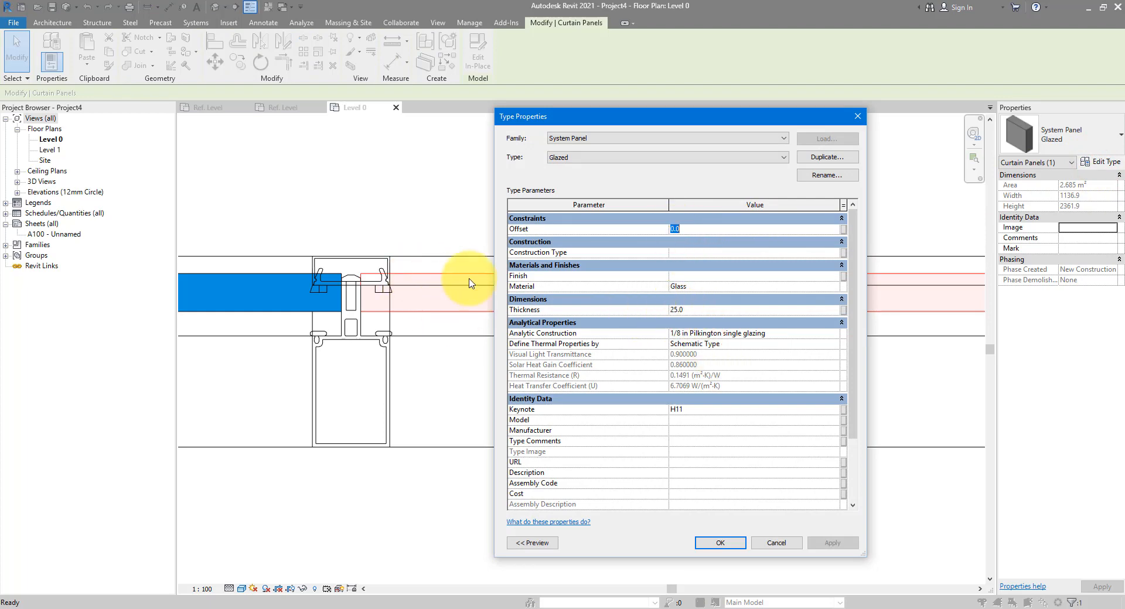
pyautogui.moveTo(393, 302)
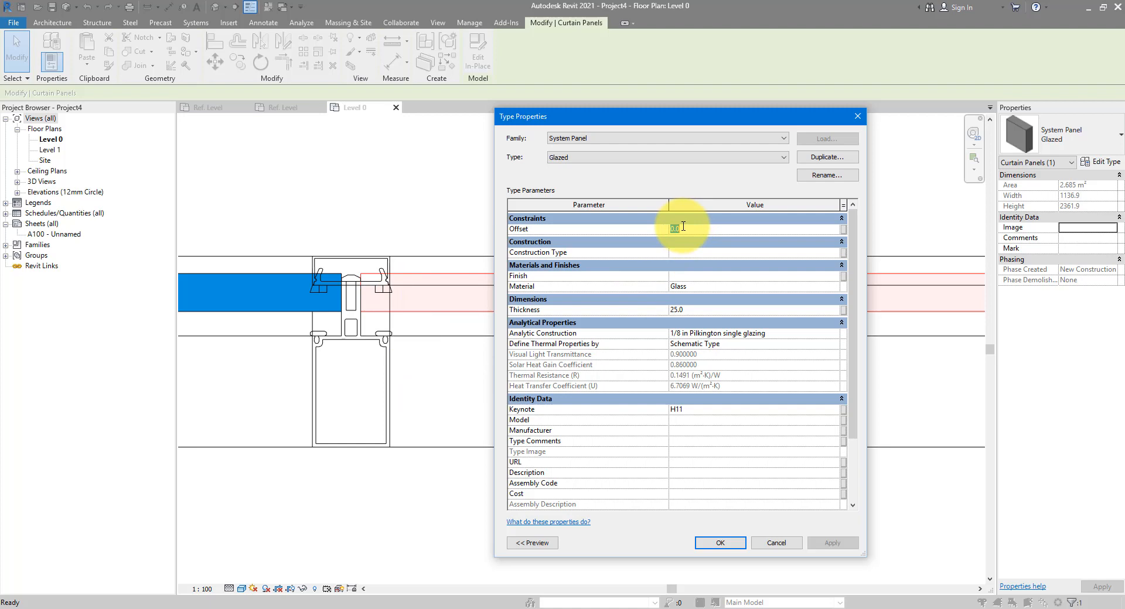
pyautogui.write('12.5')
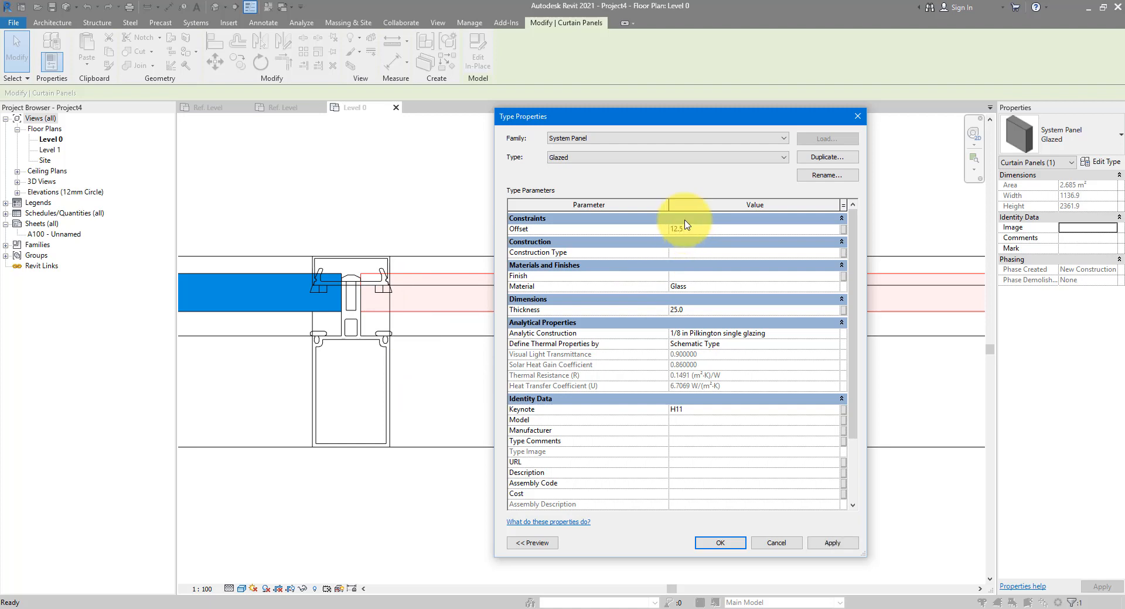
pyautogui.click(832, 543)
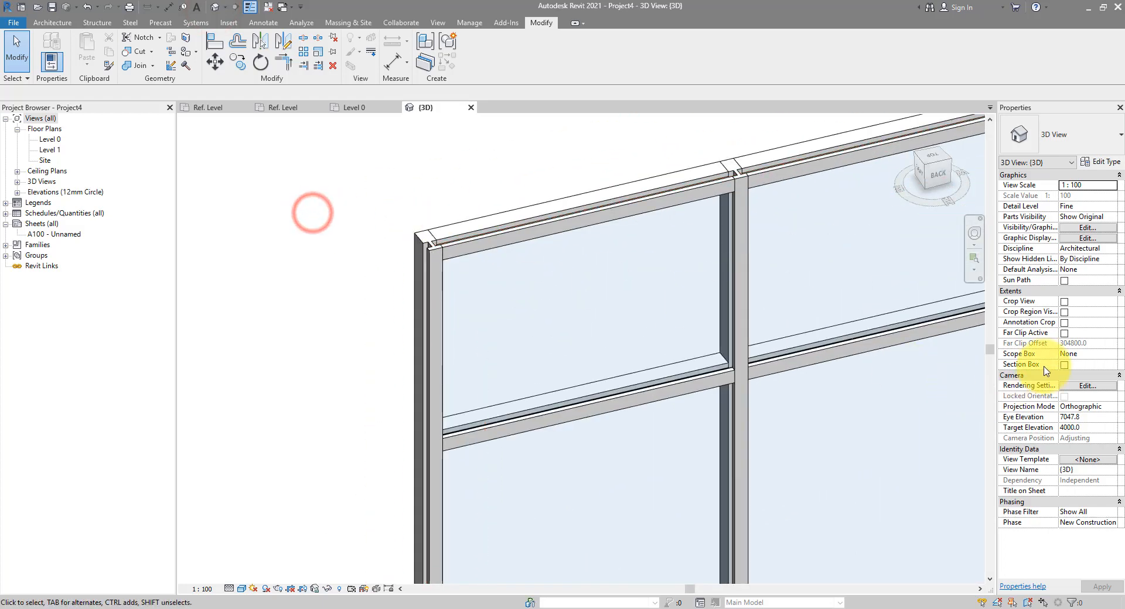
# - Turn on a Section Box in the 3D view and return to the Level 0 plan
pyautogui.click(1064, 364)
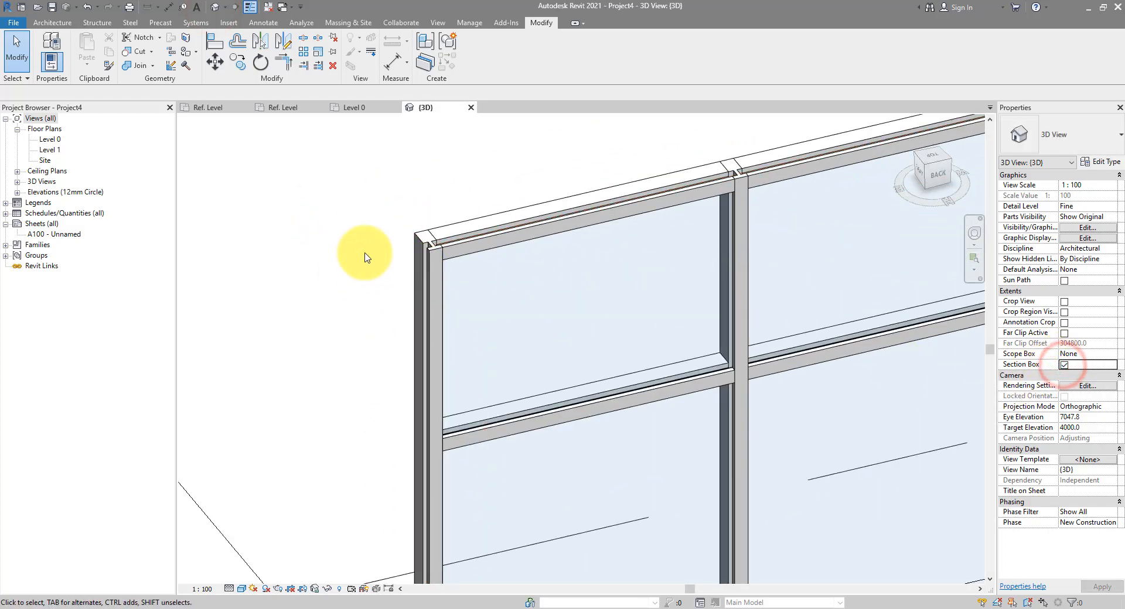
pyautogui.click(1064, 364)
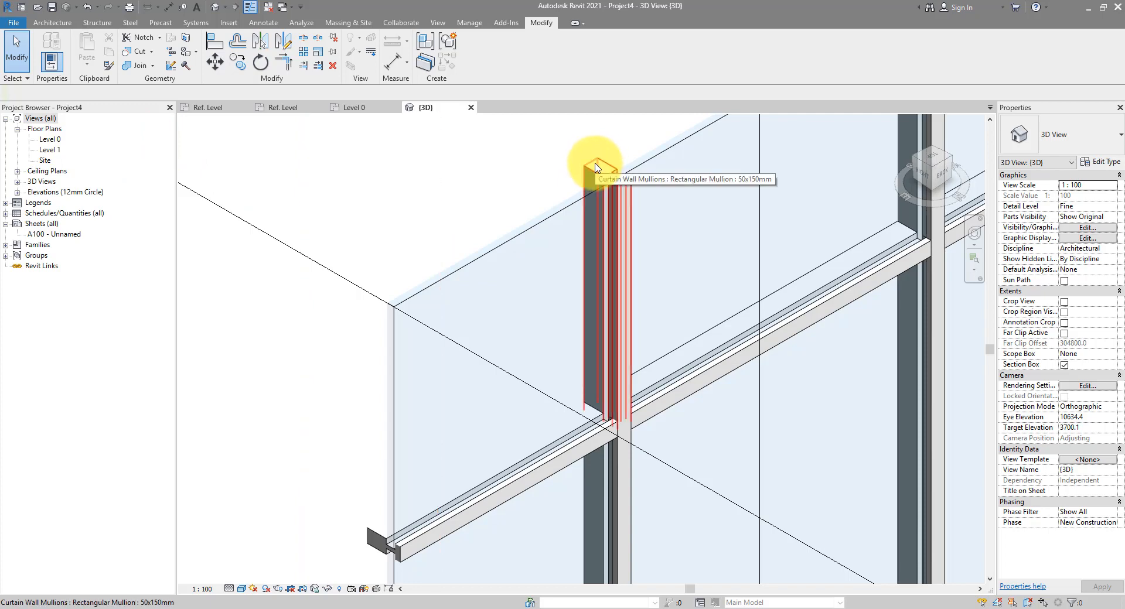
pyautogui.doubleClick(50, 139)
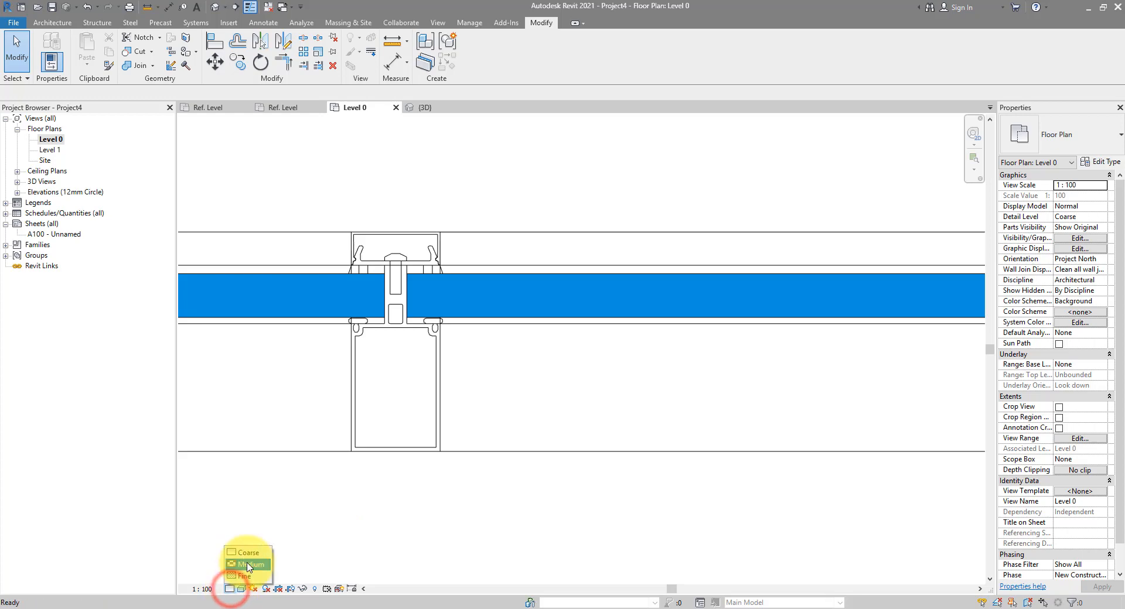
# - Set the Level 0 plan to Fine detail and switch to Mullion_profile_2.rfa's Ref. Level plan
pyautogui.click(251, 565)
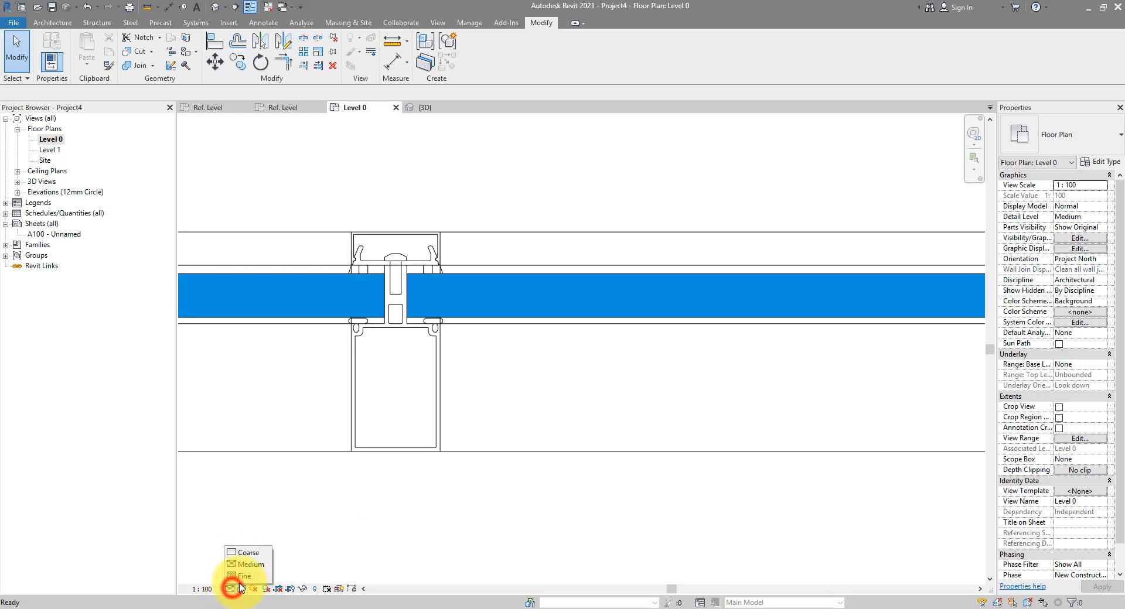
pyautogui.click(244, 576)
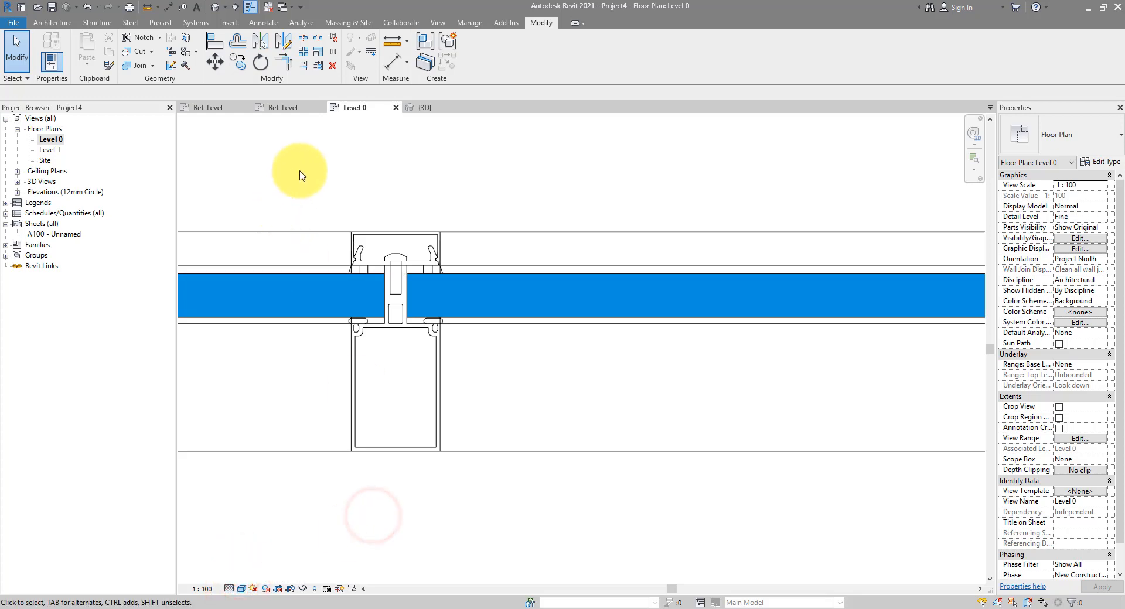
pyautogui.click(286, 108)
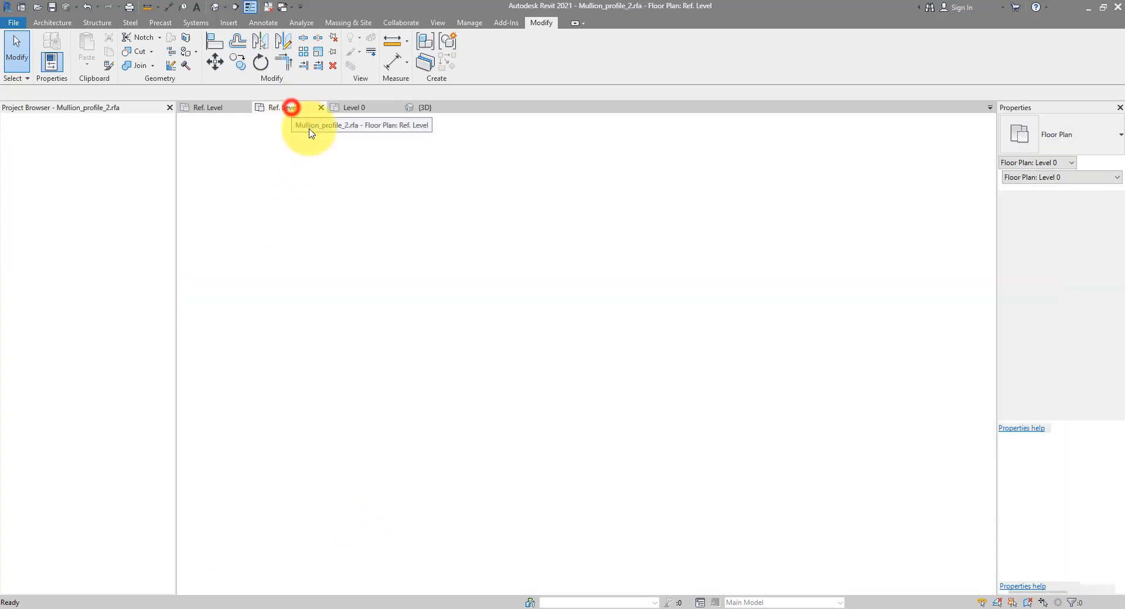
# - Make the nested detail item visible only at Fine by unchecking Coarse and Medium
pyautogui.click(284, 108)
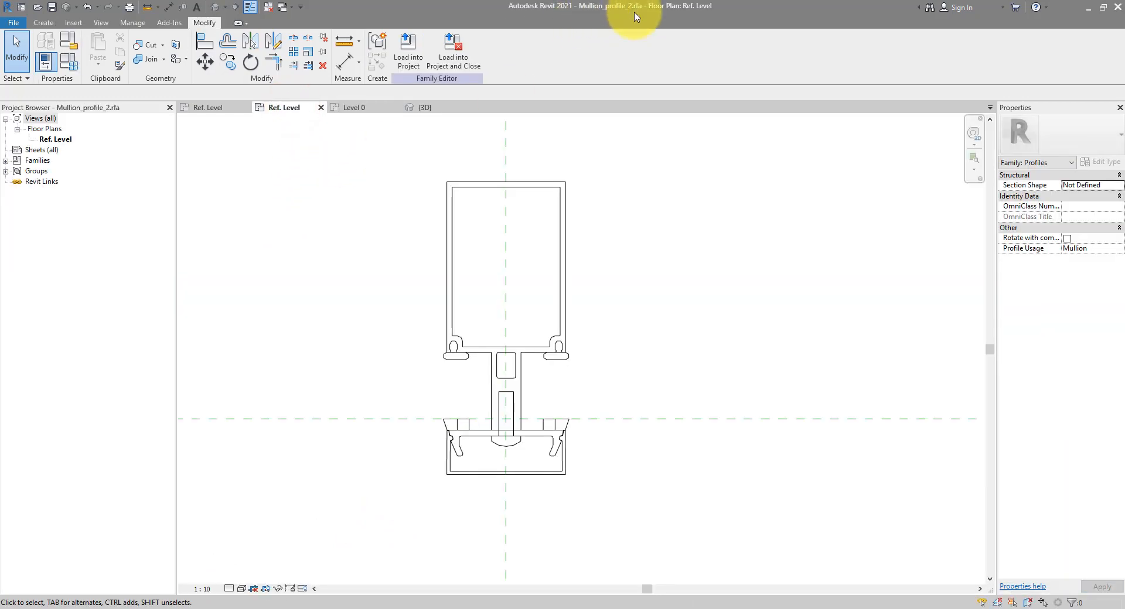
pyautogui.click(558, 332)
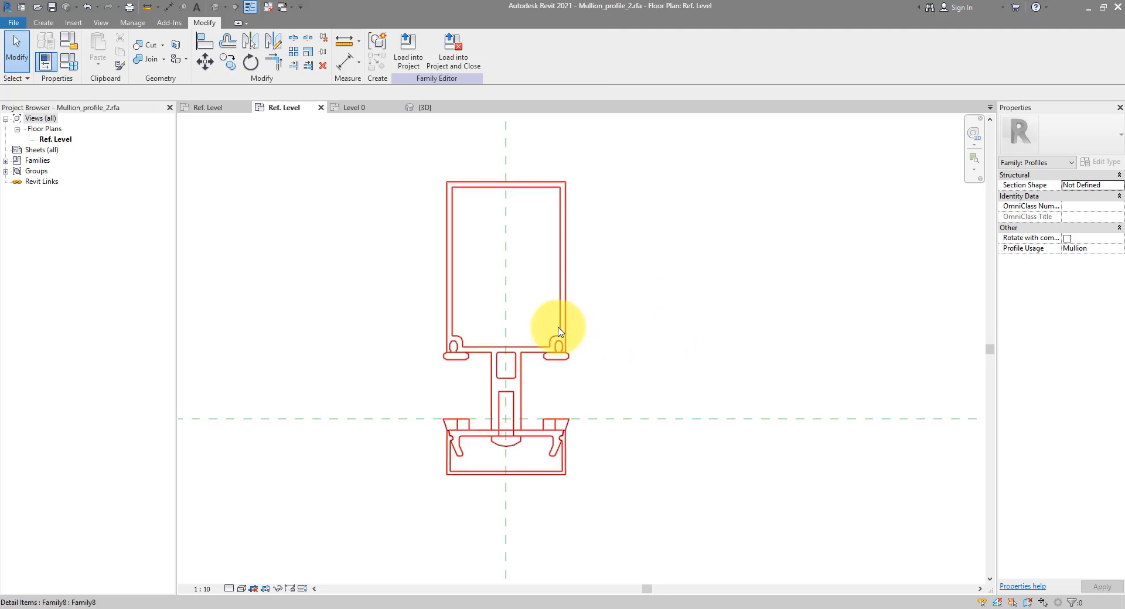
pyautogui.click(558, 334)
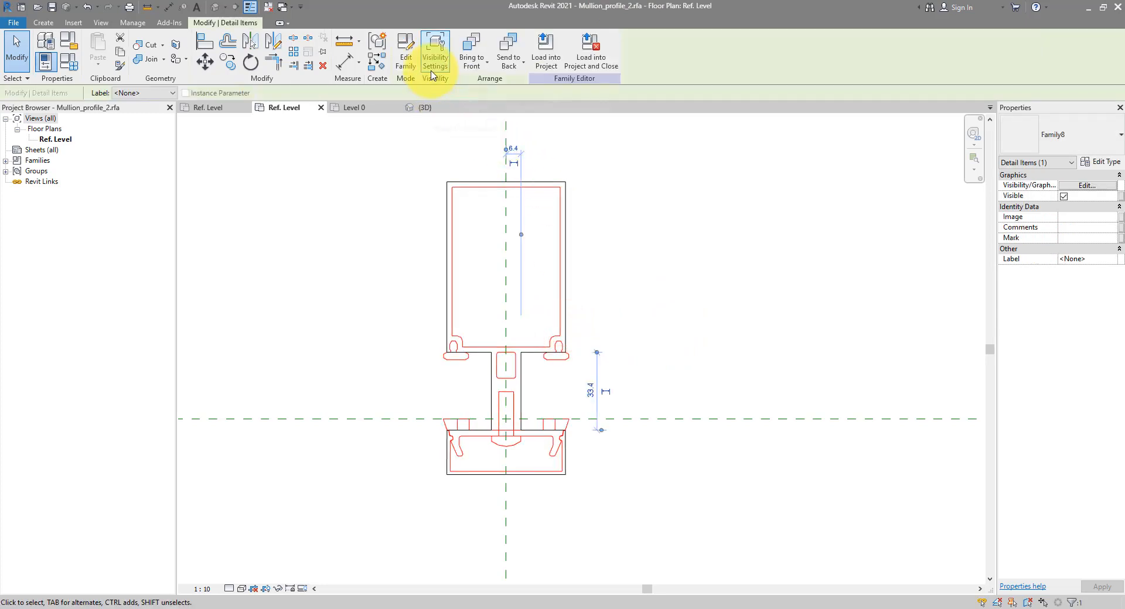
pyautogui.click(435, 47)
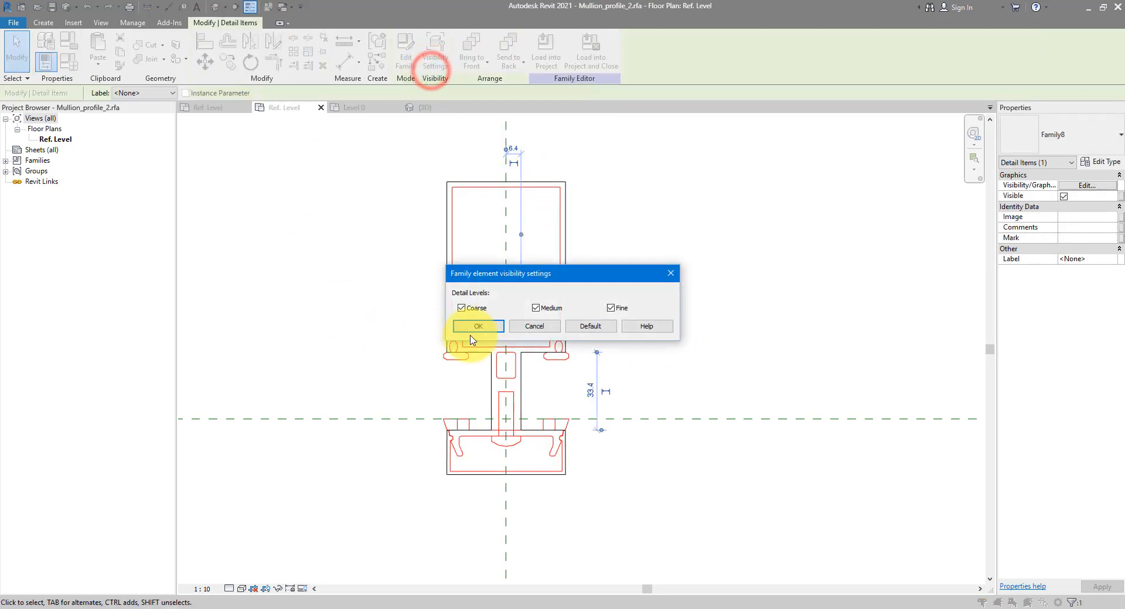
pyautogui.moveTo(560, 273); pyautogui.dragTo(692, 256)
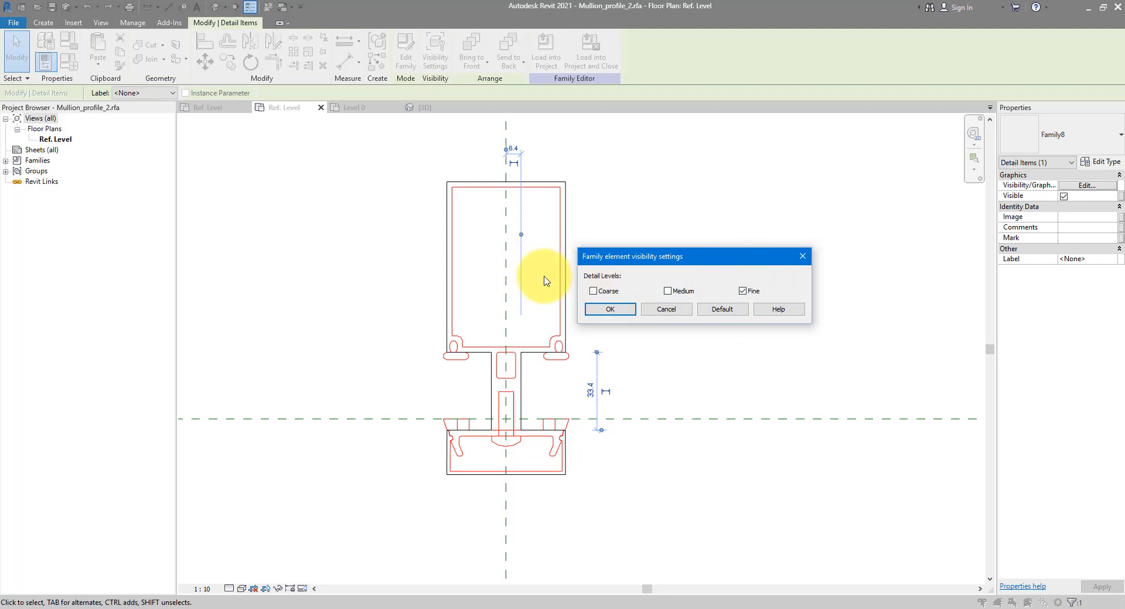
pyautogui.click(609, 310)
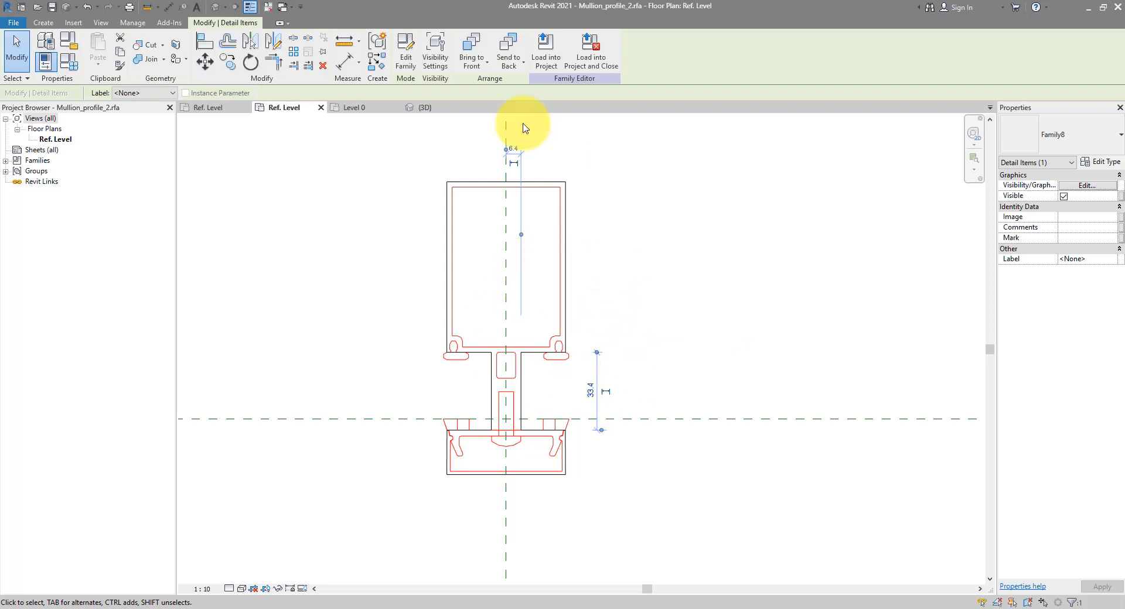
# - Load the updated mullion profile family into Project4
pyautogui.click(546, 47)
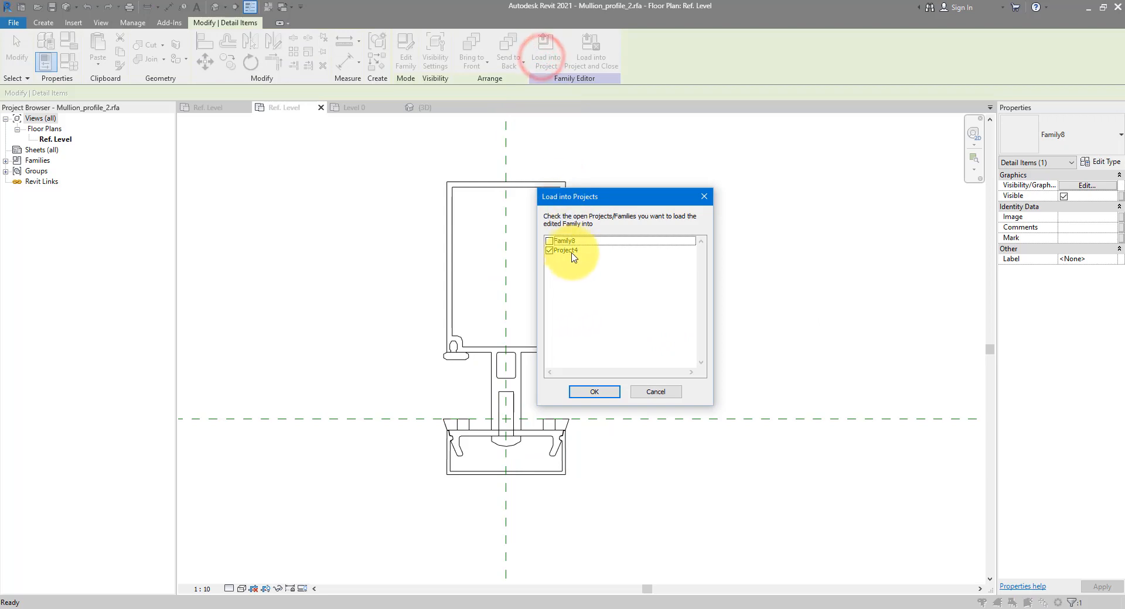
pyautogui.click(594, 392)
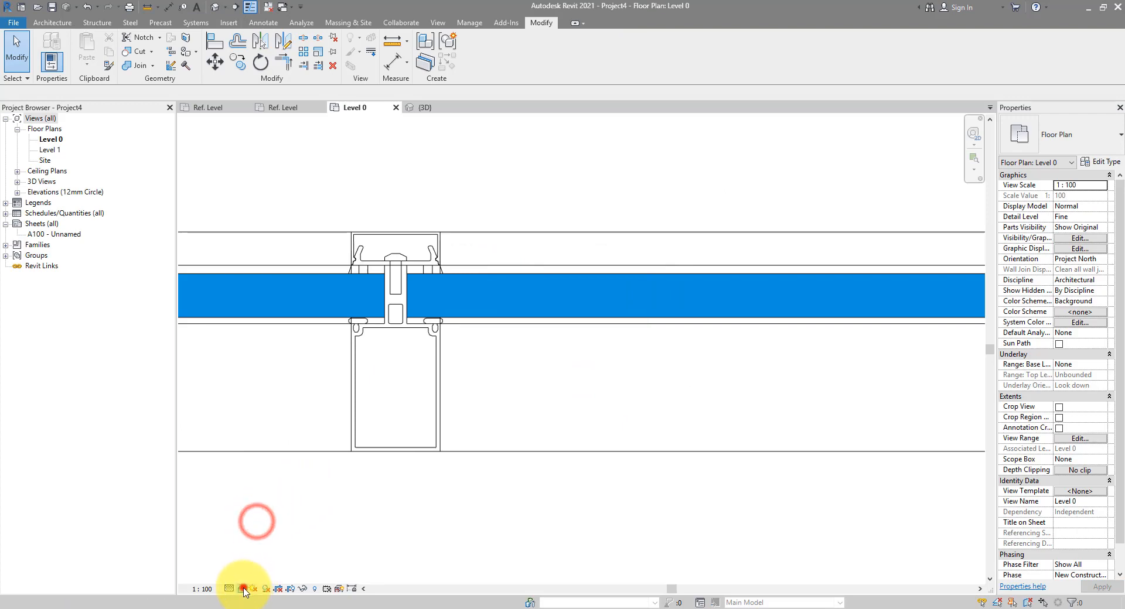
pyautogui.click(239, 589)
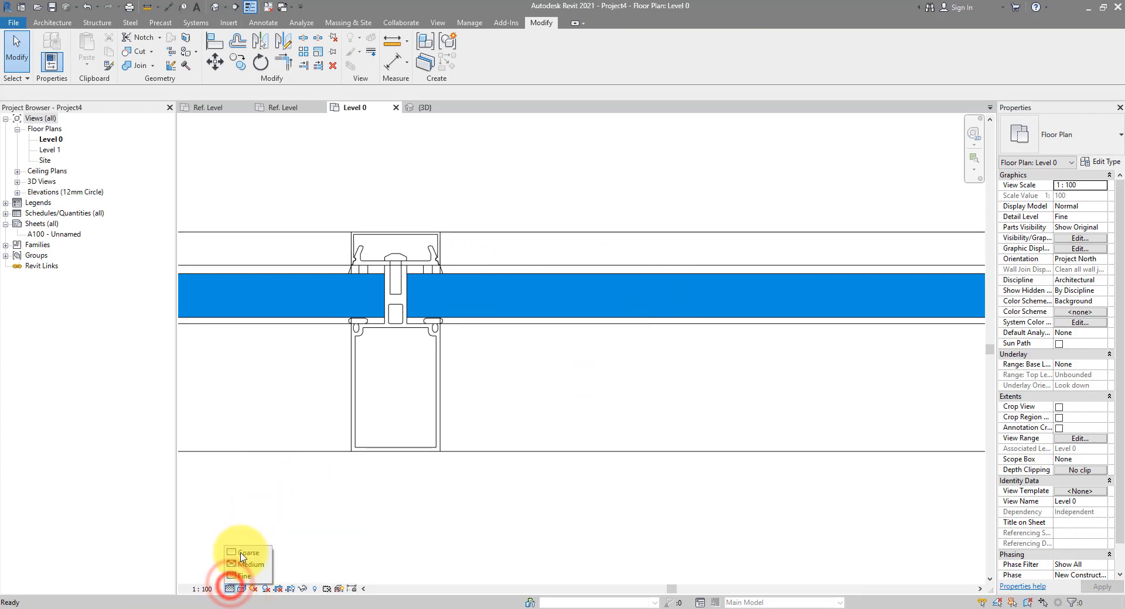
pyautogui.click(244, 553)
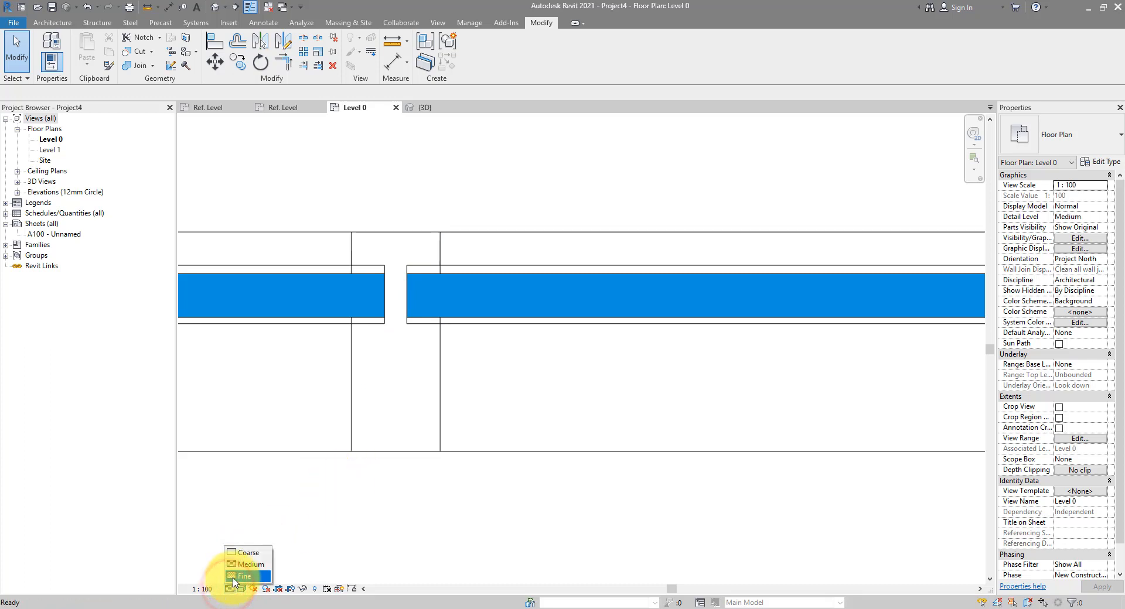
pyautogui.click(243, 576)
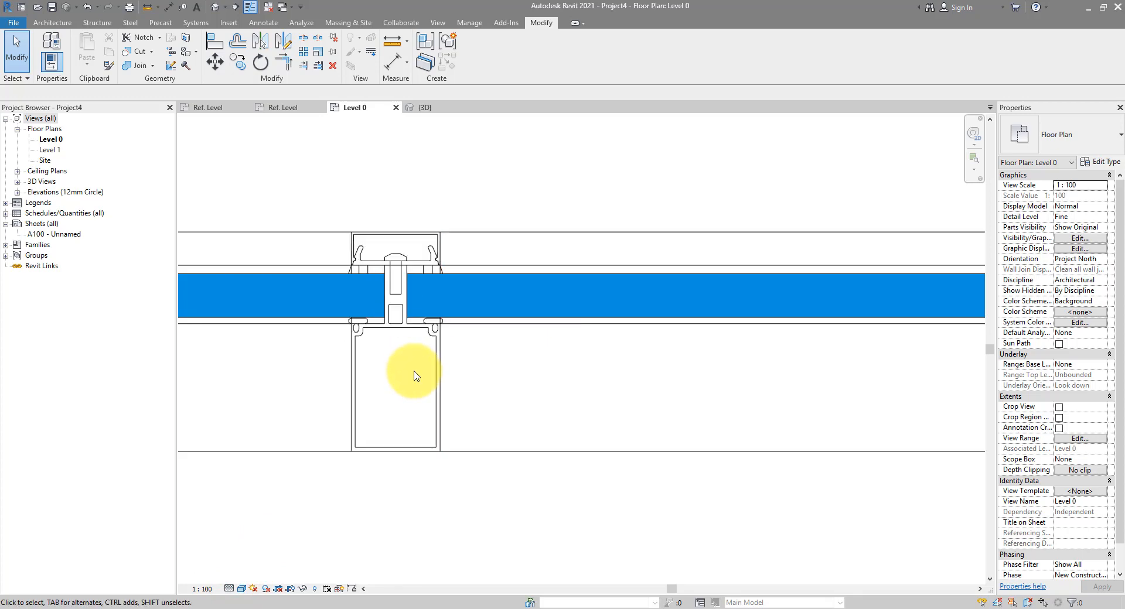
pyautogui.moveTo(274, 471)
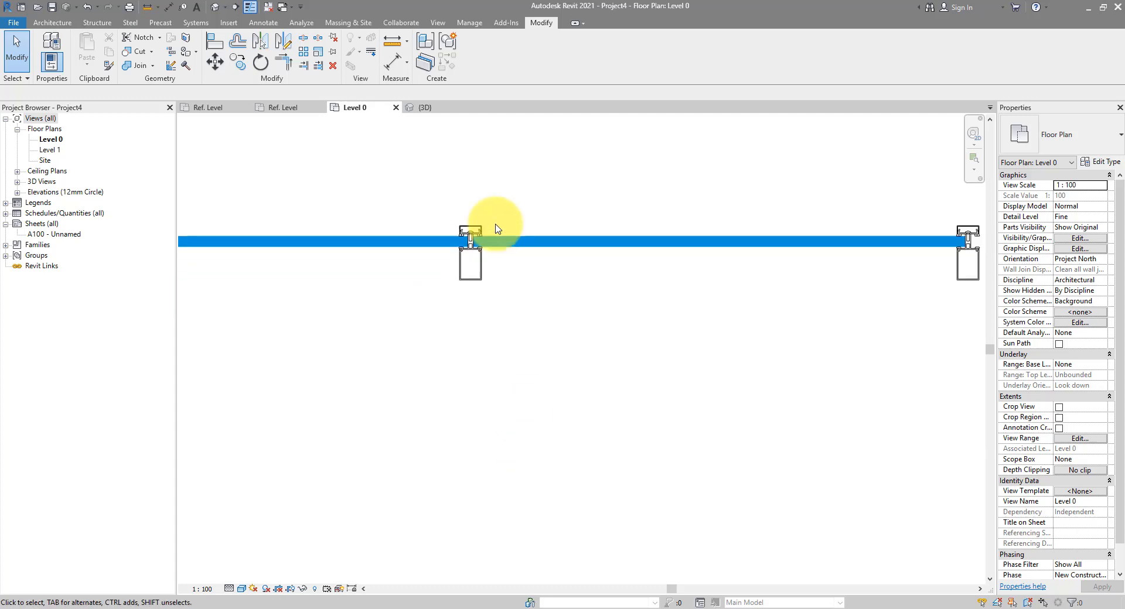
# - View the section-boxed curtain wall in 3D and pan across the custom-profile mullions
pyautogui.click(424, 108)
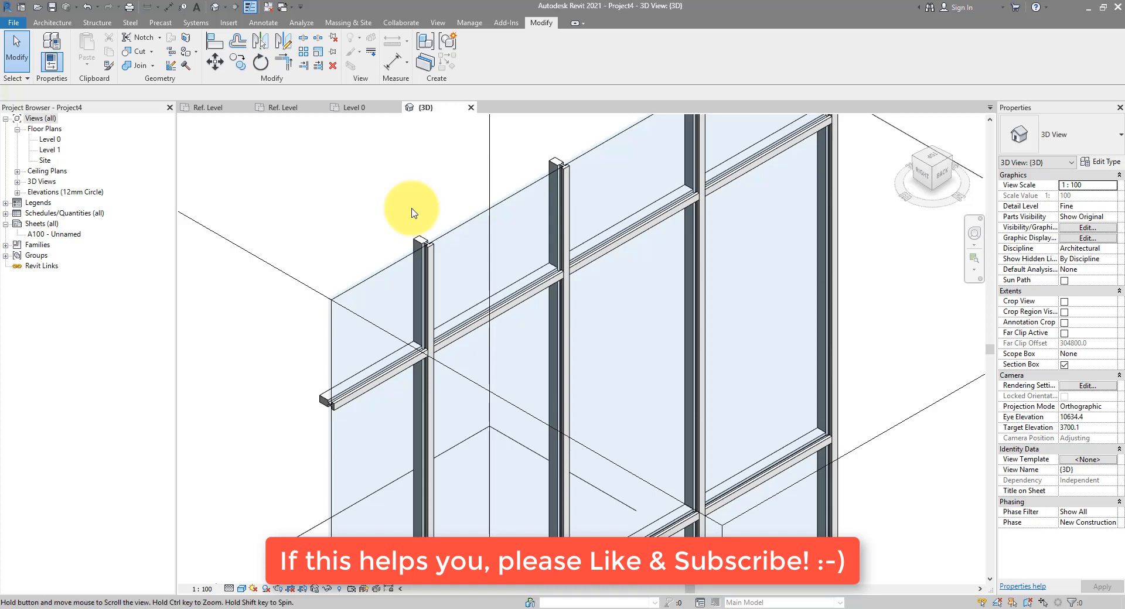
pyautogui.moveTo(413, 212); pyautogui.dragTo(459, 294)
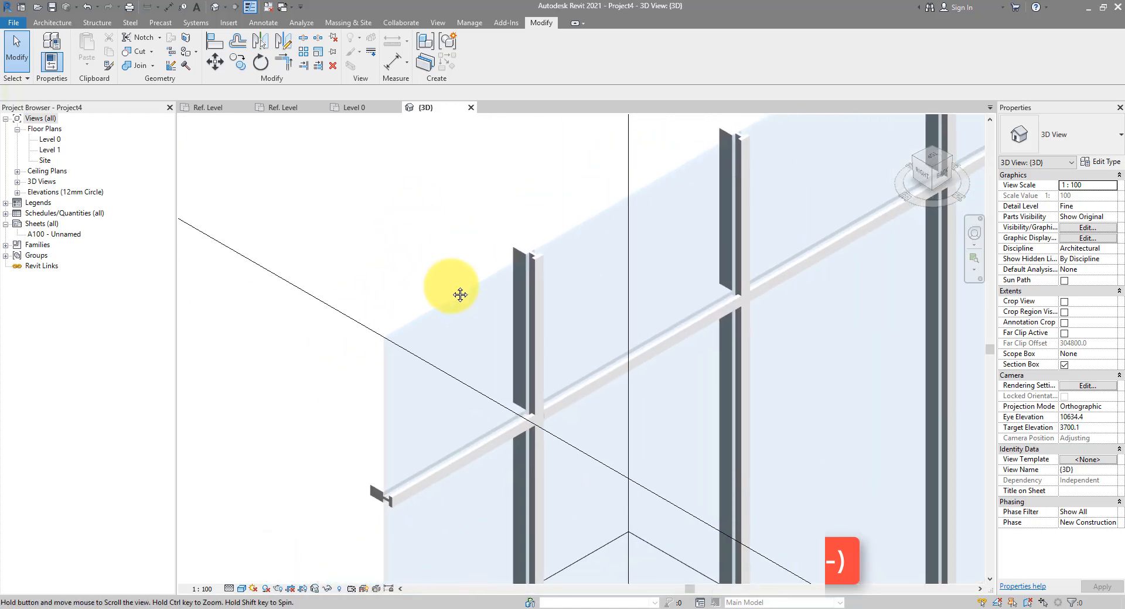